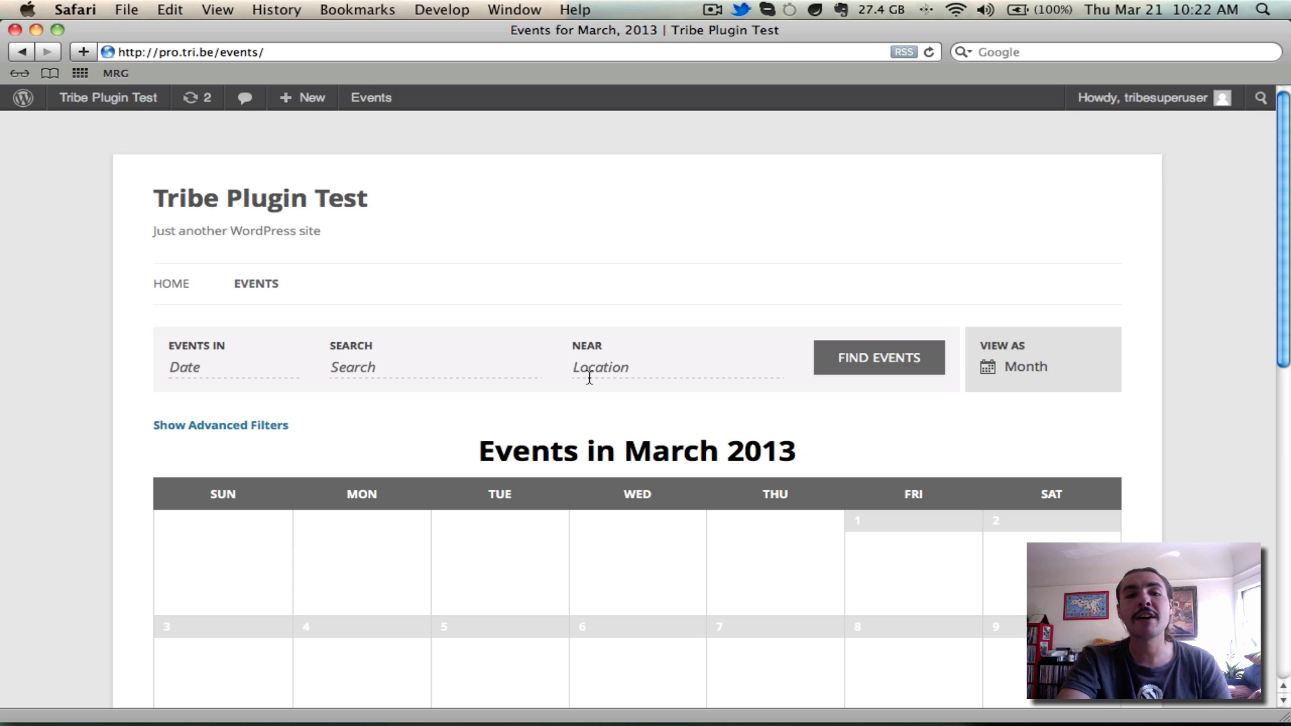
Browse the March 2013 month view and open Explosions in the Sky (March 22) in a new tab.
scroll("down", 3)
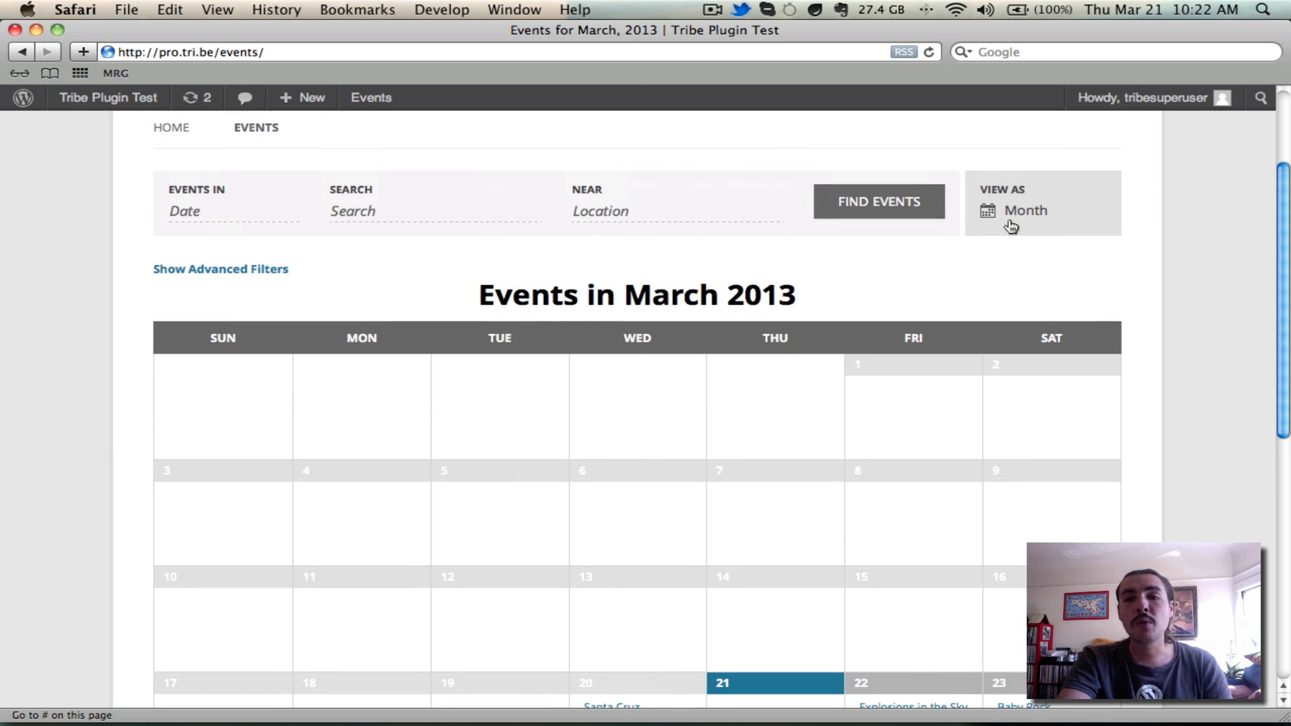
left_click(1025, 210)
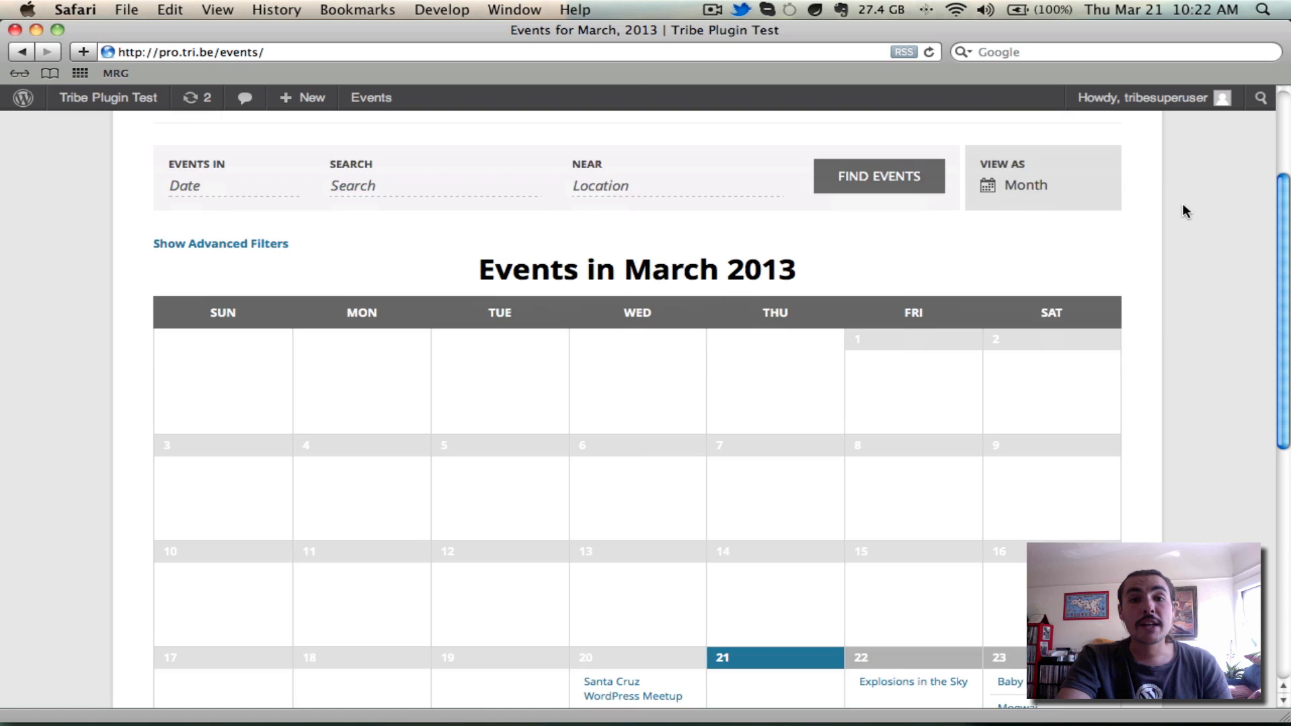
scroll("down", 3)
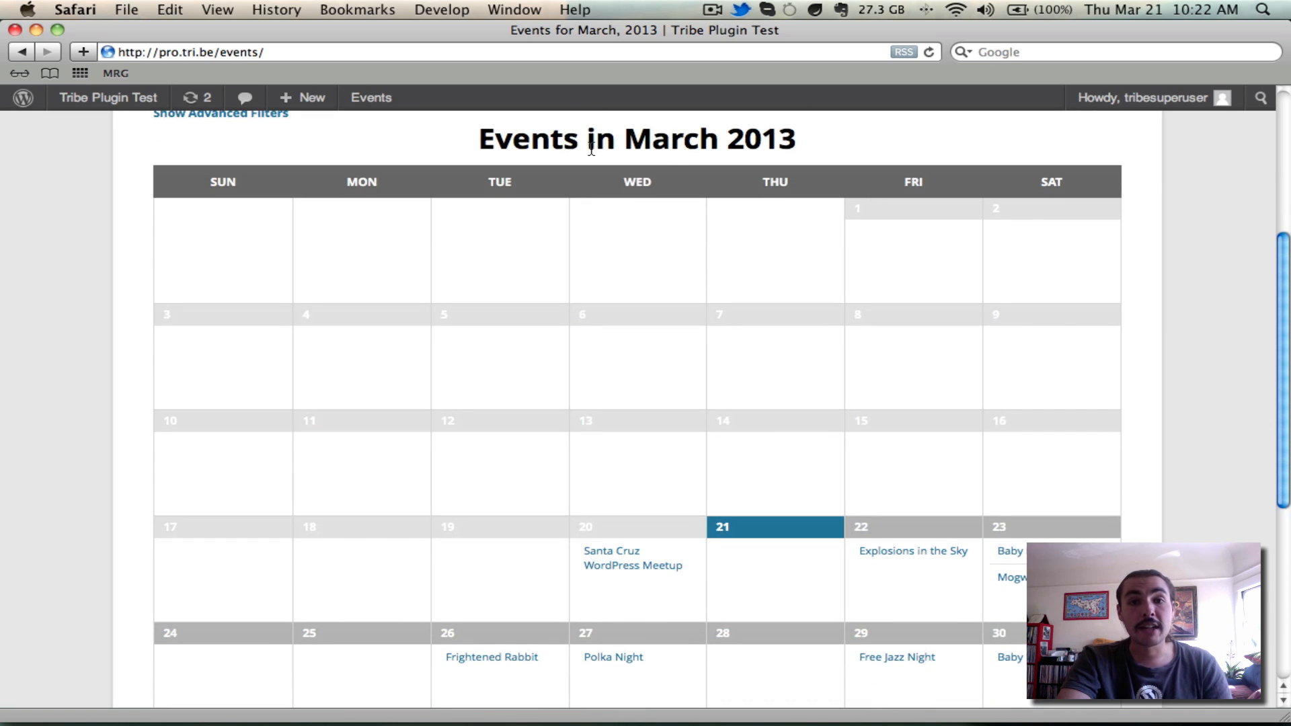
scroll("down", 3)
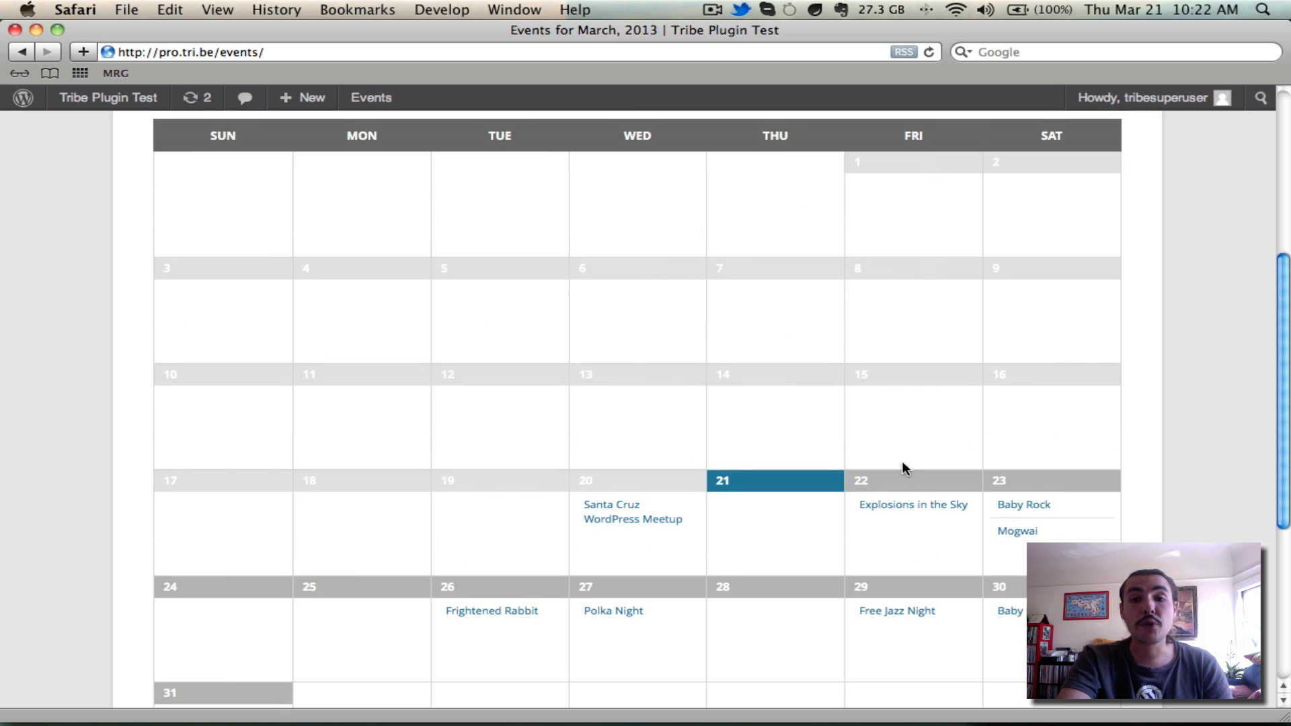
mouse_move(912, 505)
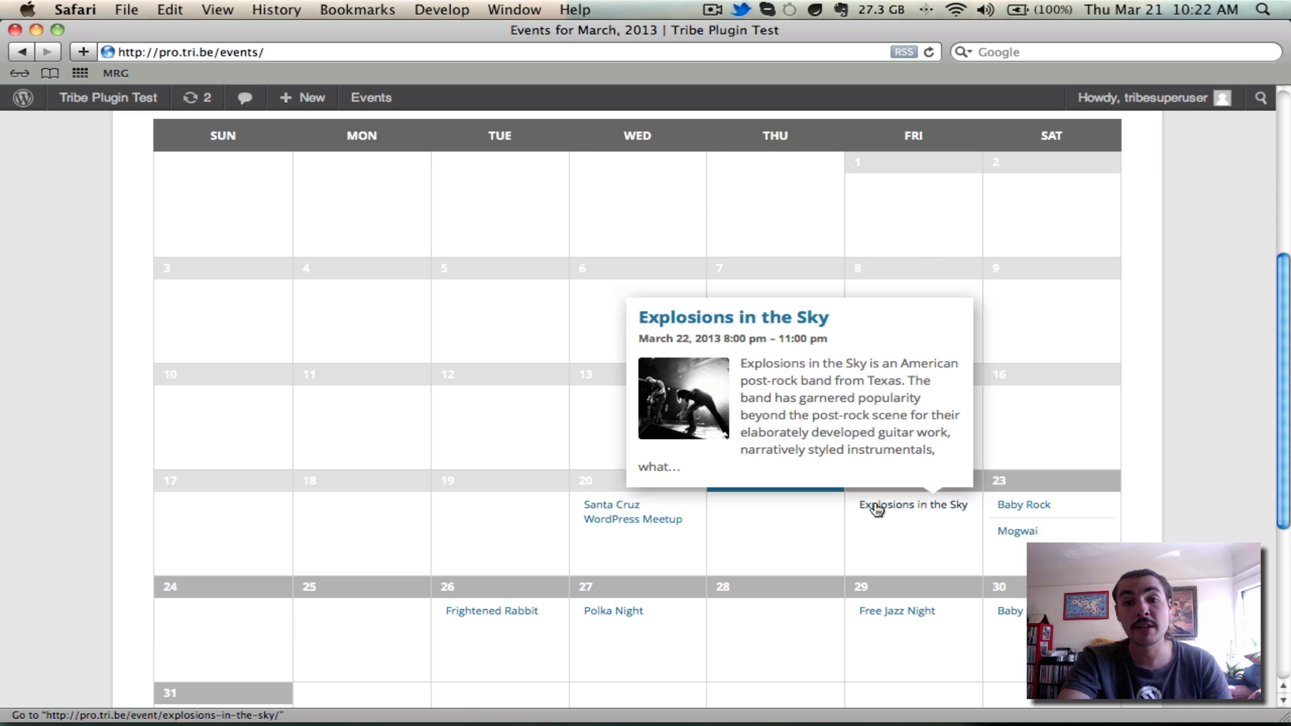
left_click(912, 505)
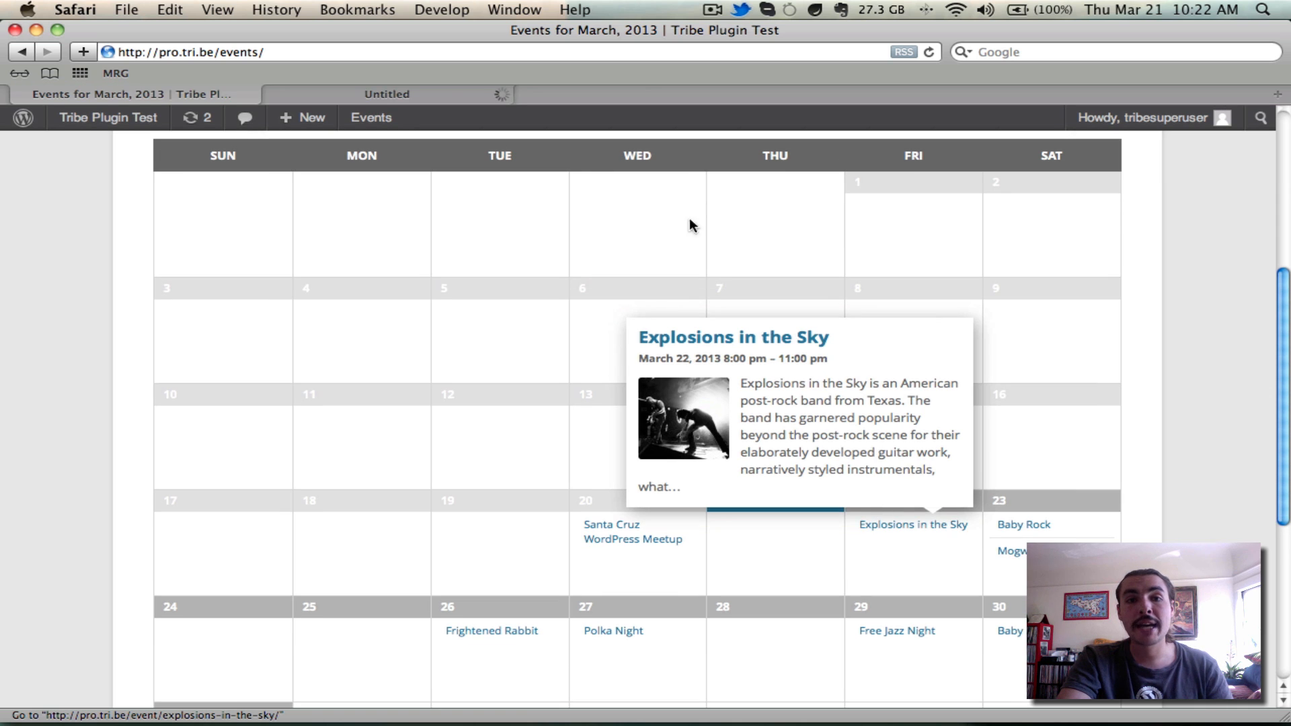
Review the Explosions in the Sky event page's details, venue map and related events.
left_click(913, 524)
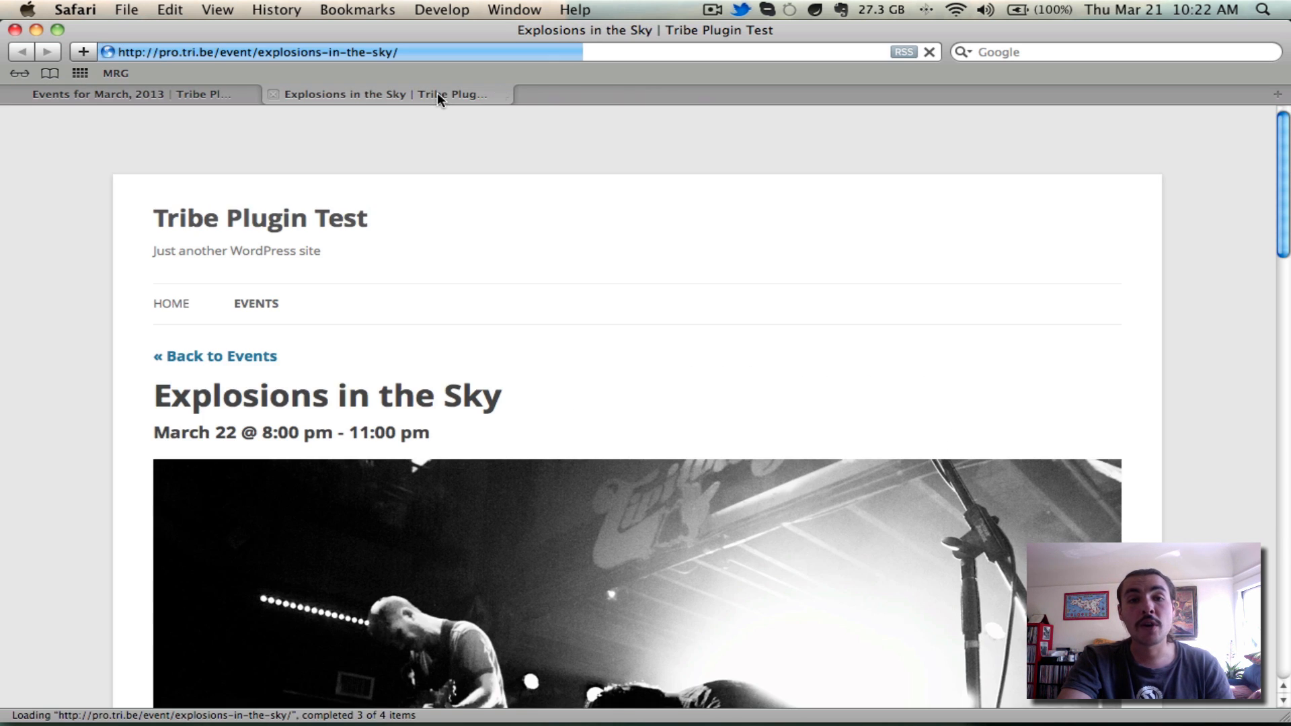
scroll("down", 3)
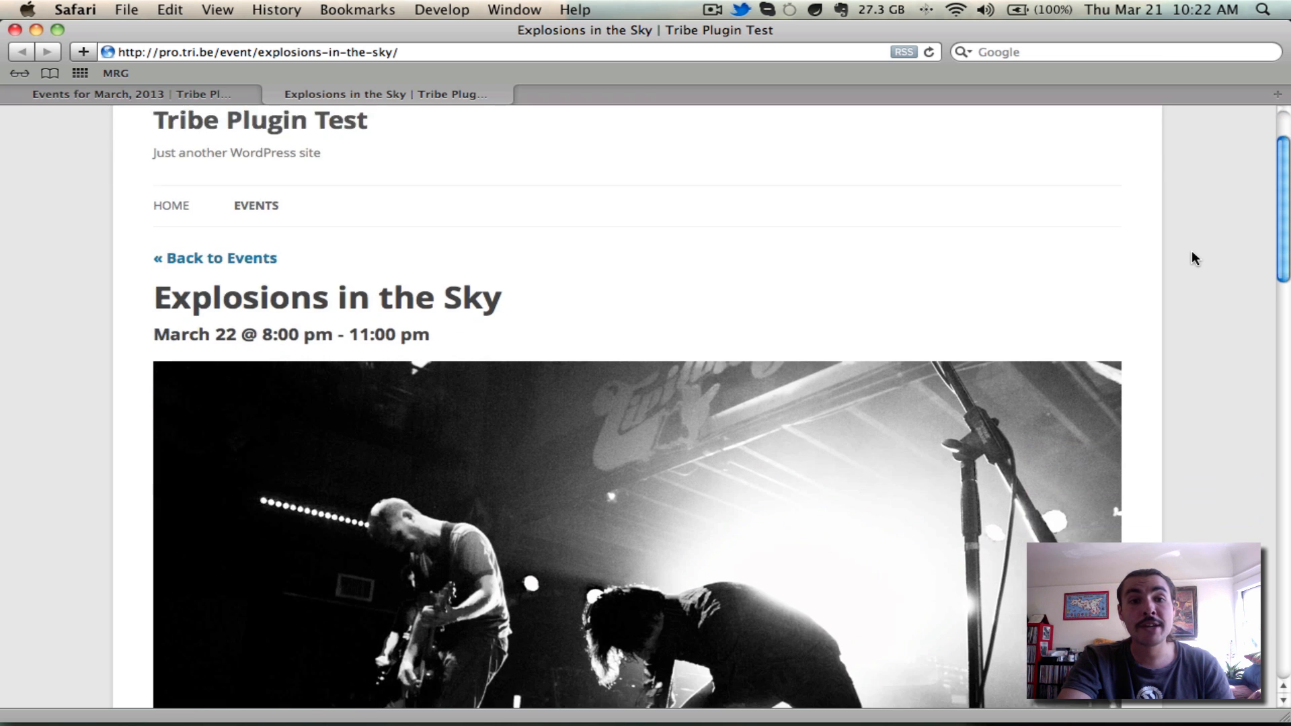
scroll("down", 3)
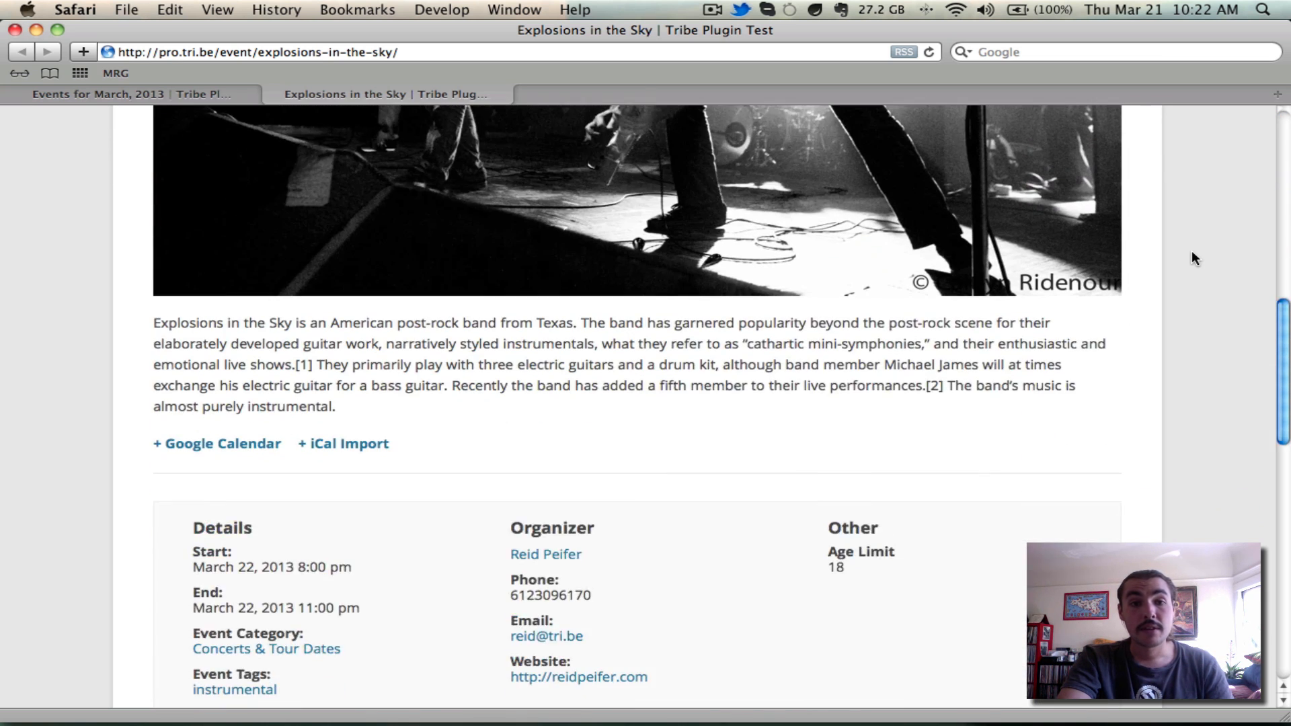
scroll("down", 3)
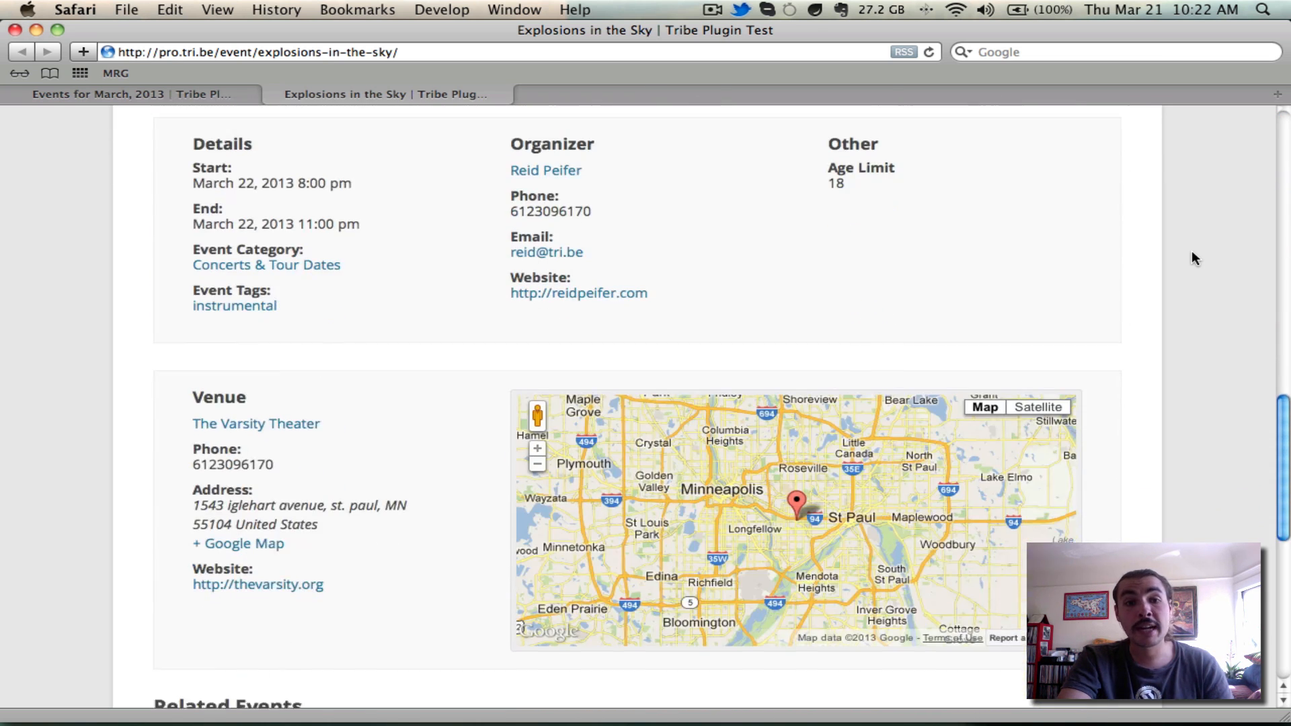
scroll("down", 3)
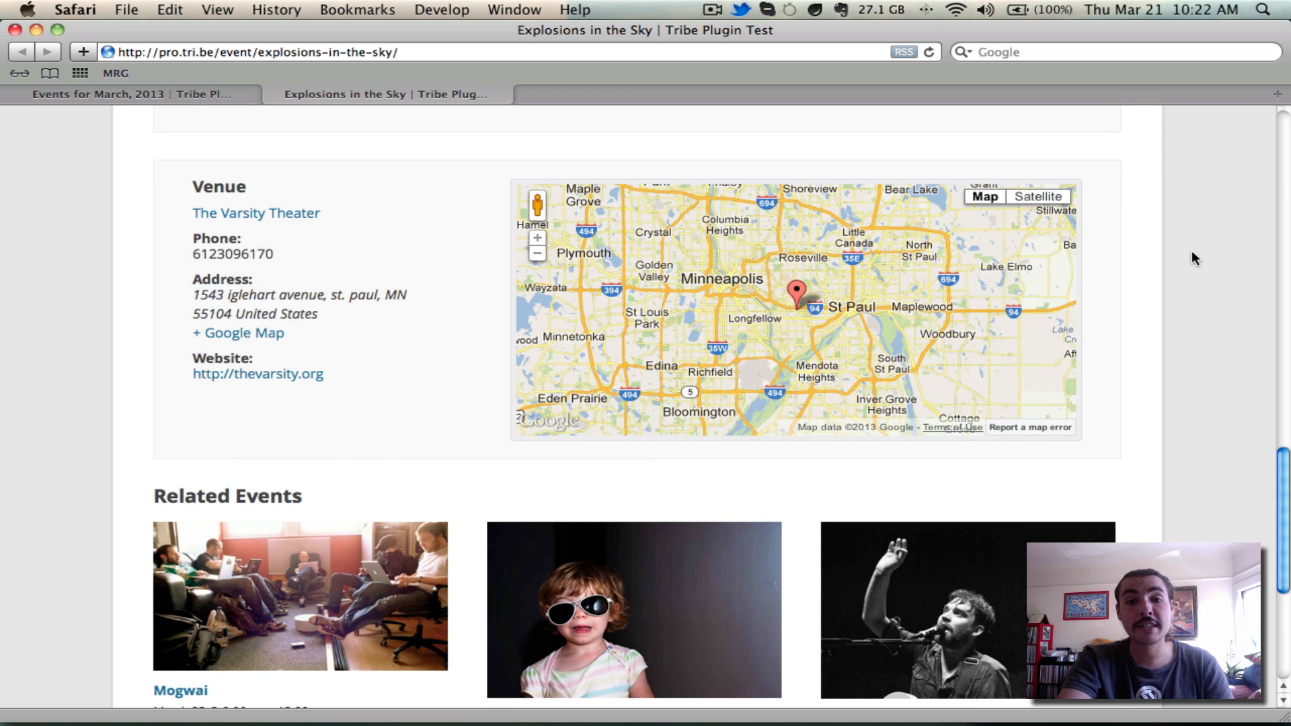
scroll("up", 3)
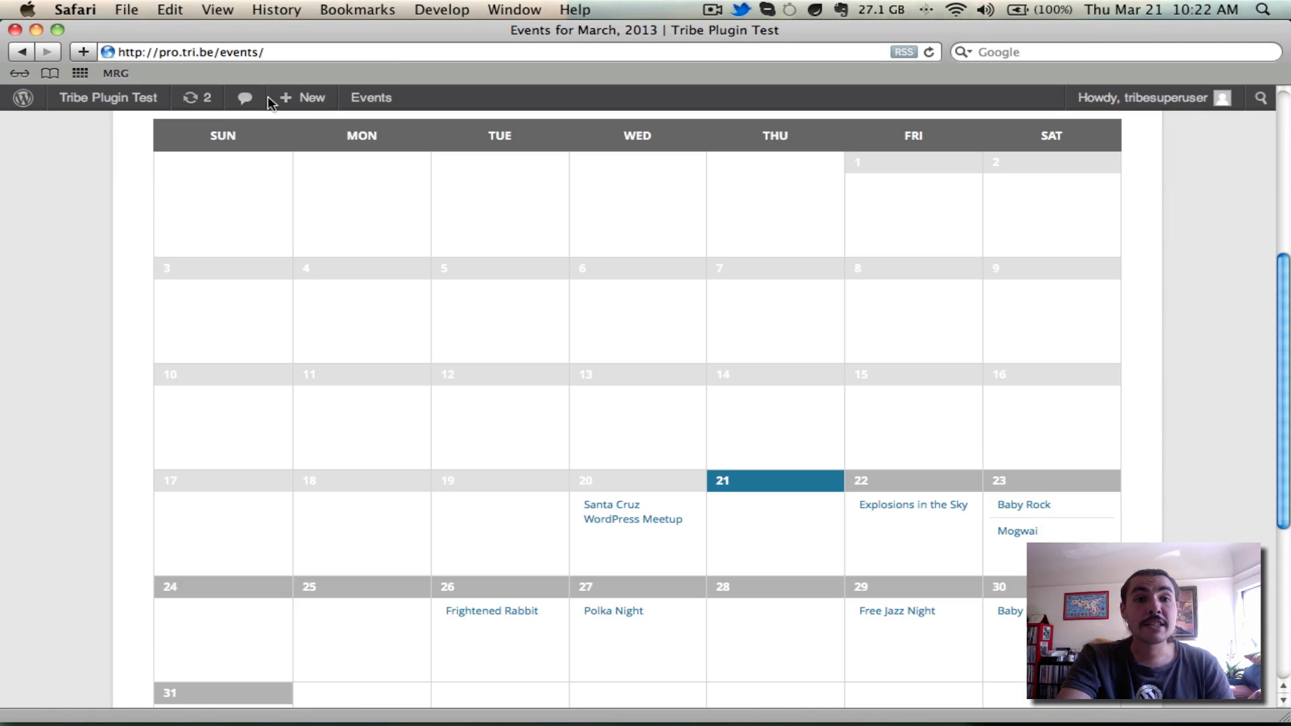
Set the Events In date filter to Mar 2013 and focus the empty Near location field.
scroll("down", 3)
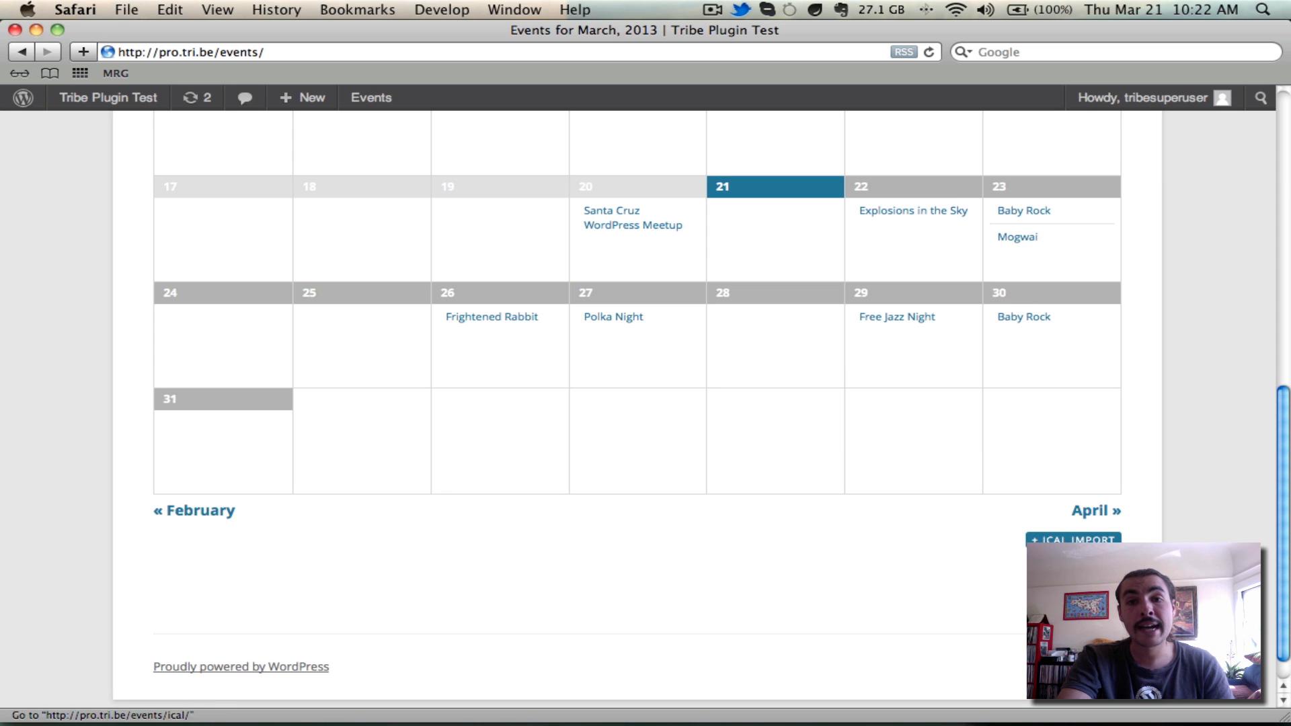
scroll("up", 3)
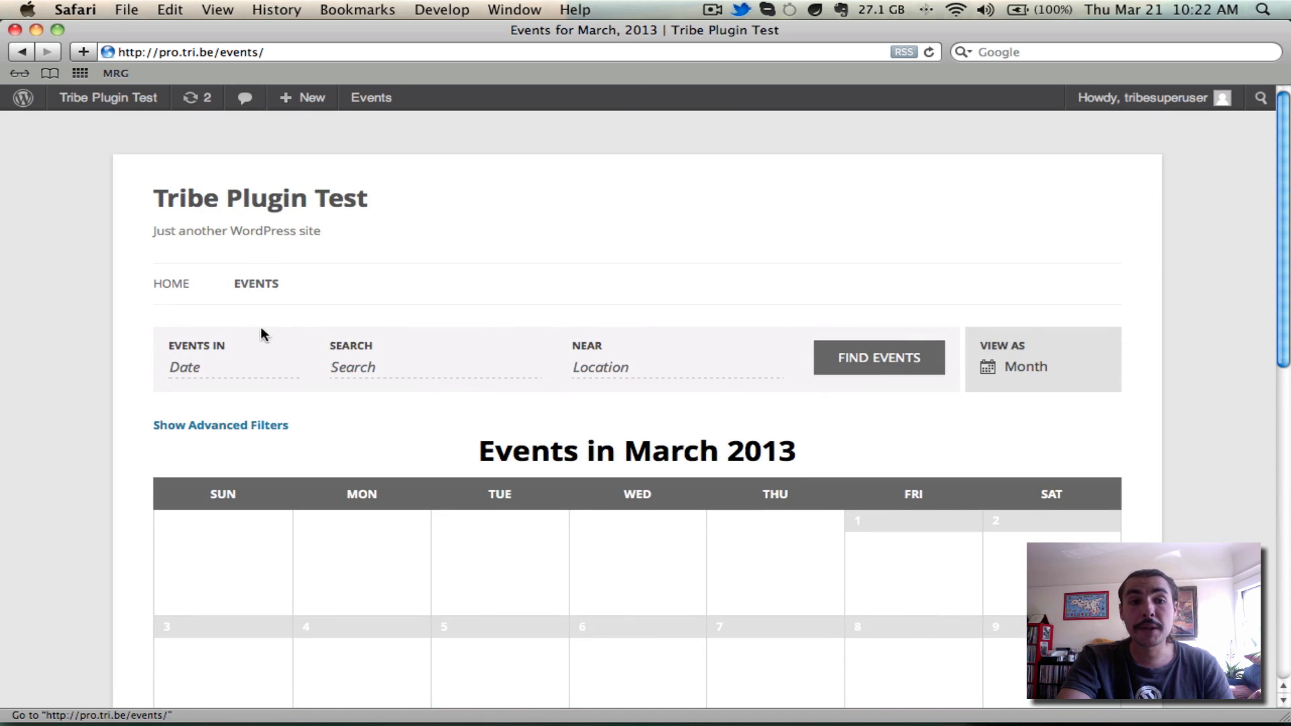
scroll("down", 3)
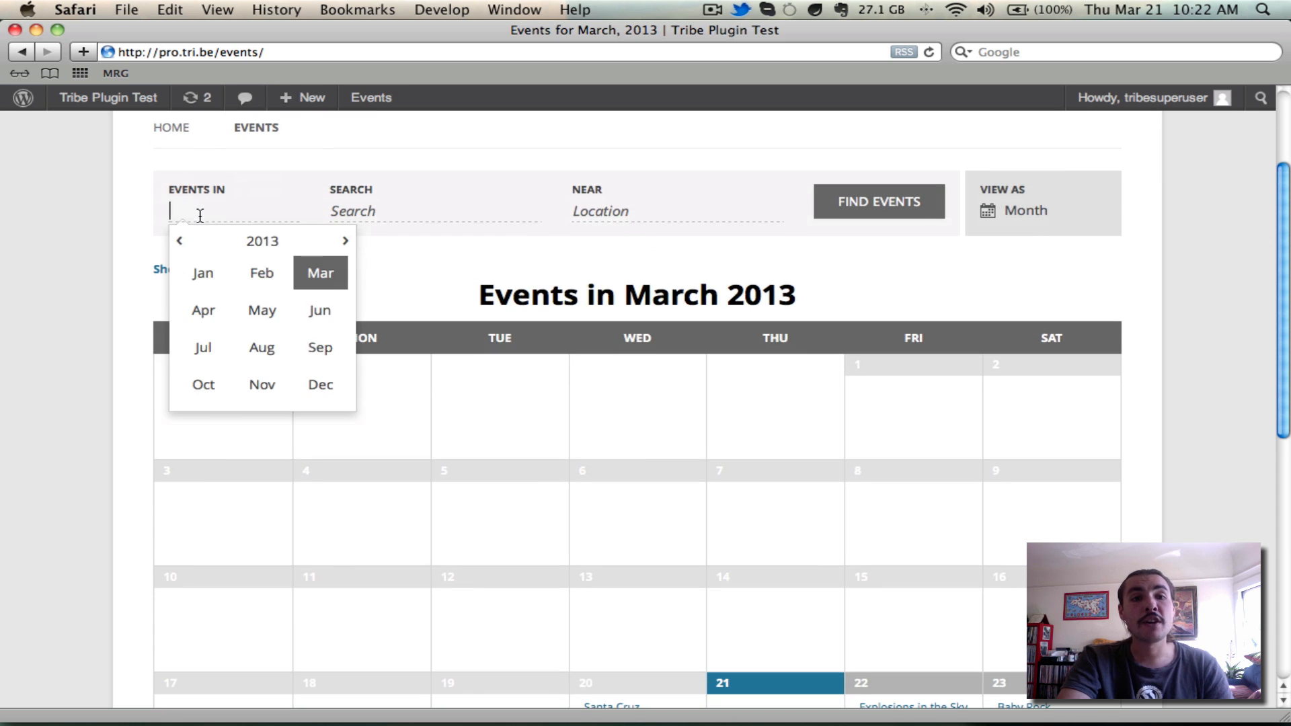
mouse_move(204, 291)
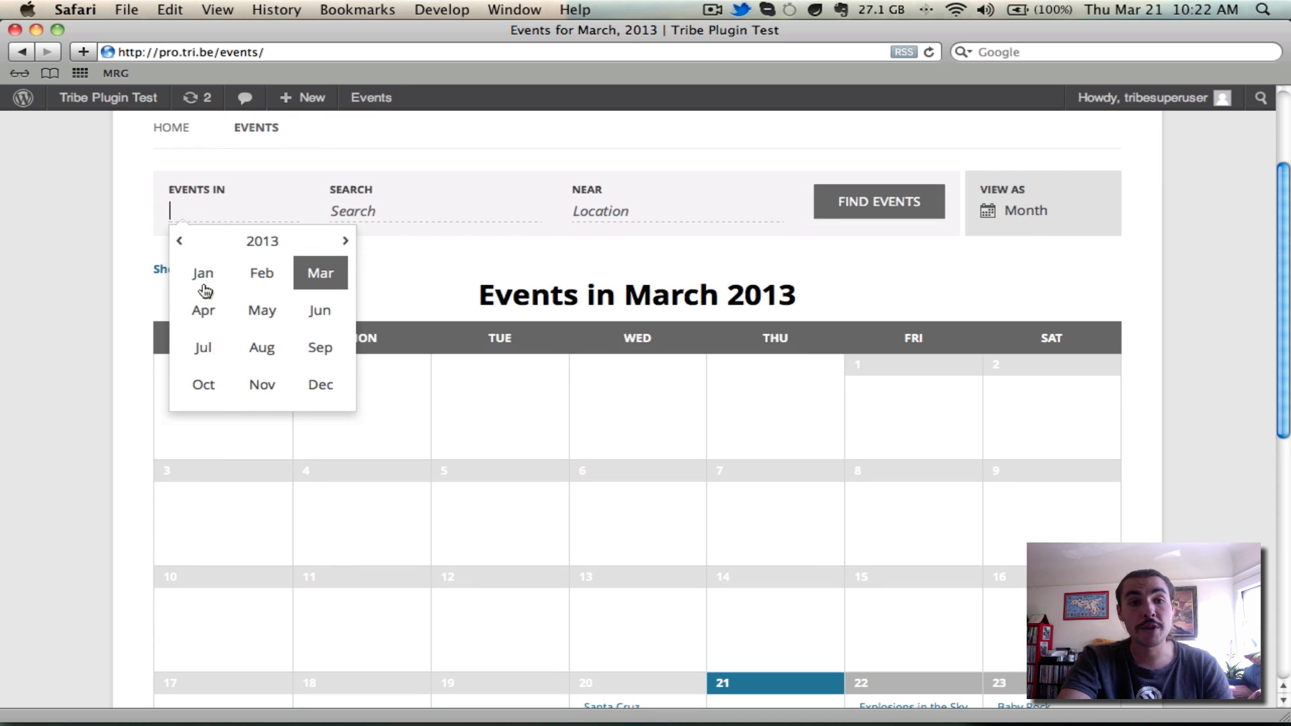
left_click(319, 272)
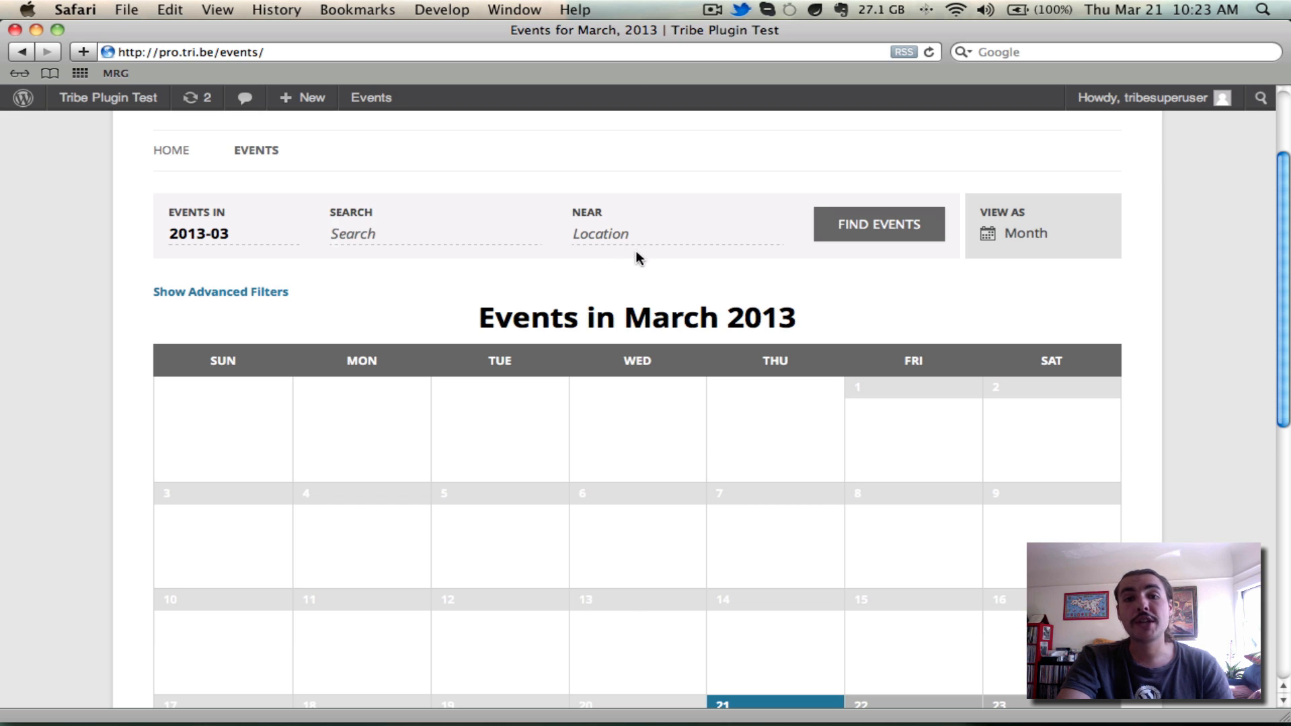
mouse_move(644, 249)
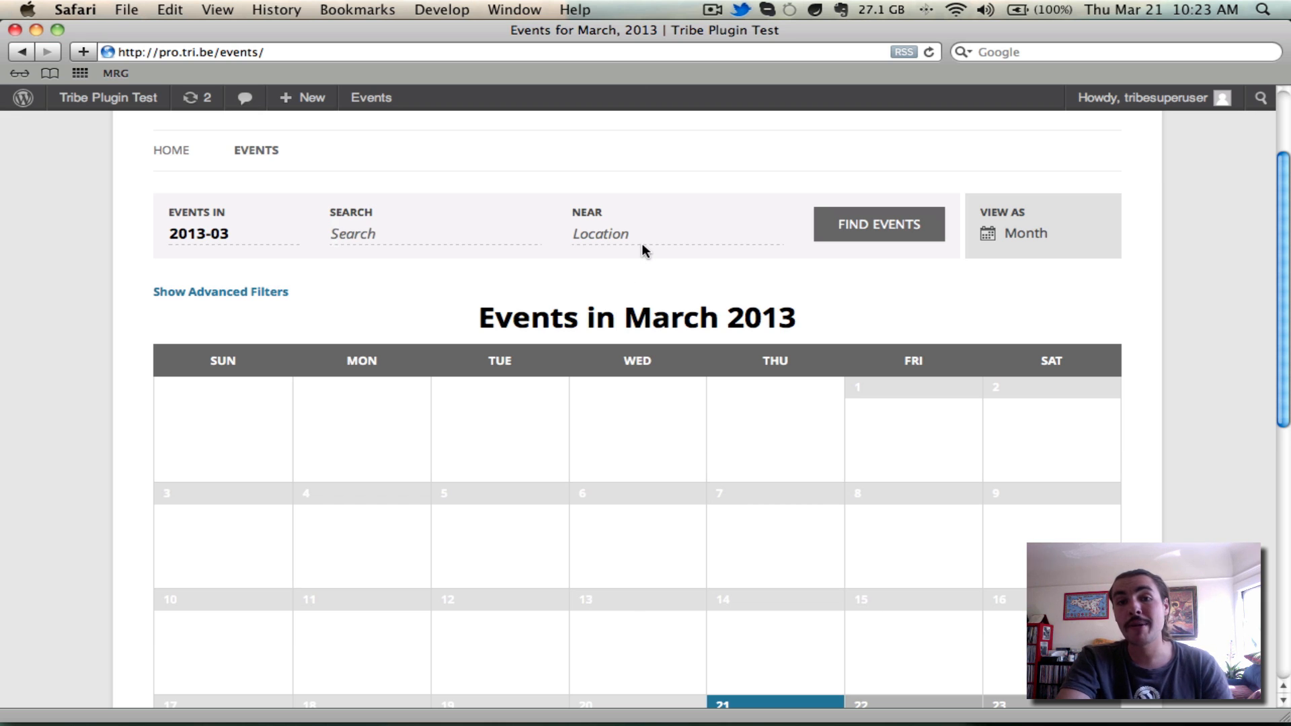
left_click(601, 234)
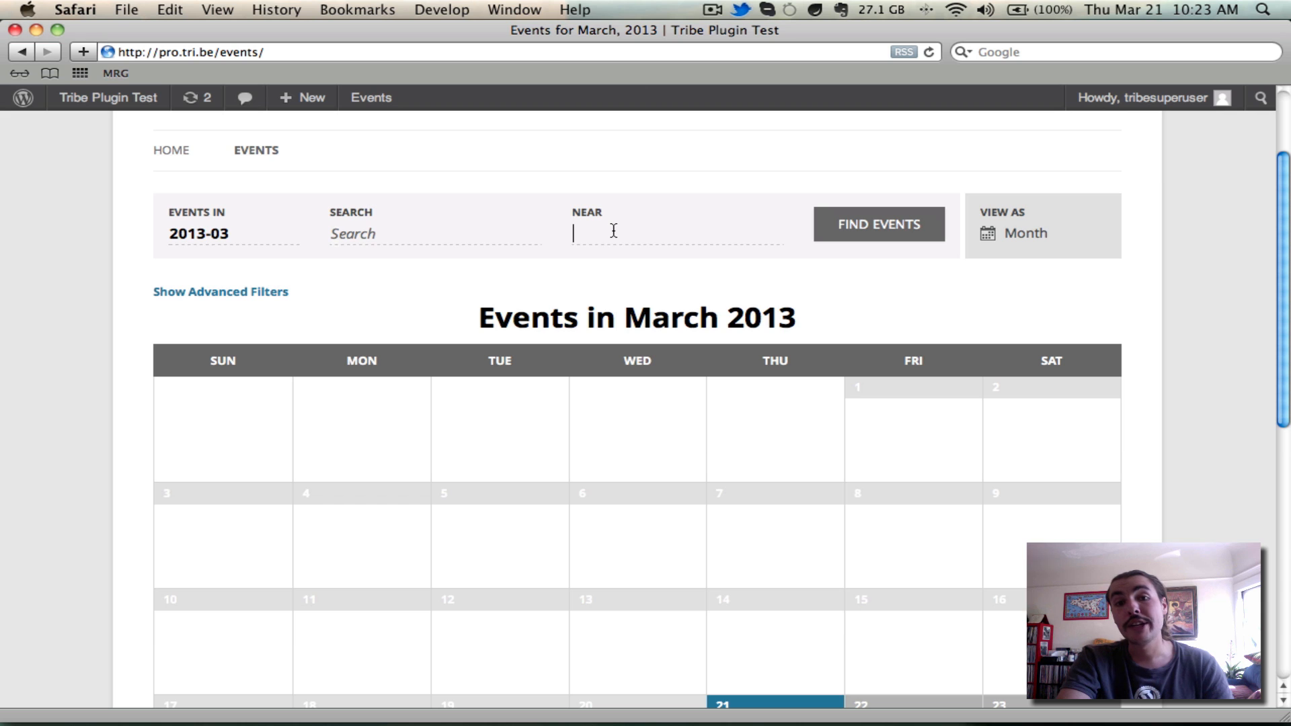
mouse_move(566, 243)
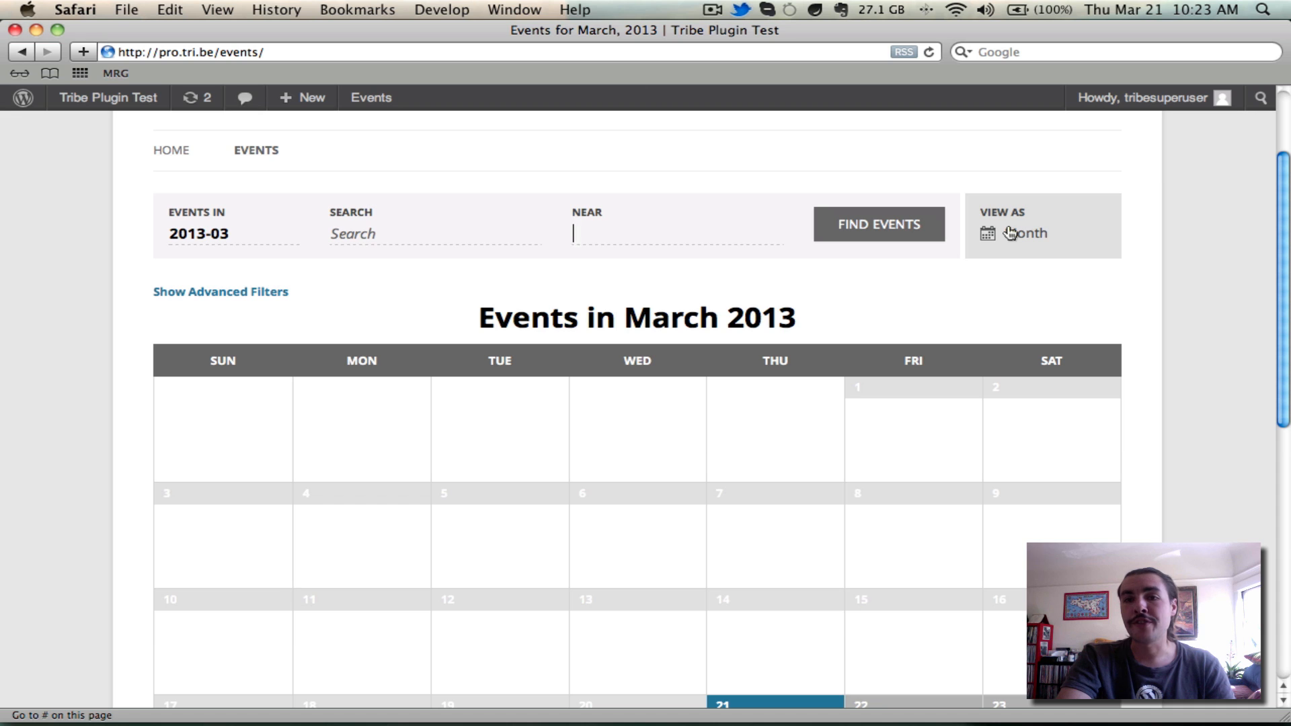
Show Upcoming Events from 2013-03 in List view and open the Events From date picker.
left_click(1024, 233)
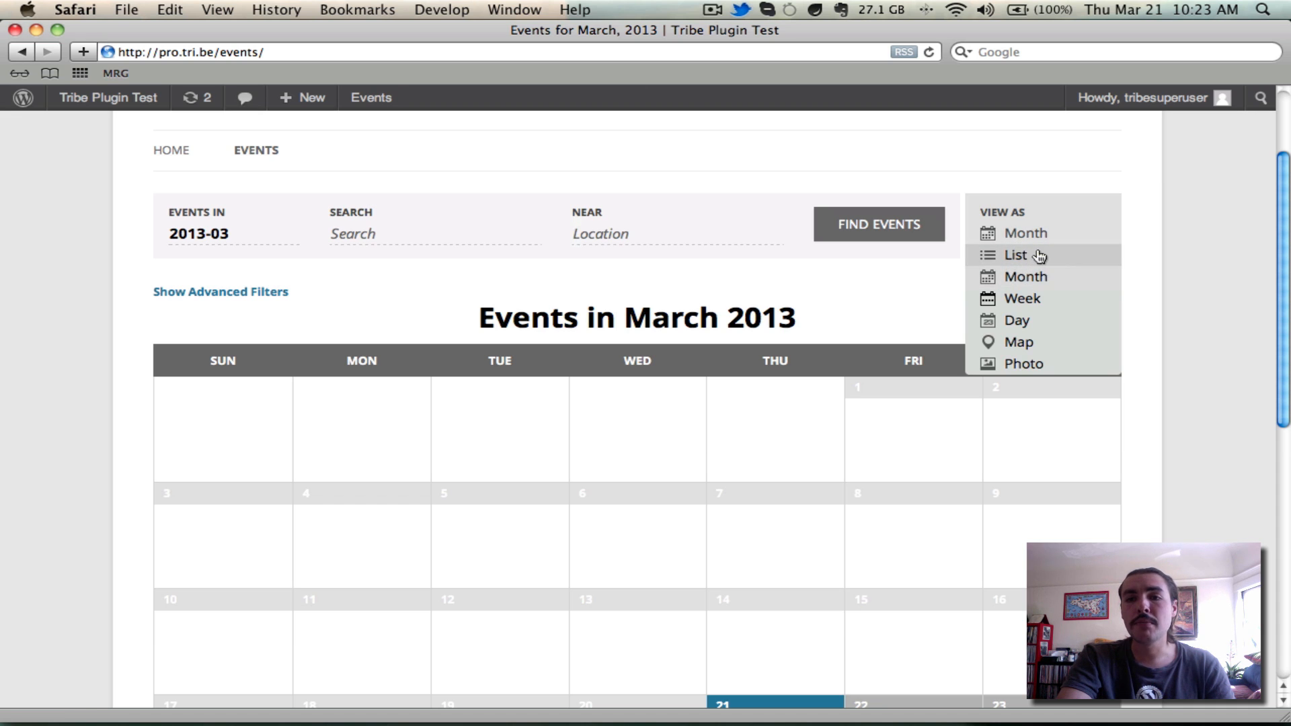
mouse_move(1046, 320)
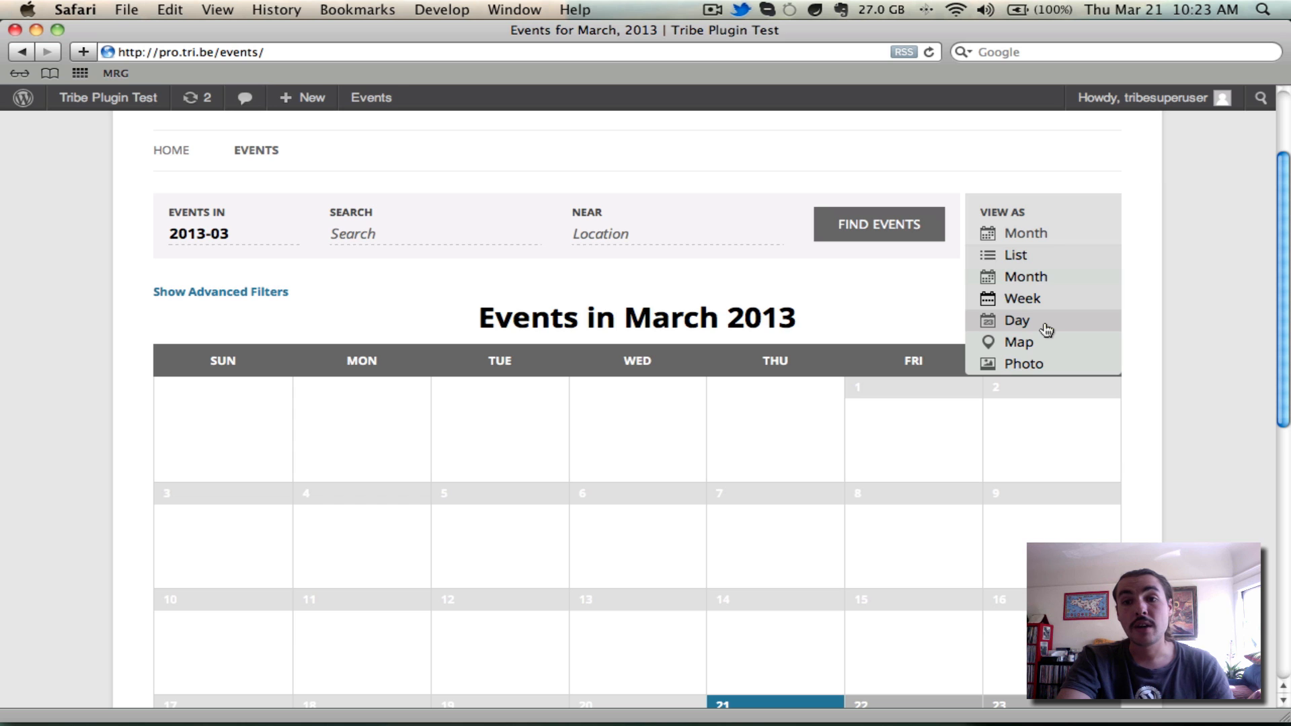
mouse_move(1061, 277)
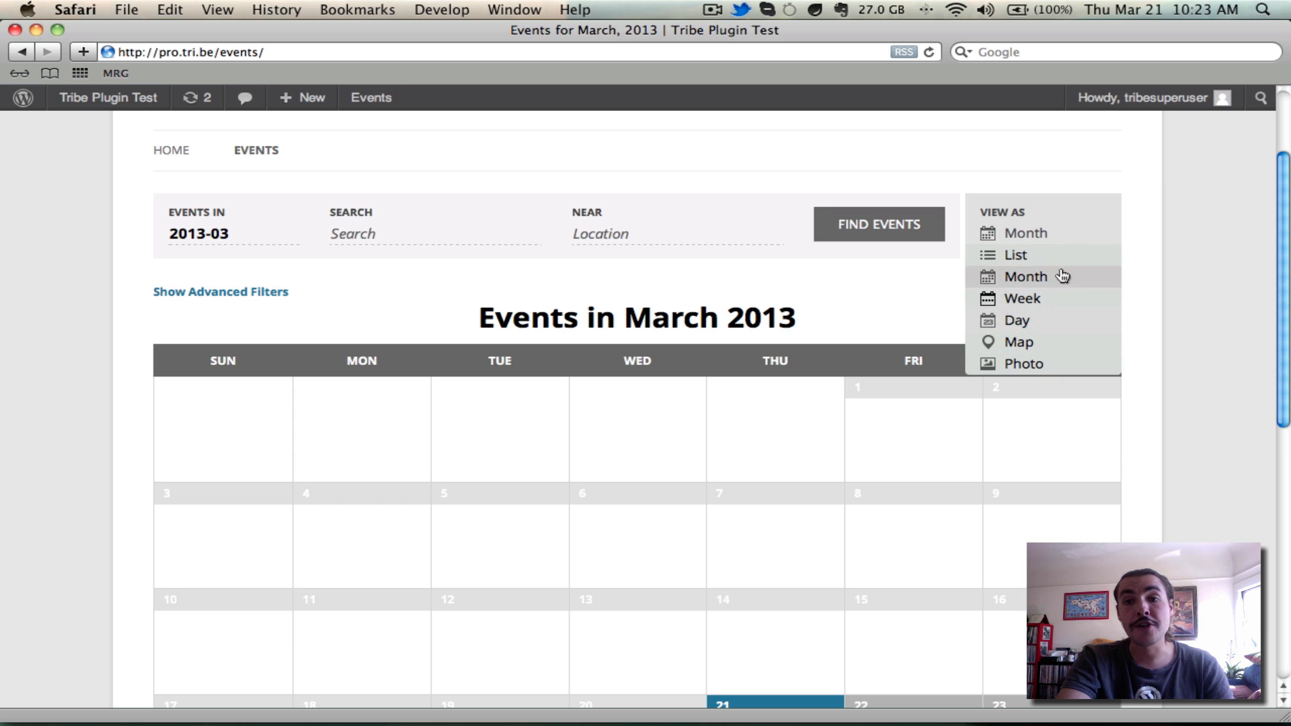
left_click(1016, 255)
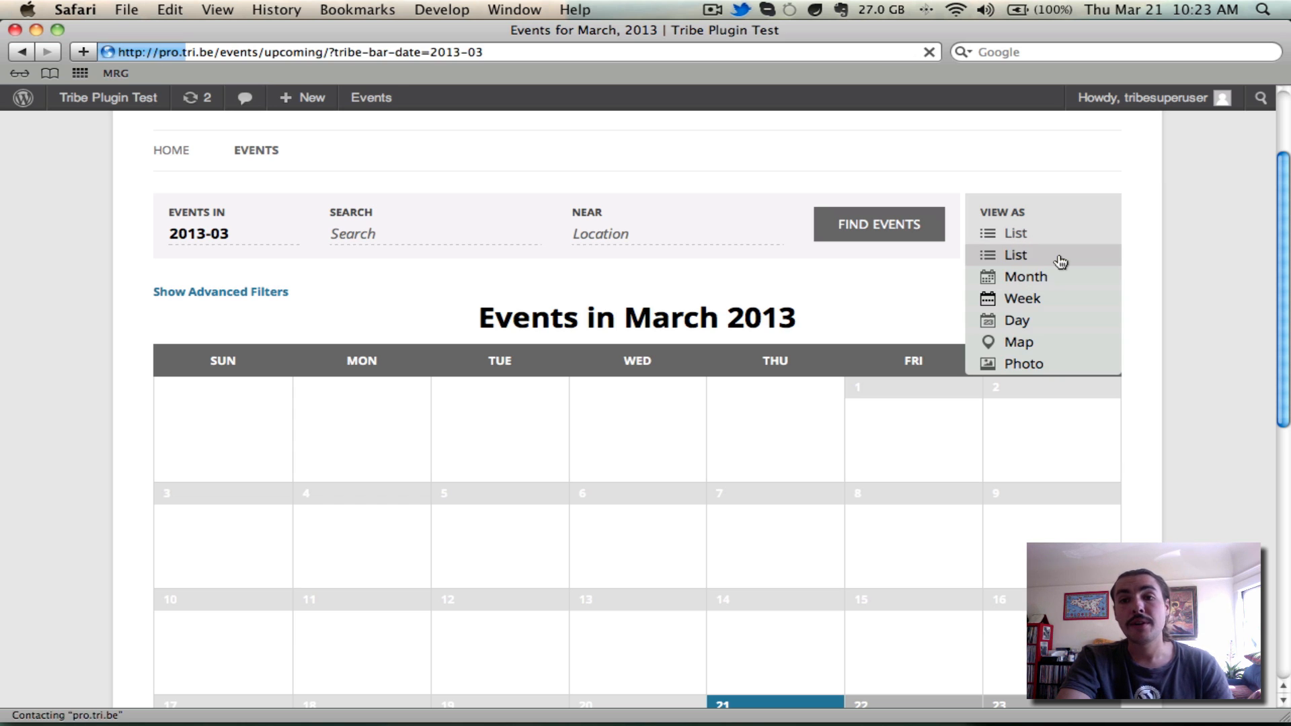
left_click(1016, 254)
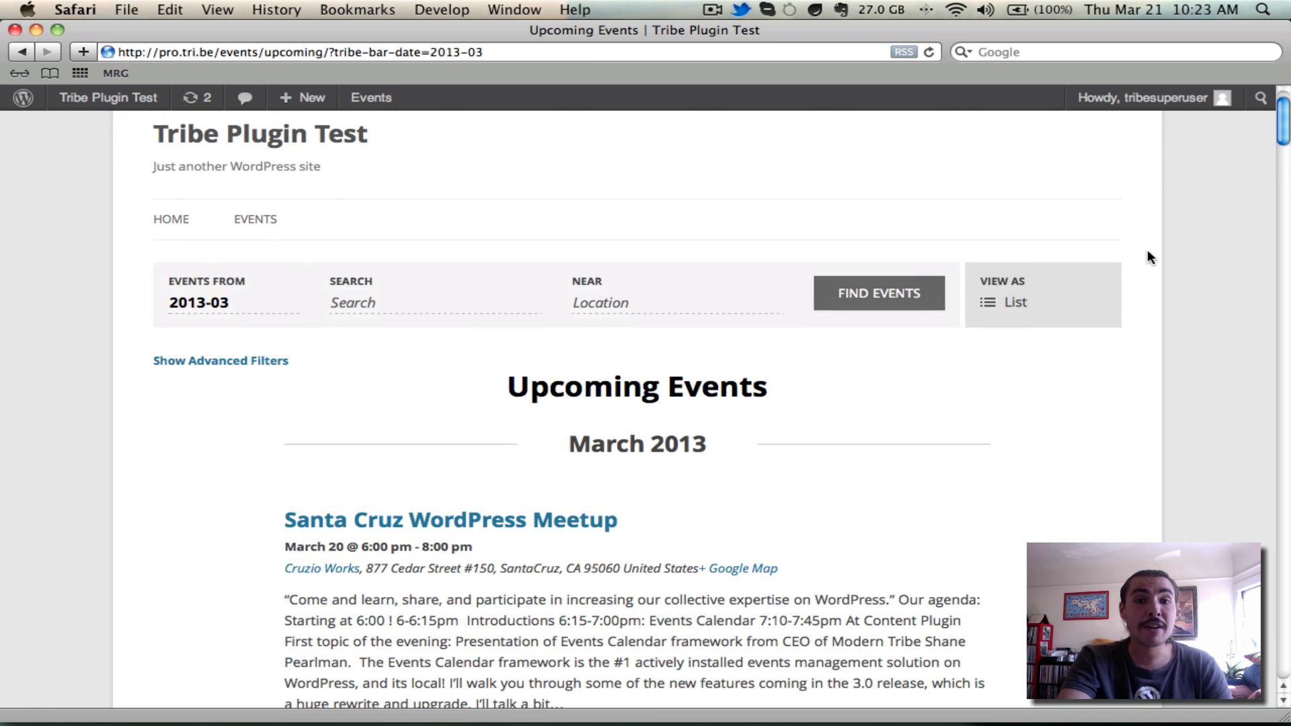
scroll("down", 3)
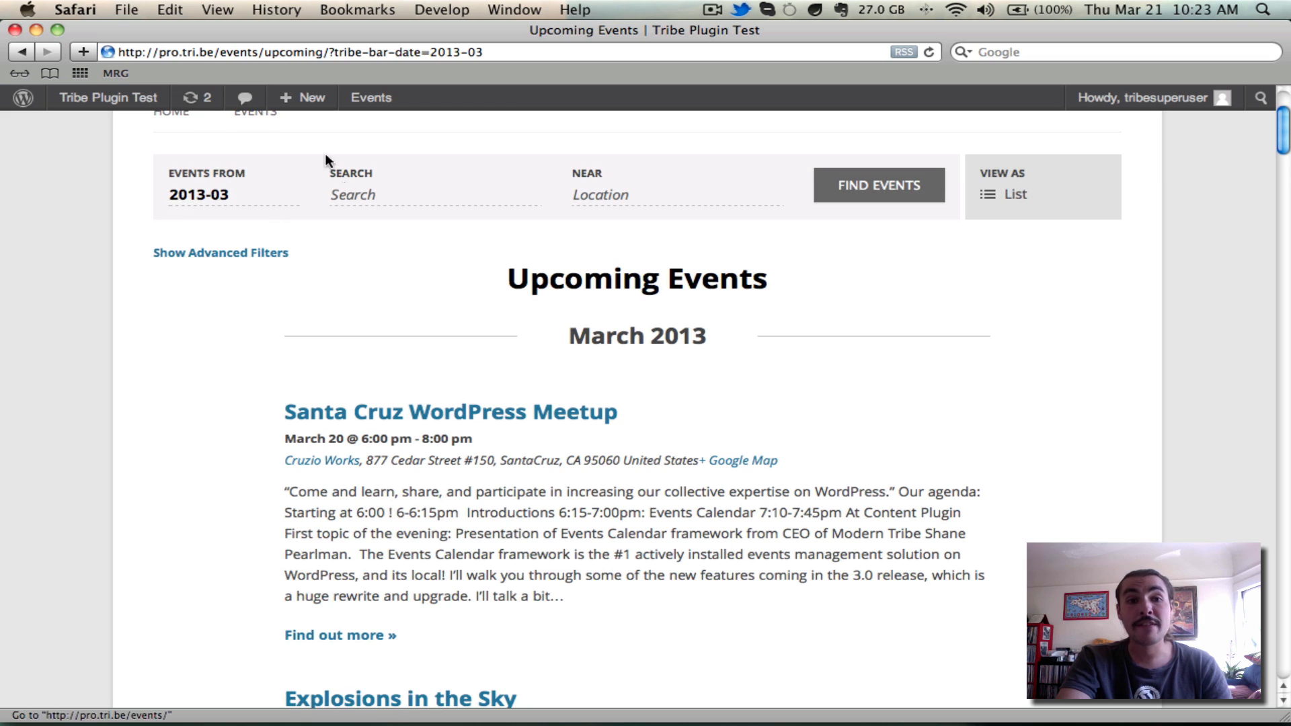
left_click(200, 194)
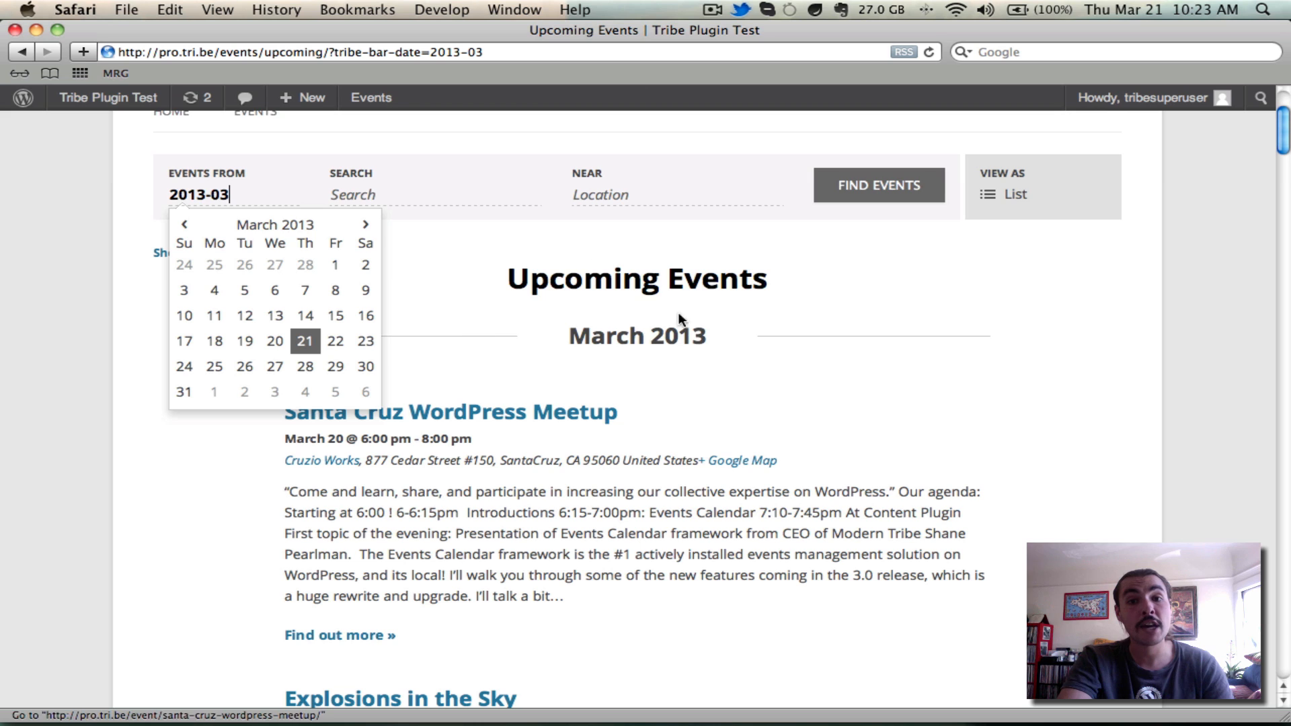
left_click(305, 341)
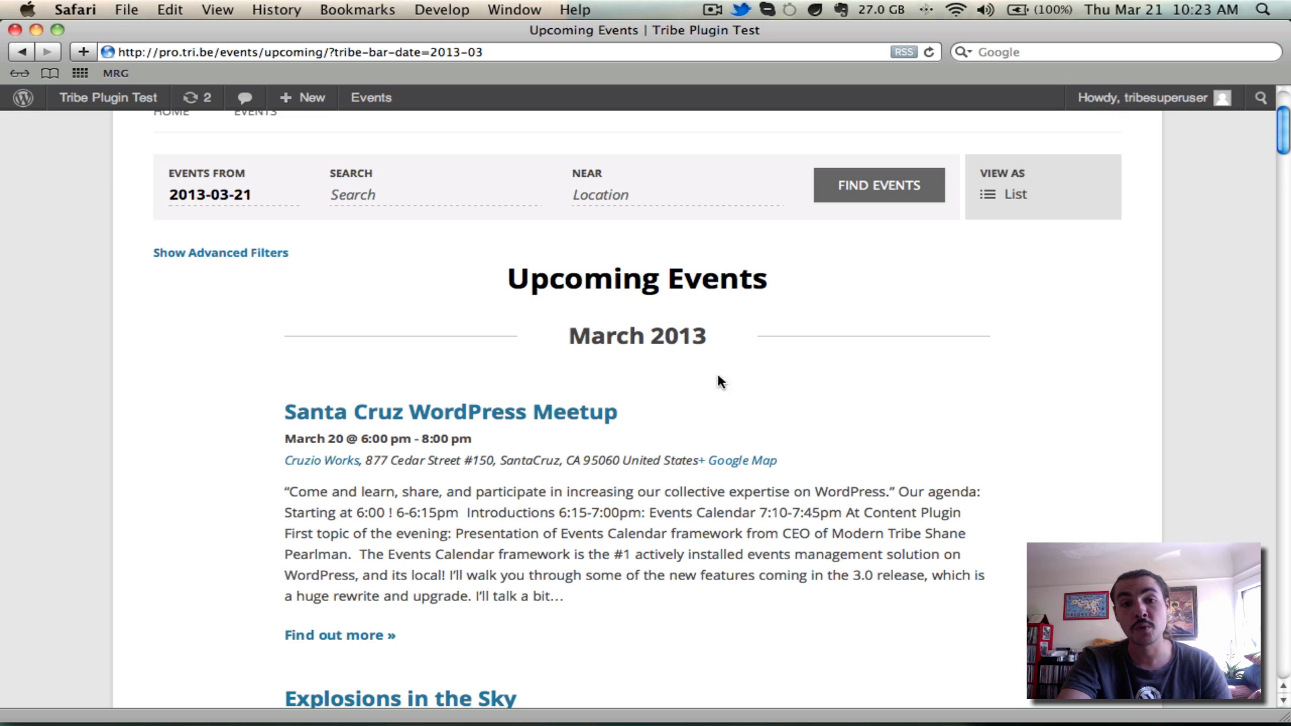
scroll("down", 3)
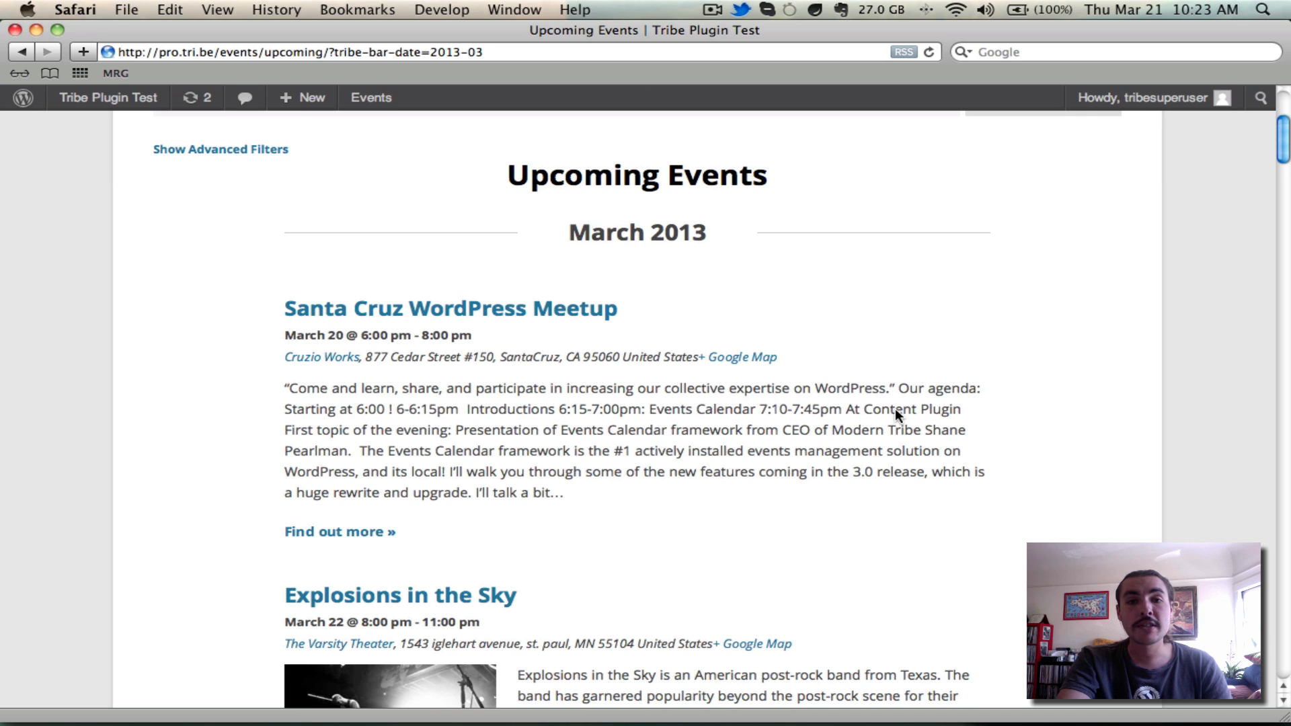
scroll("down", 3)
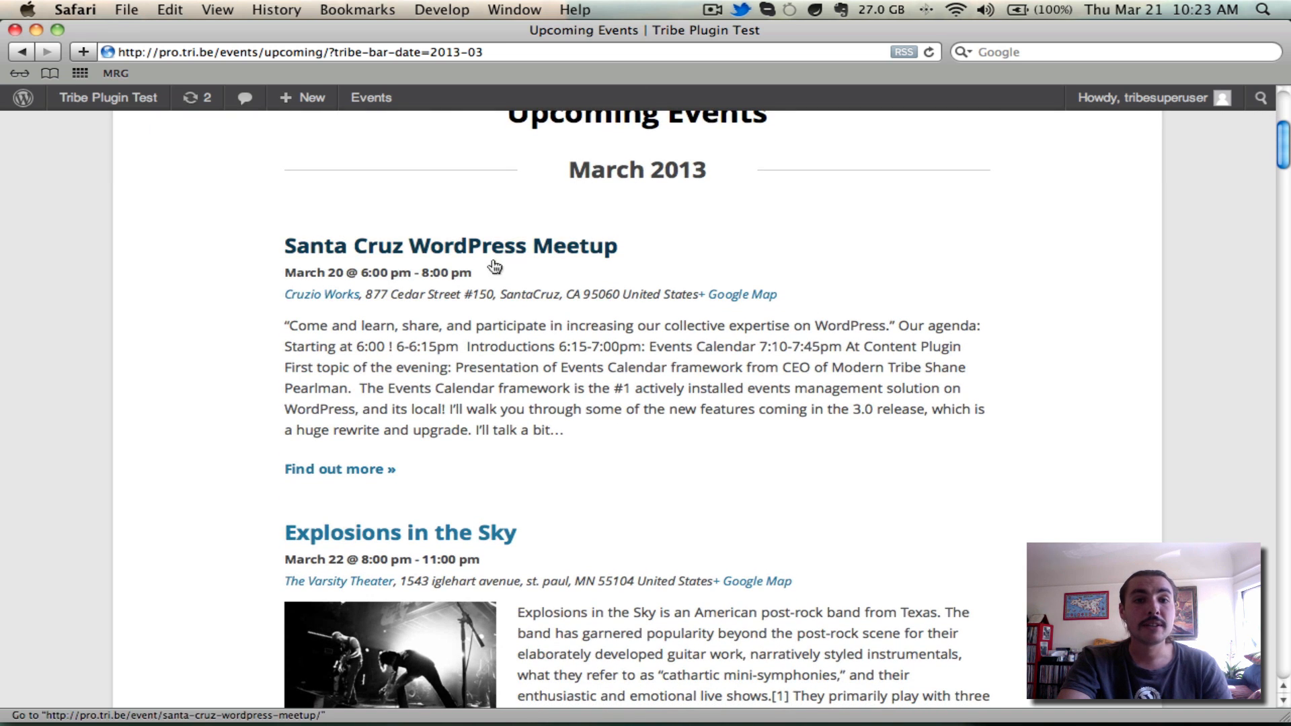
scroll("down", 3)
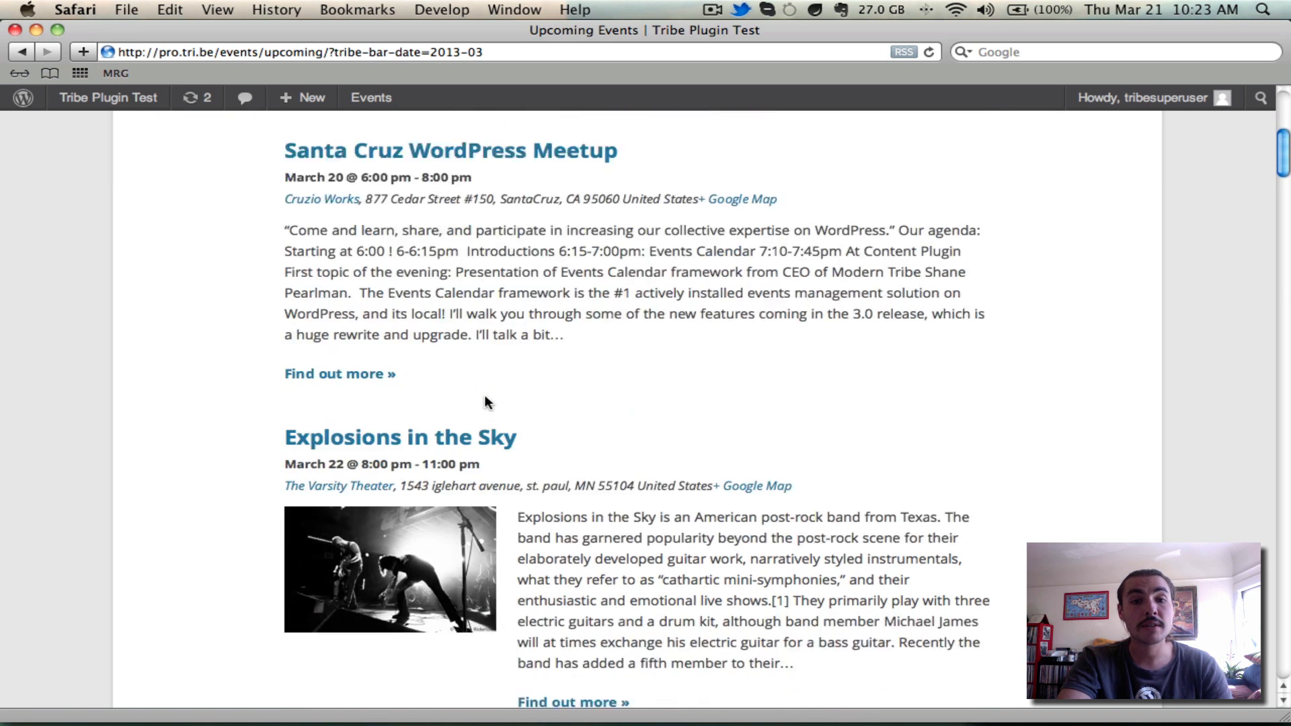
scroll("down", 3)
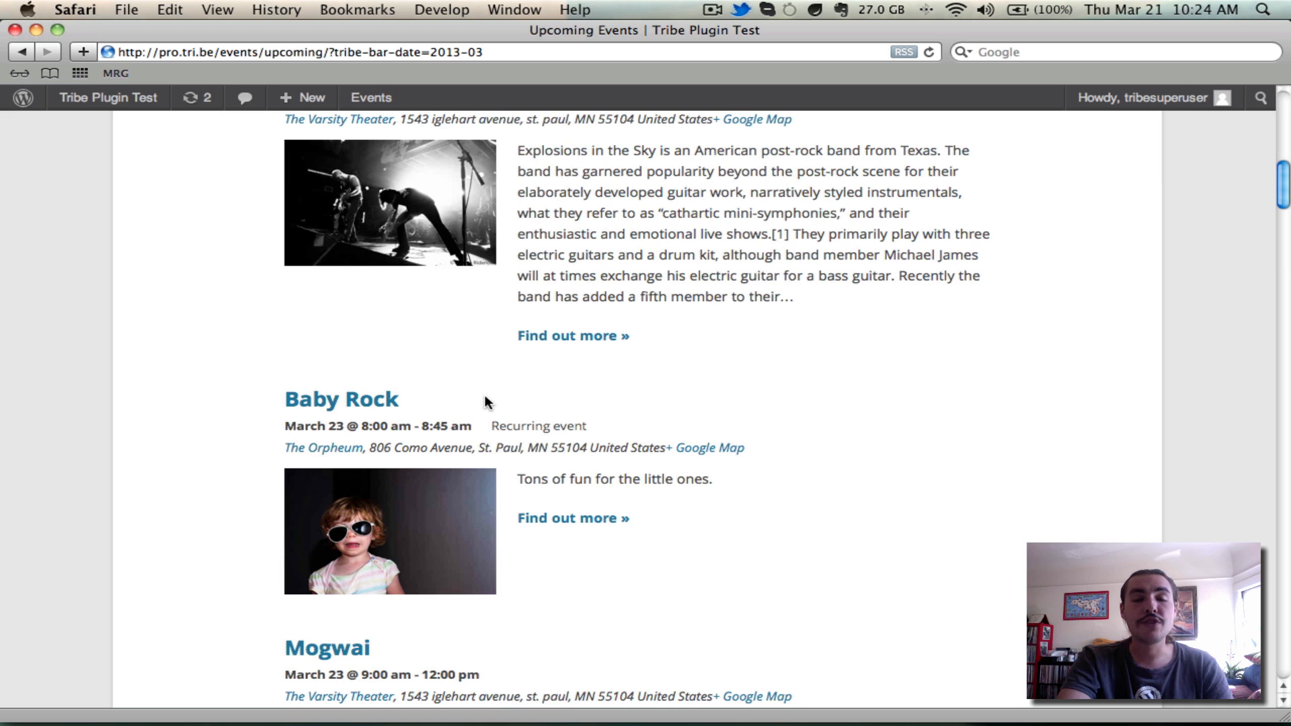
mouse_move(543, 406)
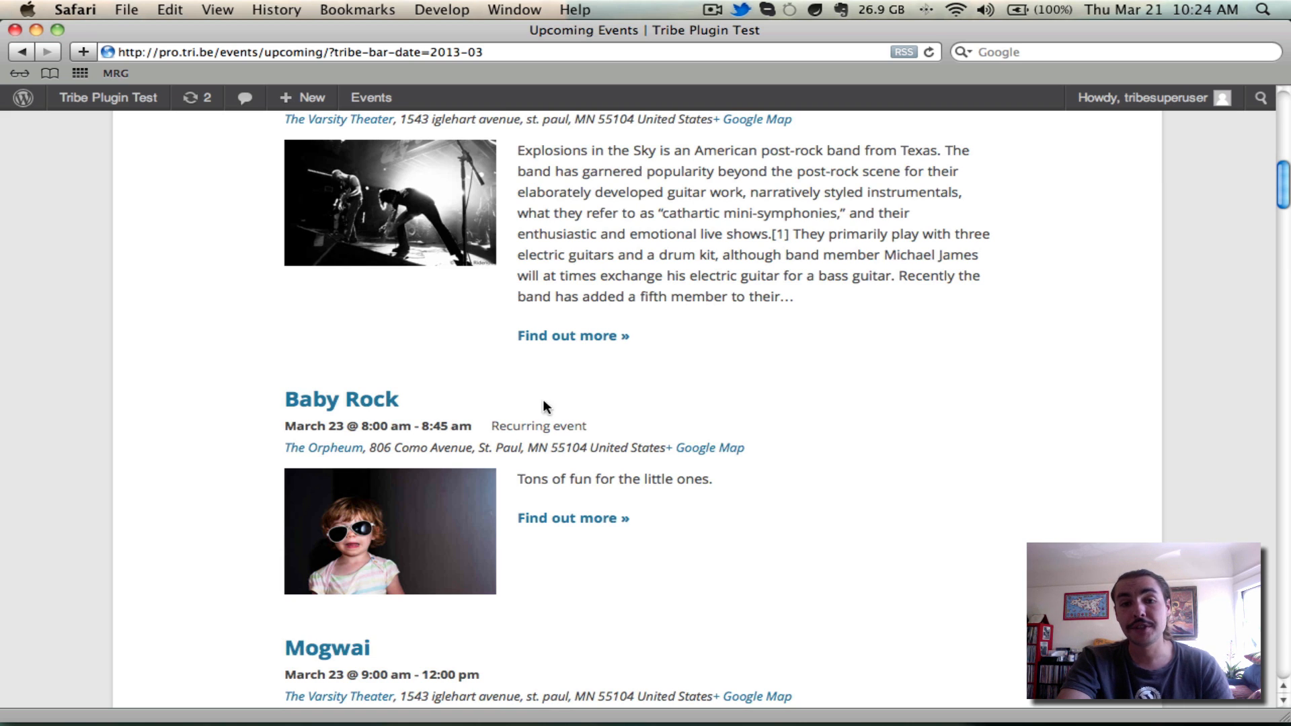
mouse_move(539, 426)
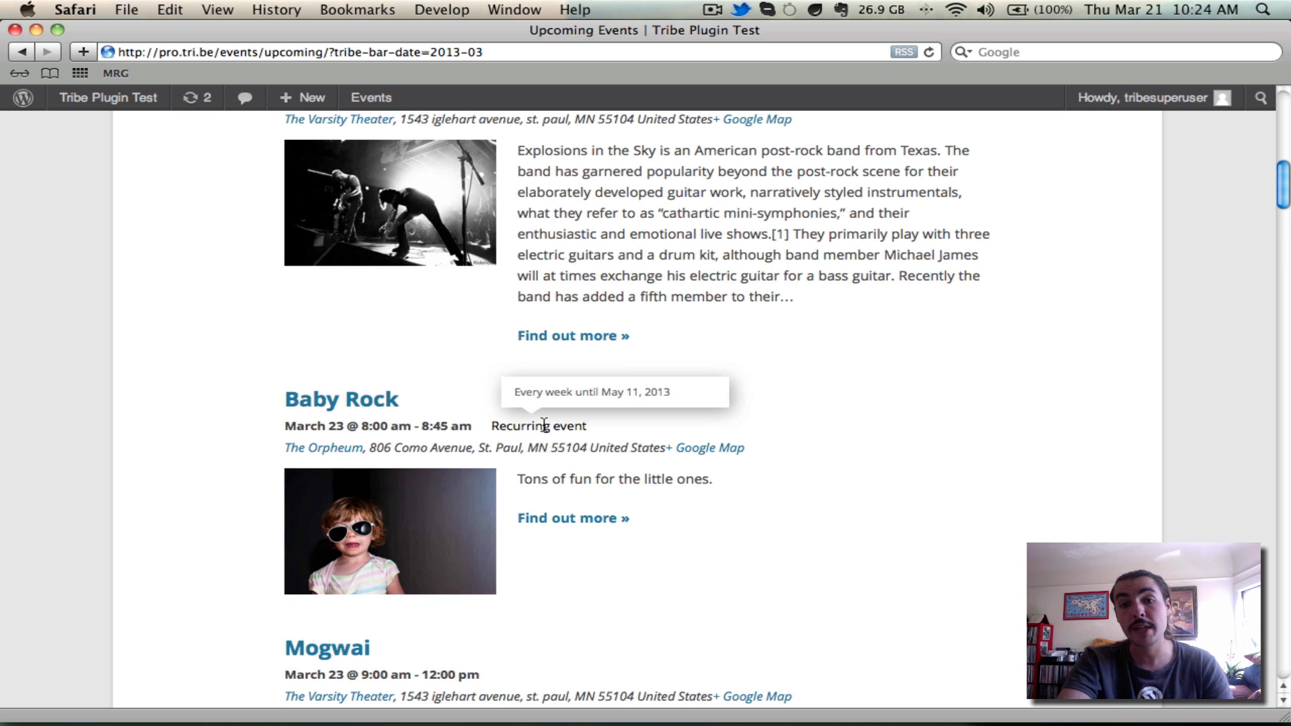
mouse_move(438, 363)
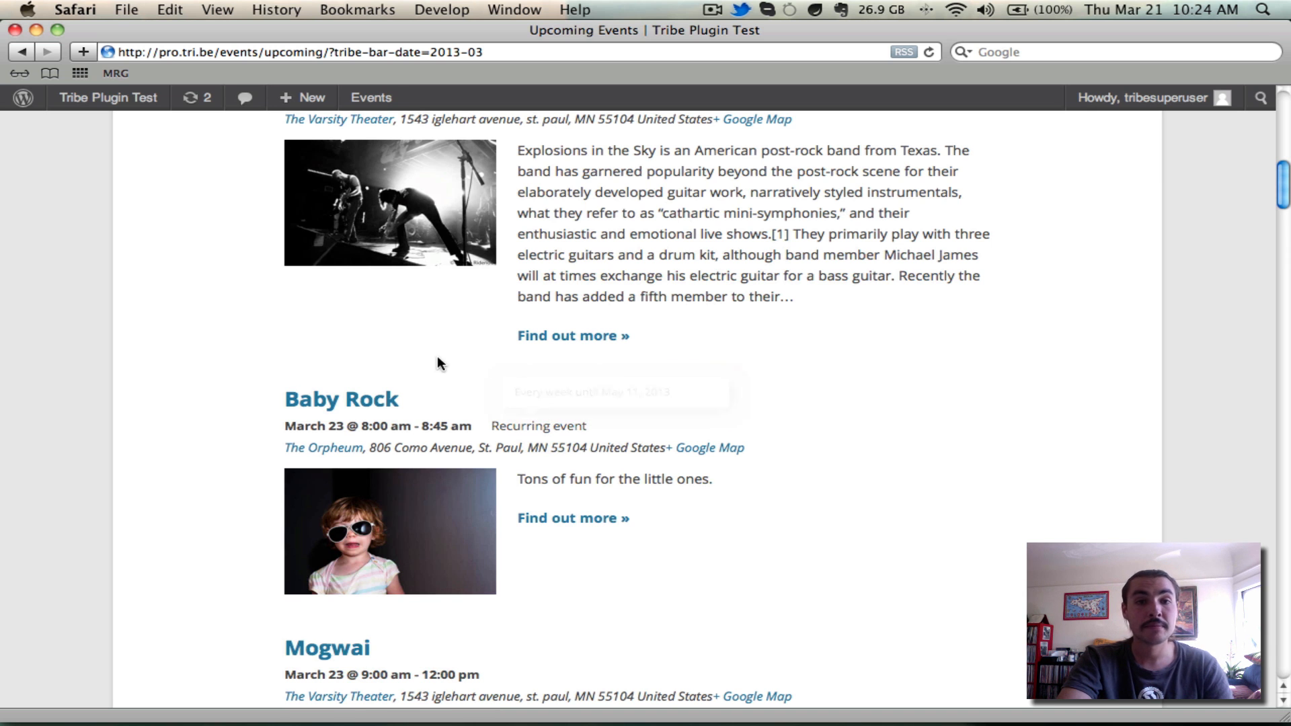
scroll("down", 3)
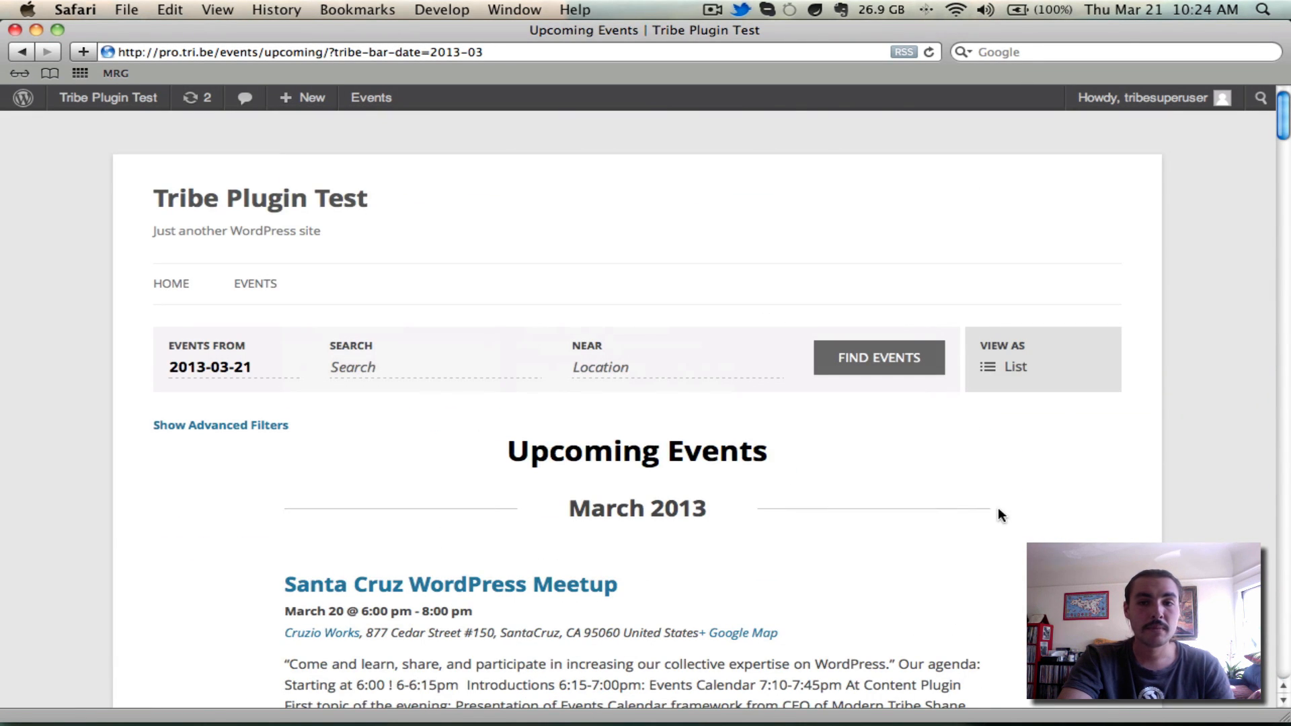
Switch to Day view and browse Friday, March 22nd 2013, featuring Explosions in the Sky.
left_click(1015, 366)
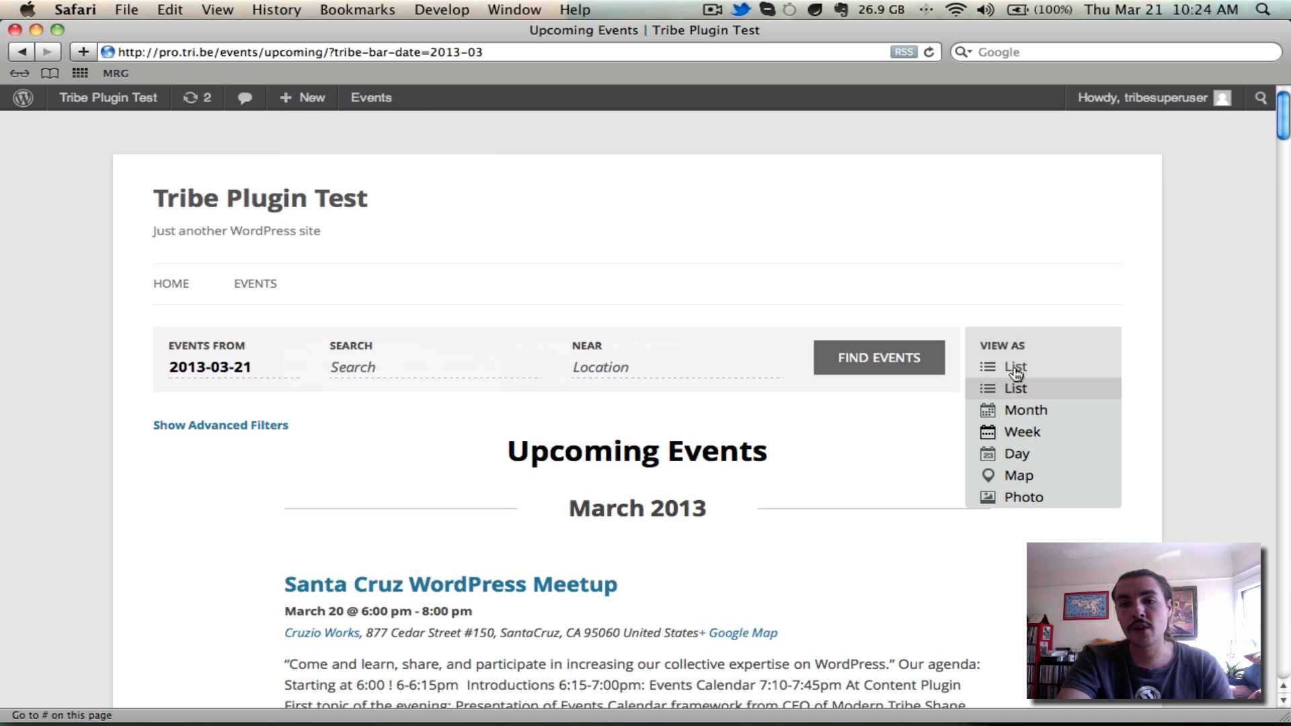
left_click(1016, 452)
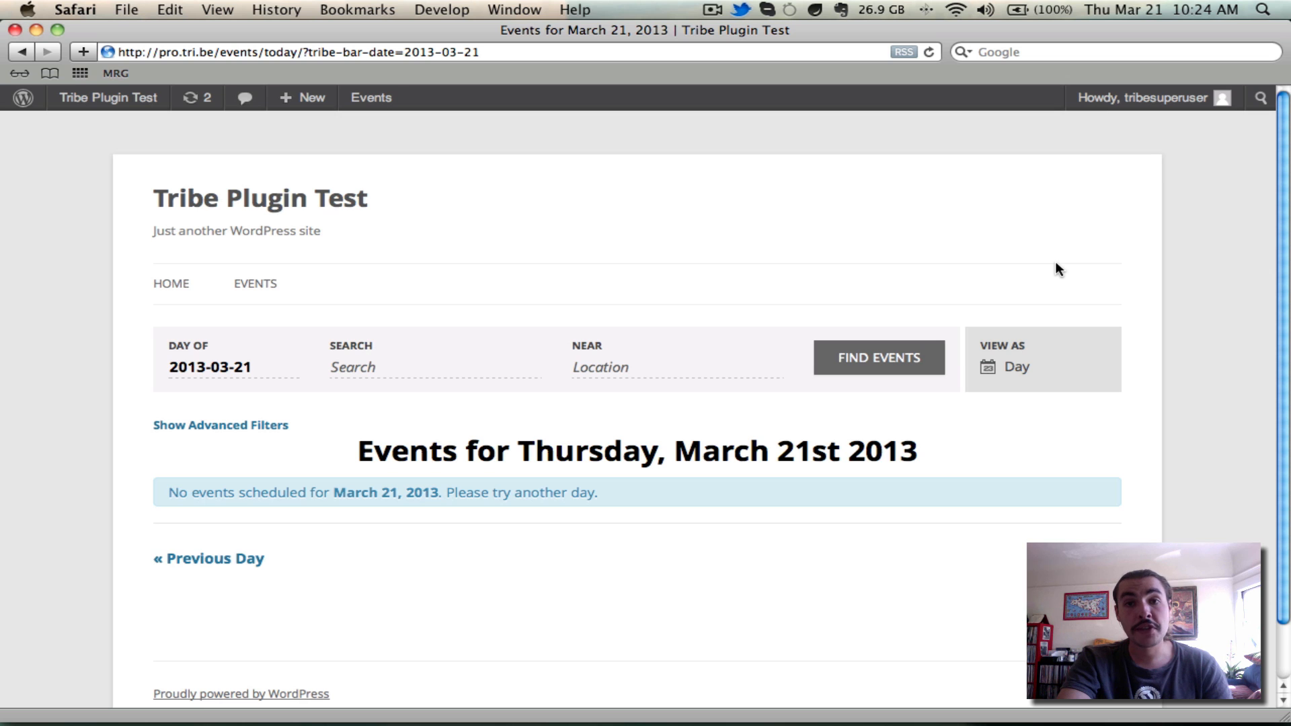
mouse_move(352, 555)
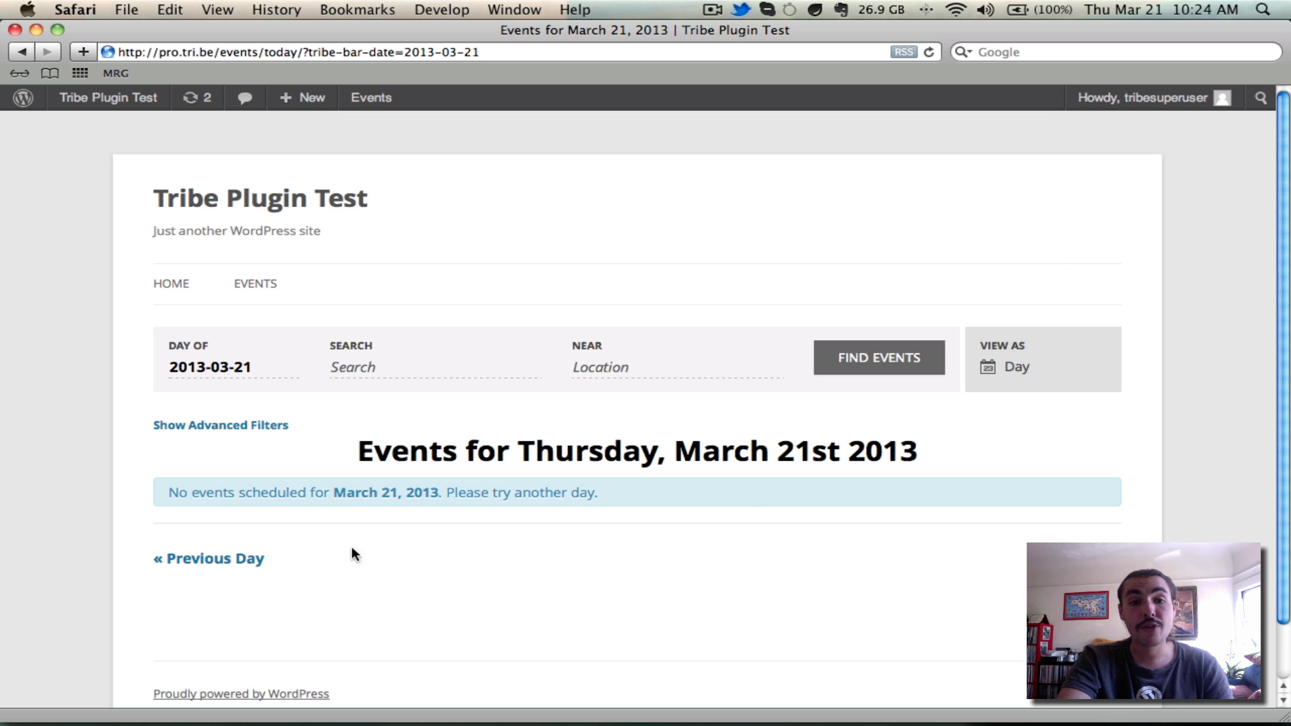
mouse_move(744, 460)
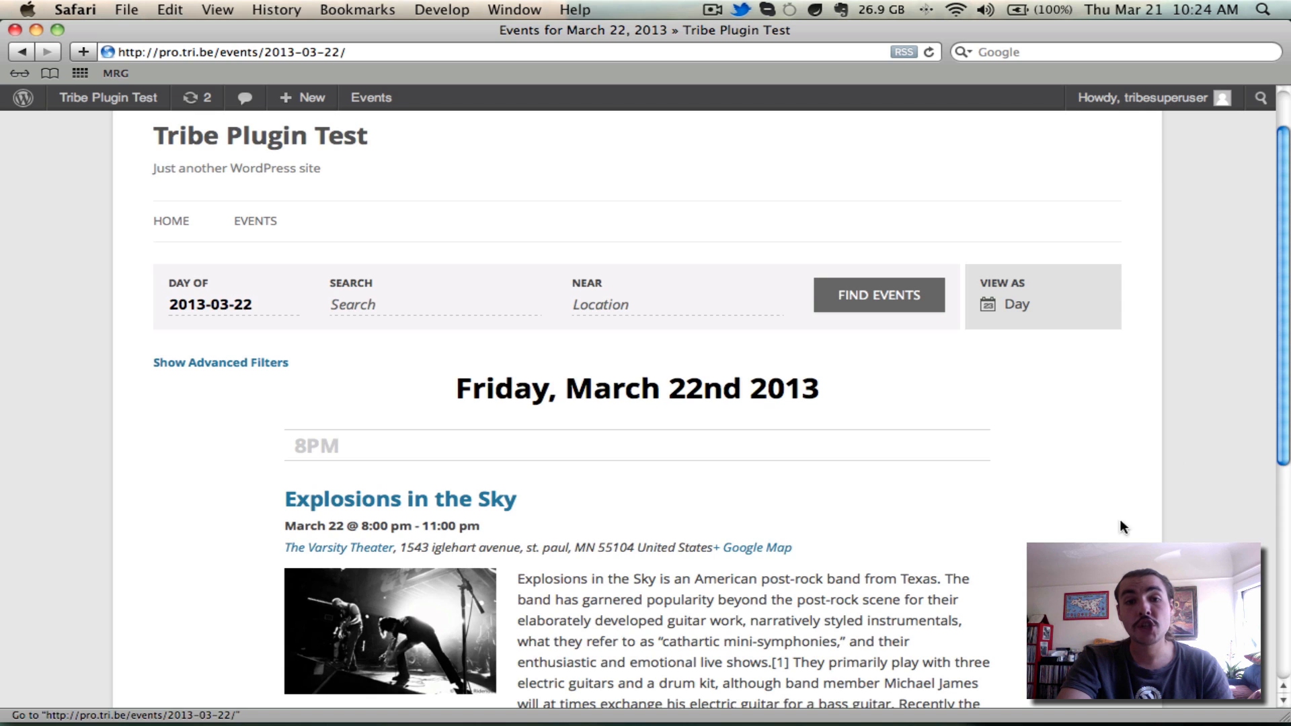
scroll("down", 3)
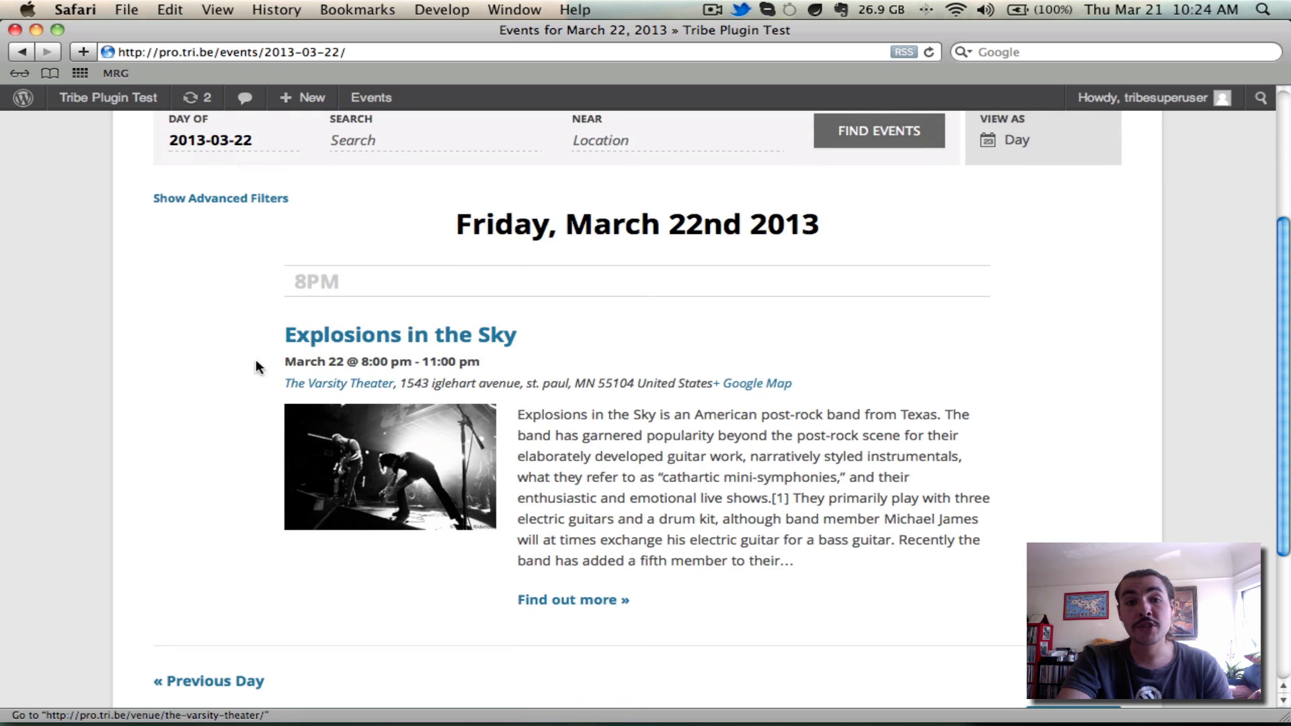
mouse_move(276, 277)
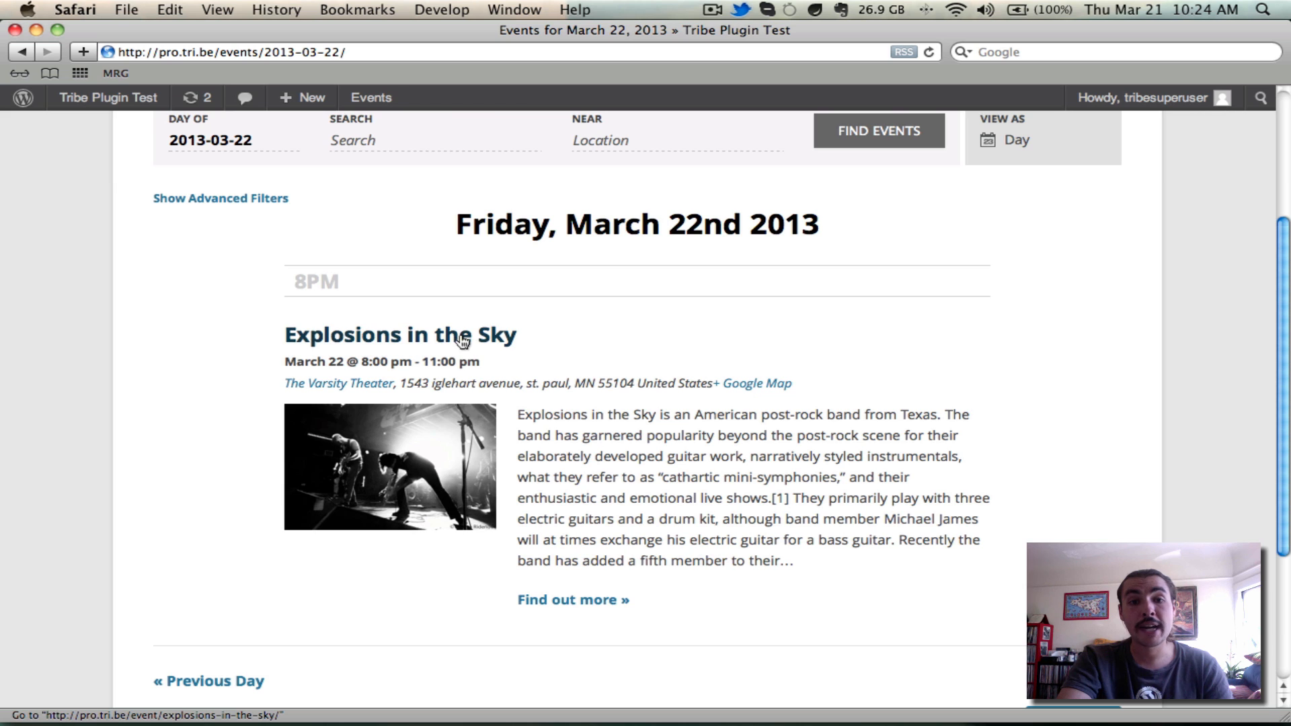
mouse_move(612, 499)
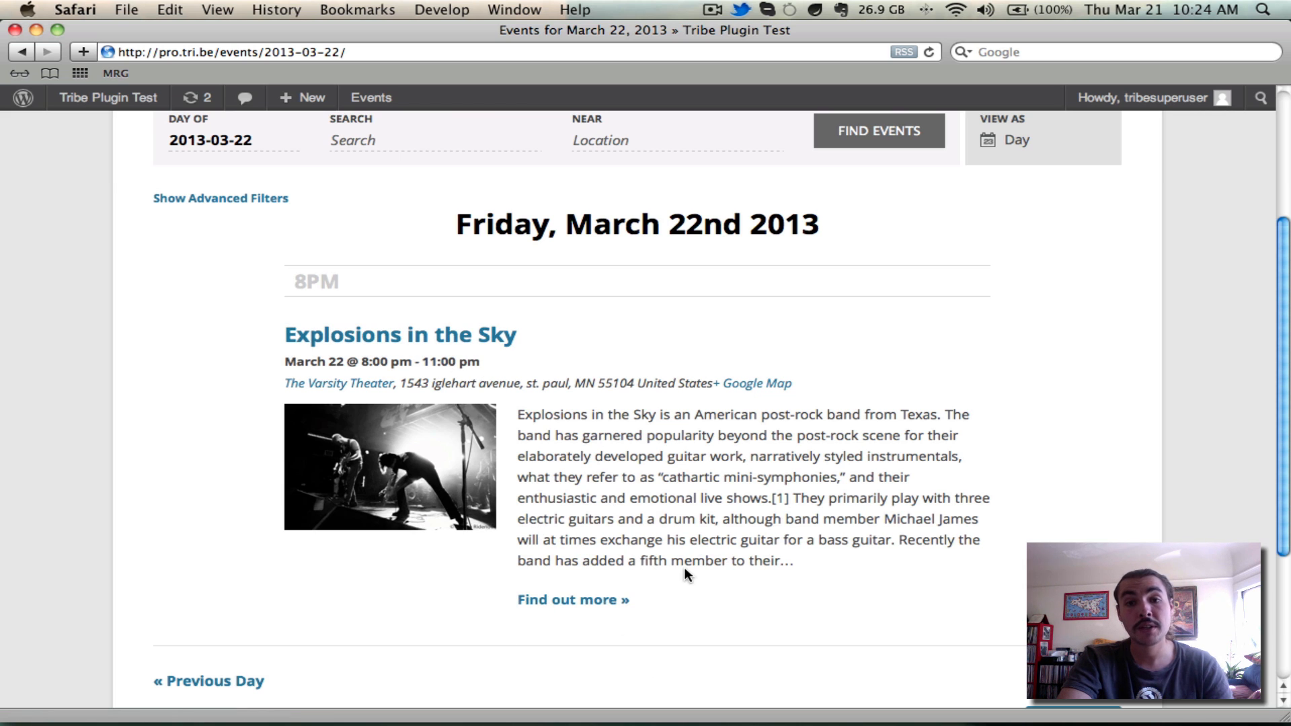
scroll("down", 3)
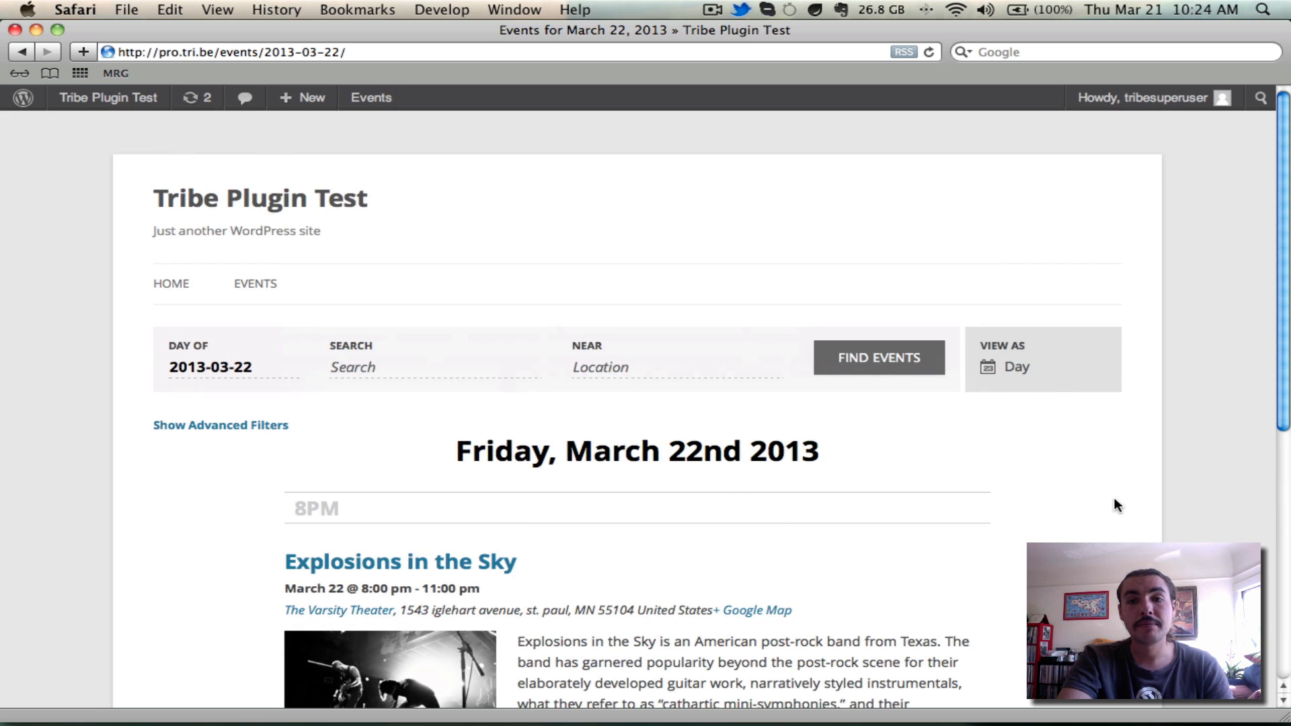
left_click(1016, 367)
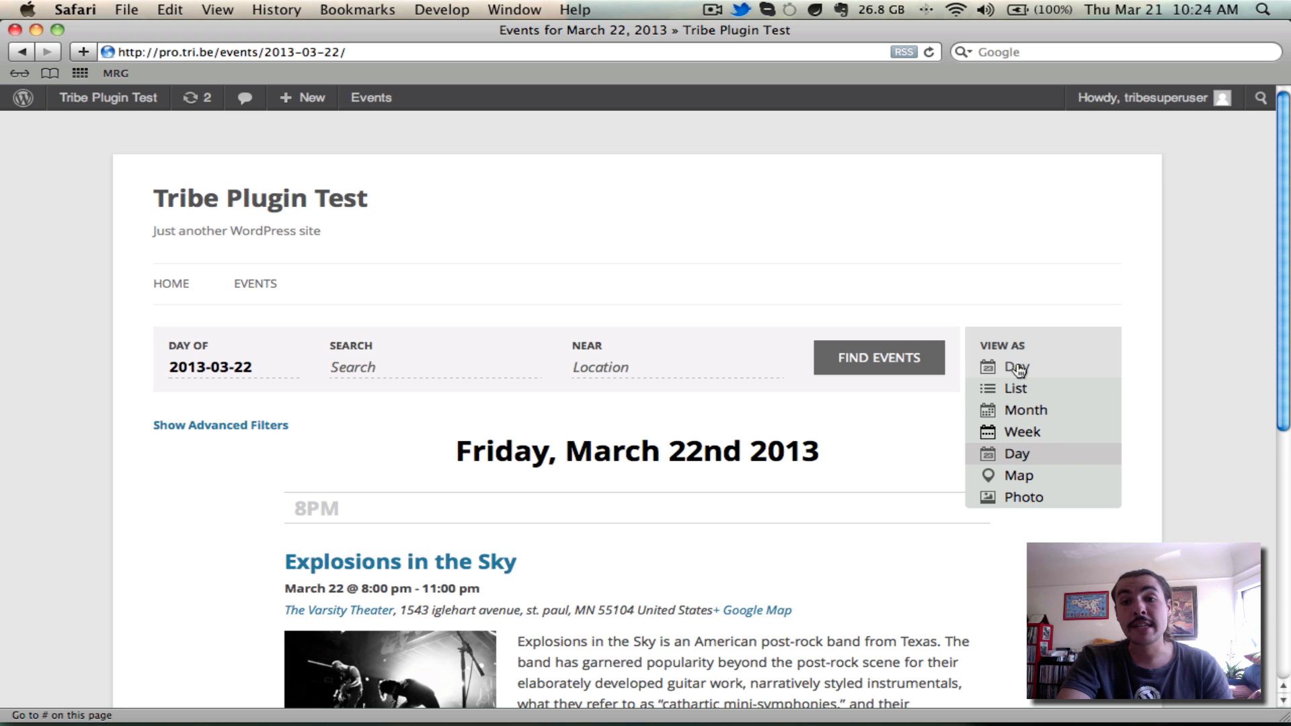
Show the week of March 17th 2013 as an hourly grid, viewing the Santa Cruz WordPress Meetup.
left_click(1021, 432)
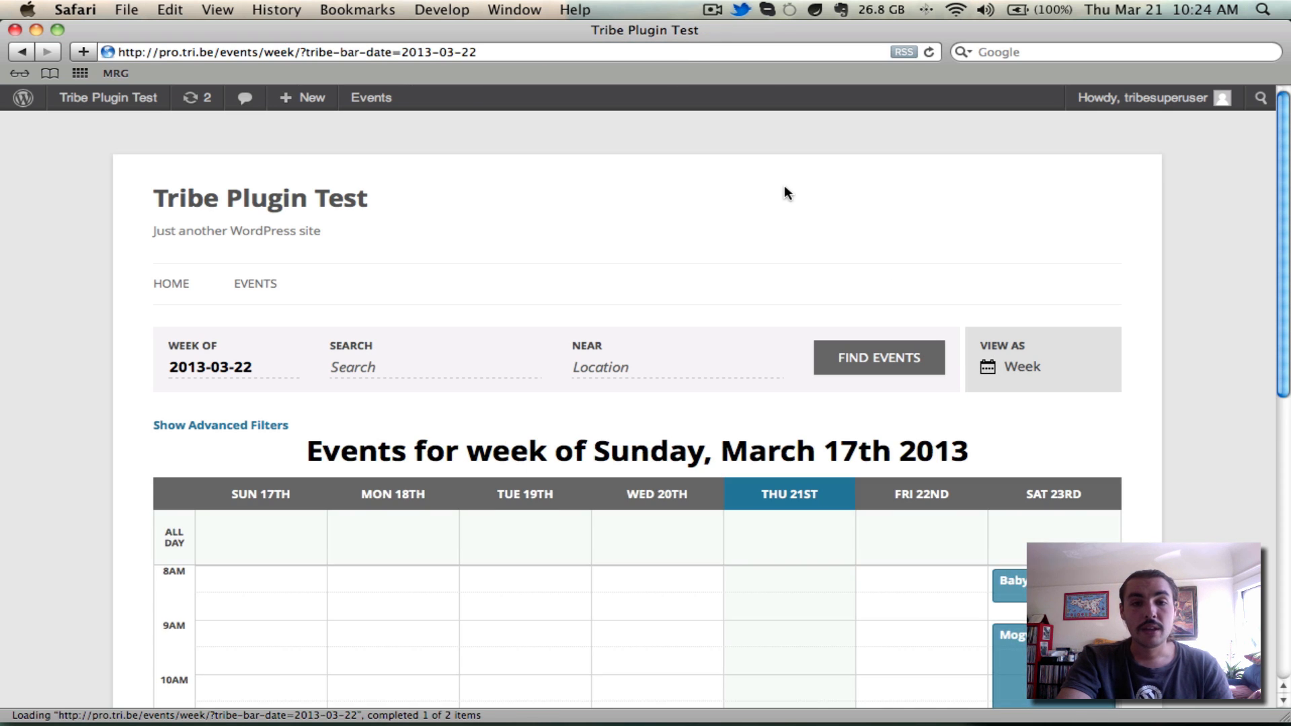
scroll("down", 3)
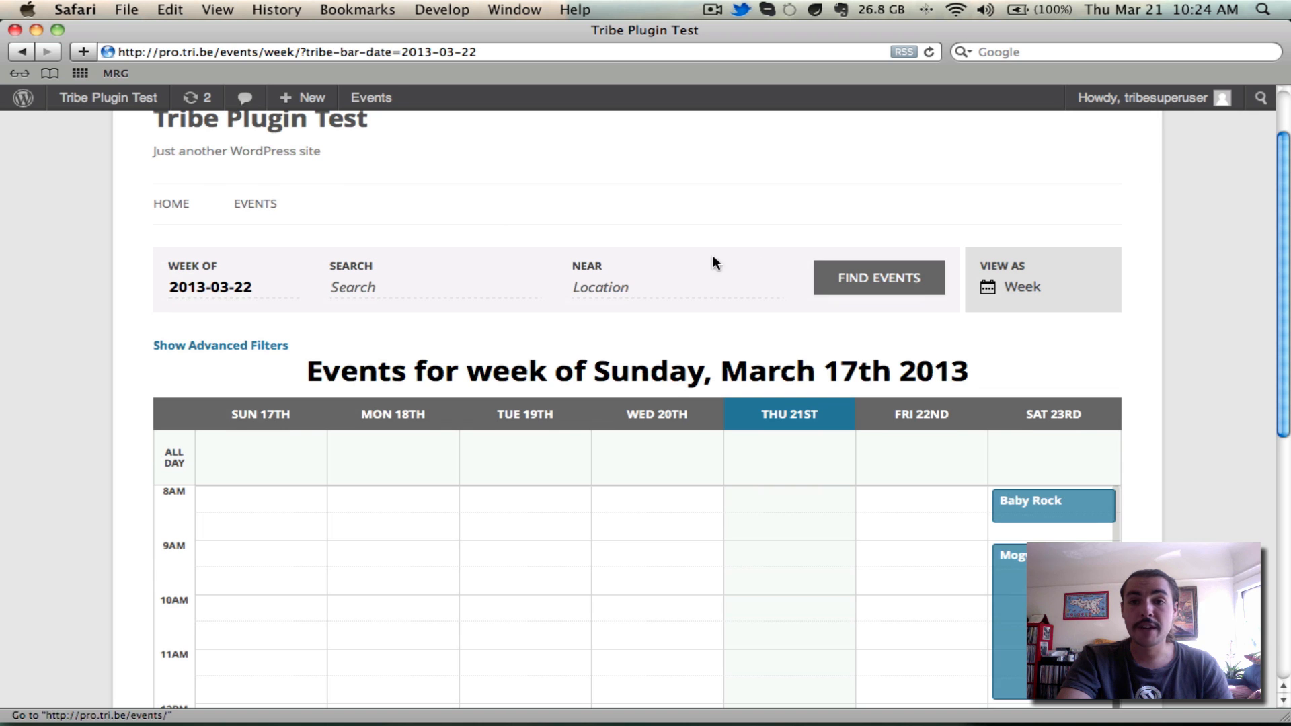
scroll("down", 3)
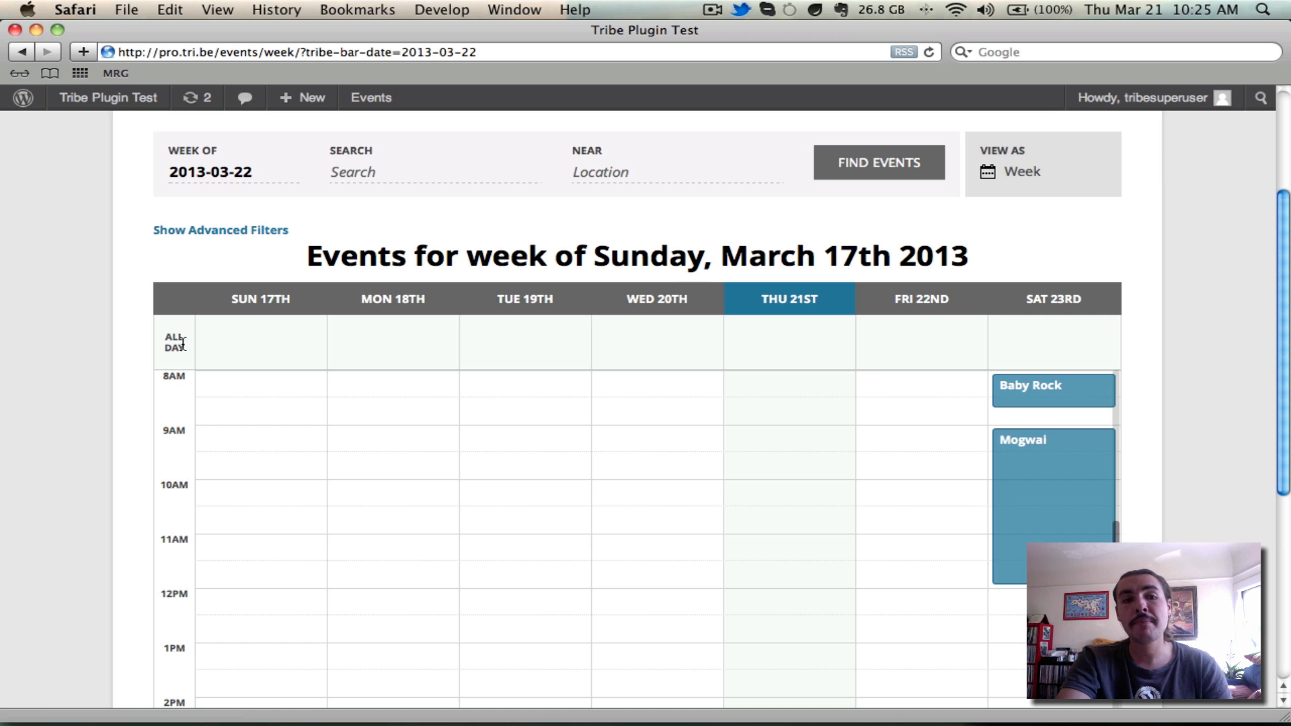
scroll("down", 3)
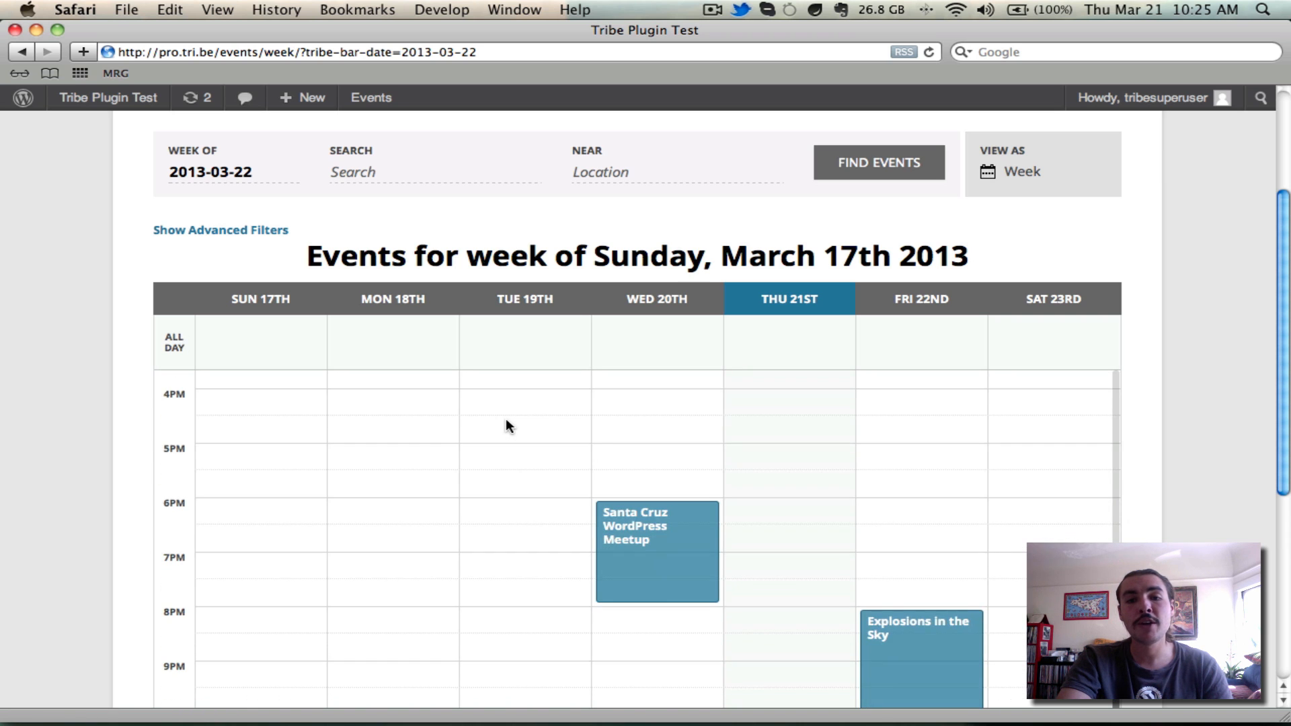
mouse_move(697, 574)
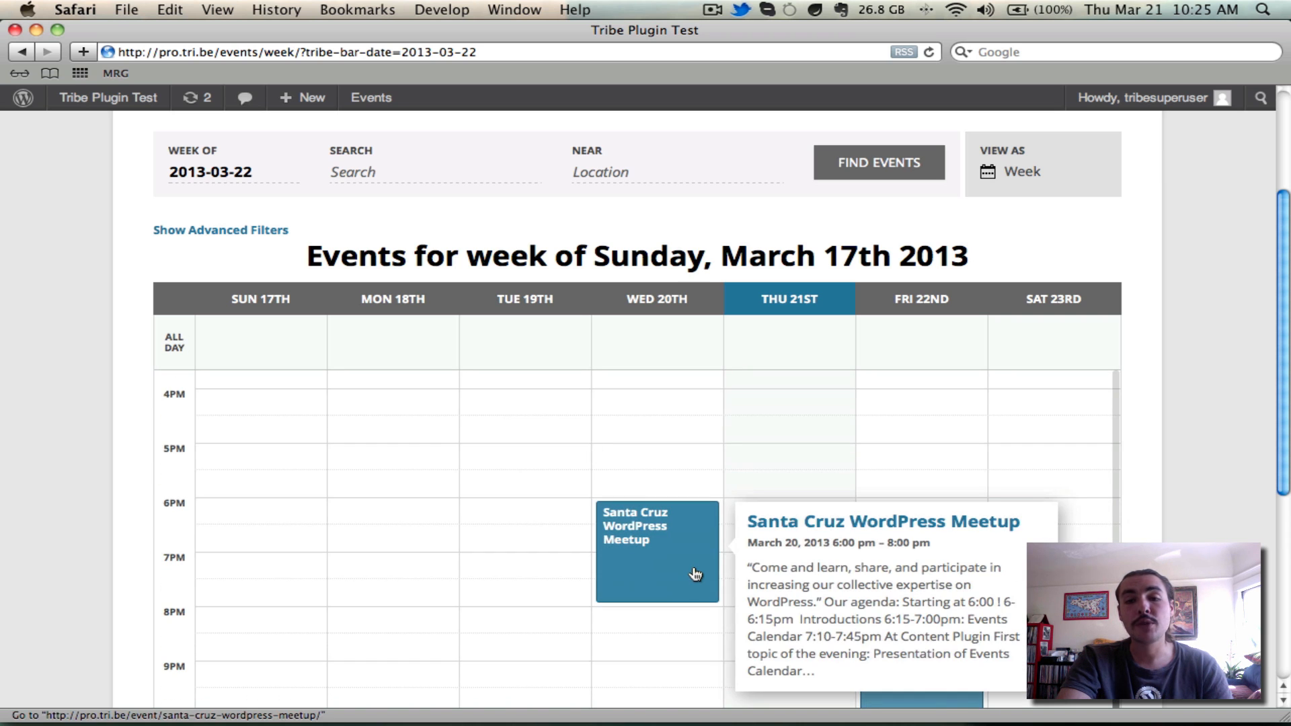
mouse_move(686, 564)
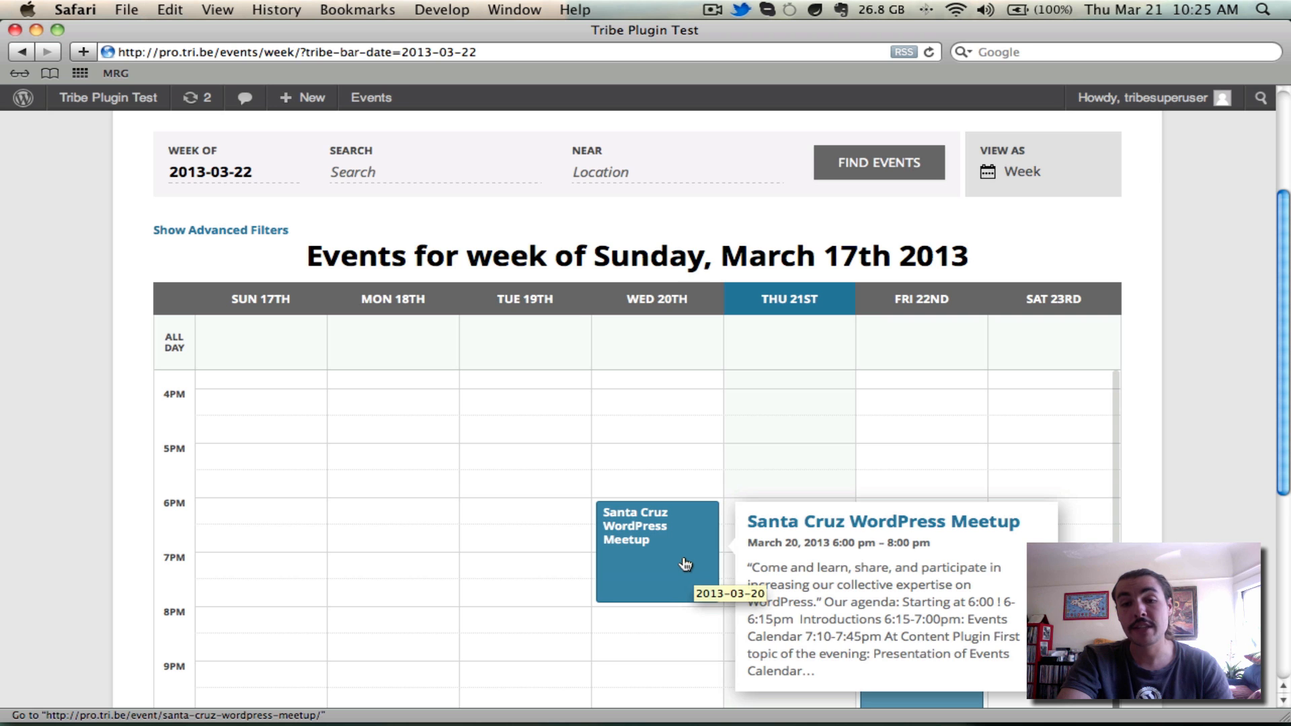
mouse_move(1134, 388)
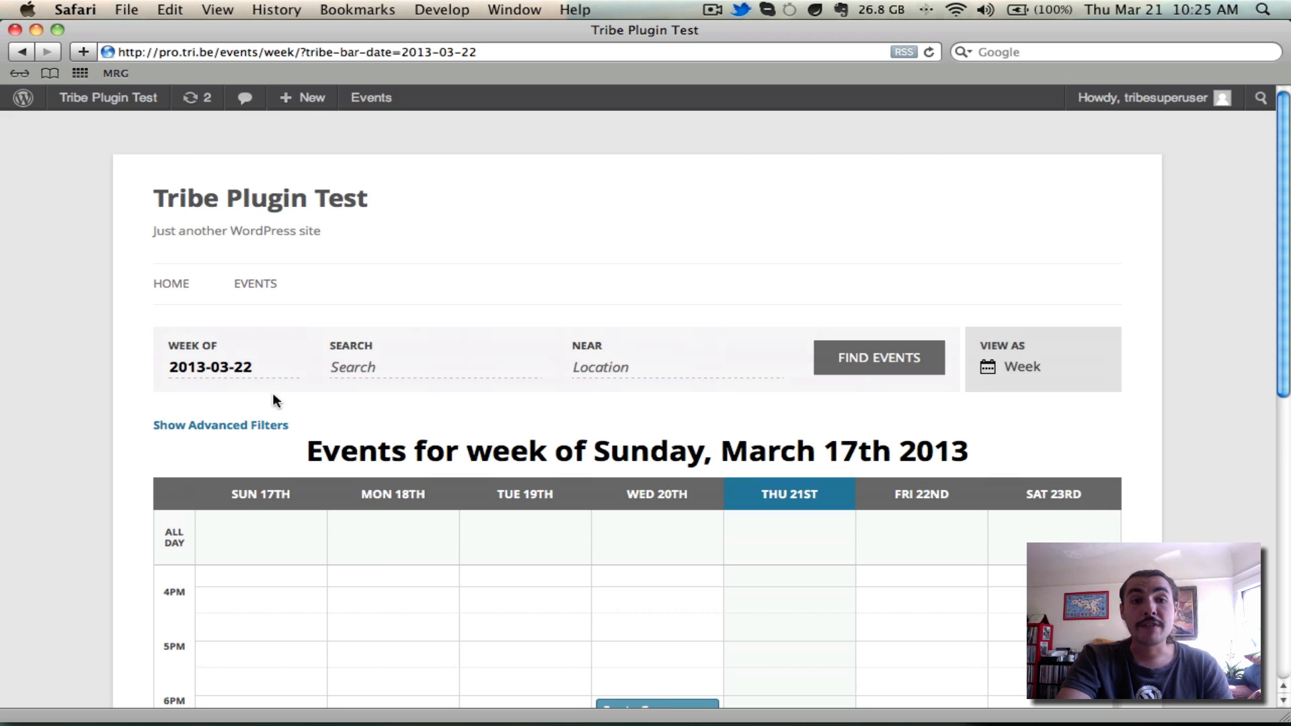
left_click(210, 366)
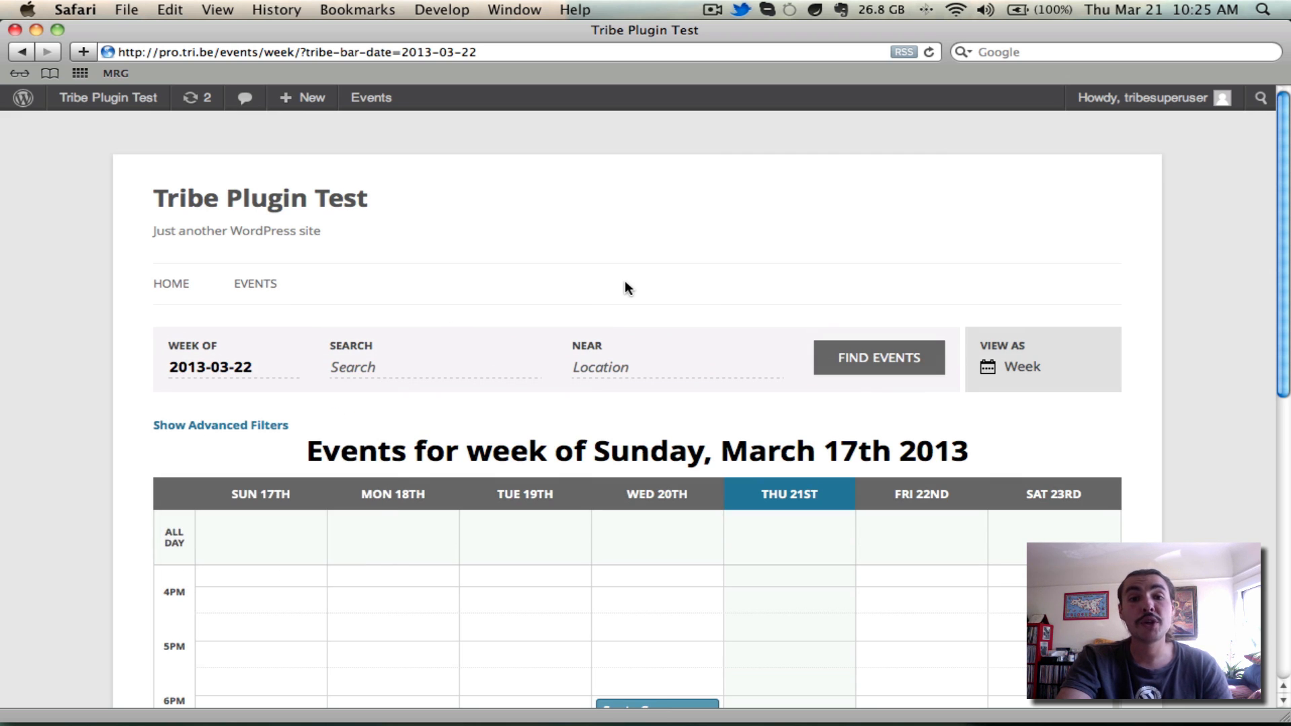
mouse_move(921, 419)
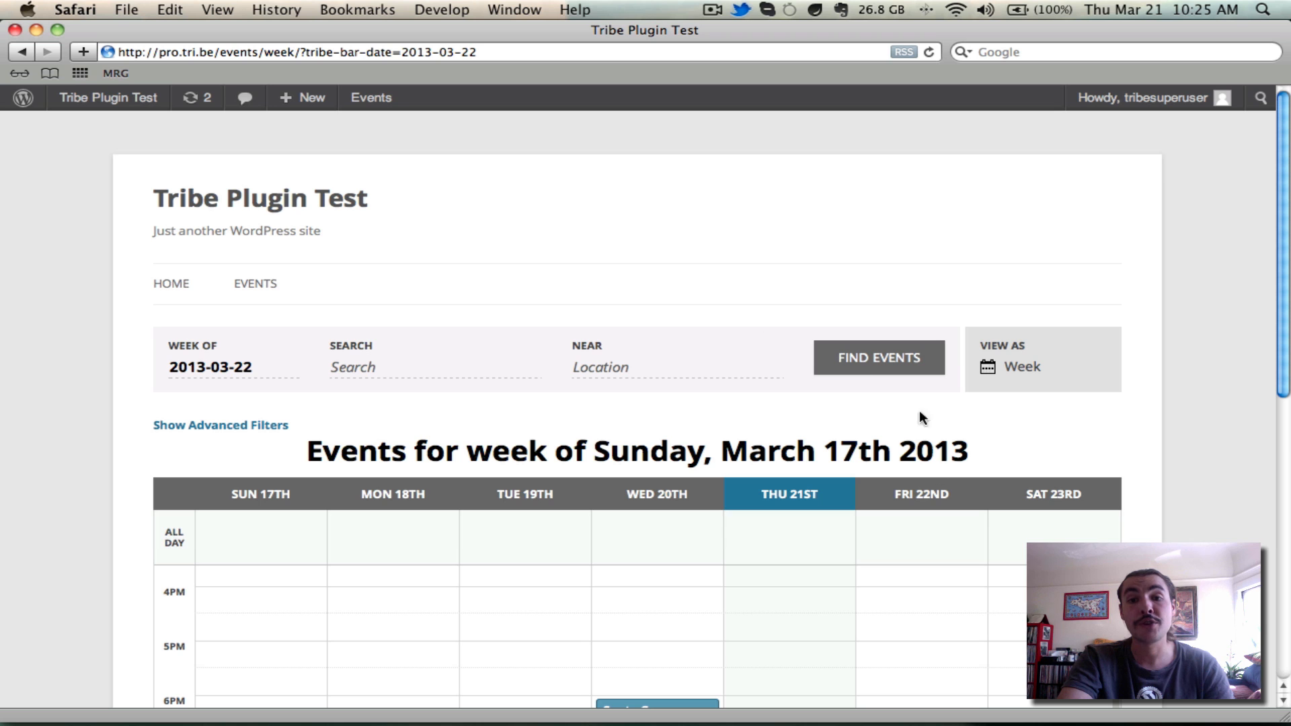
left_click(1021, 367)
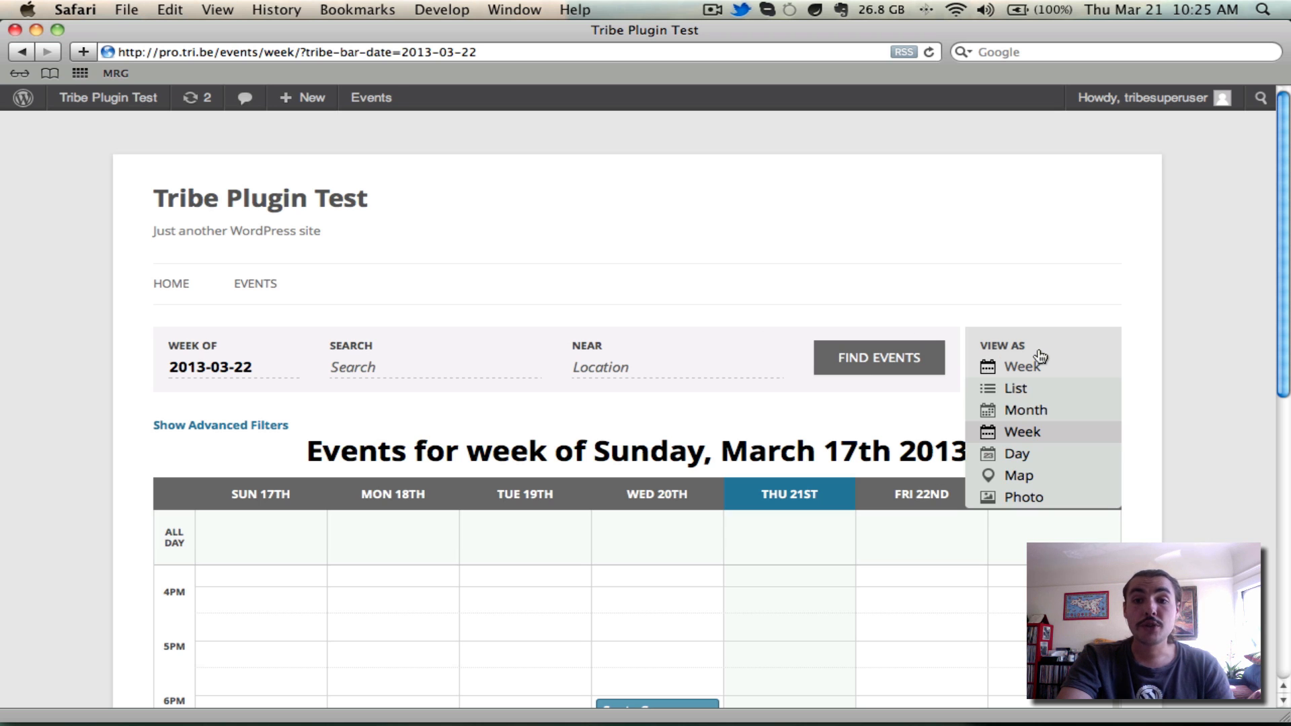
Switch to Map view for 2013-03-22, scrolling the St. Paul pin map and 39 listed events.
left_click(1019, 476)
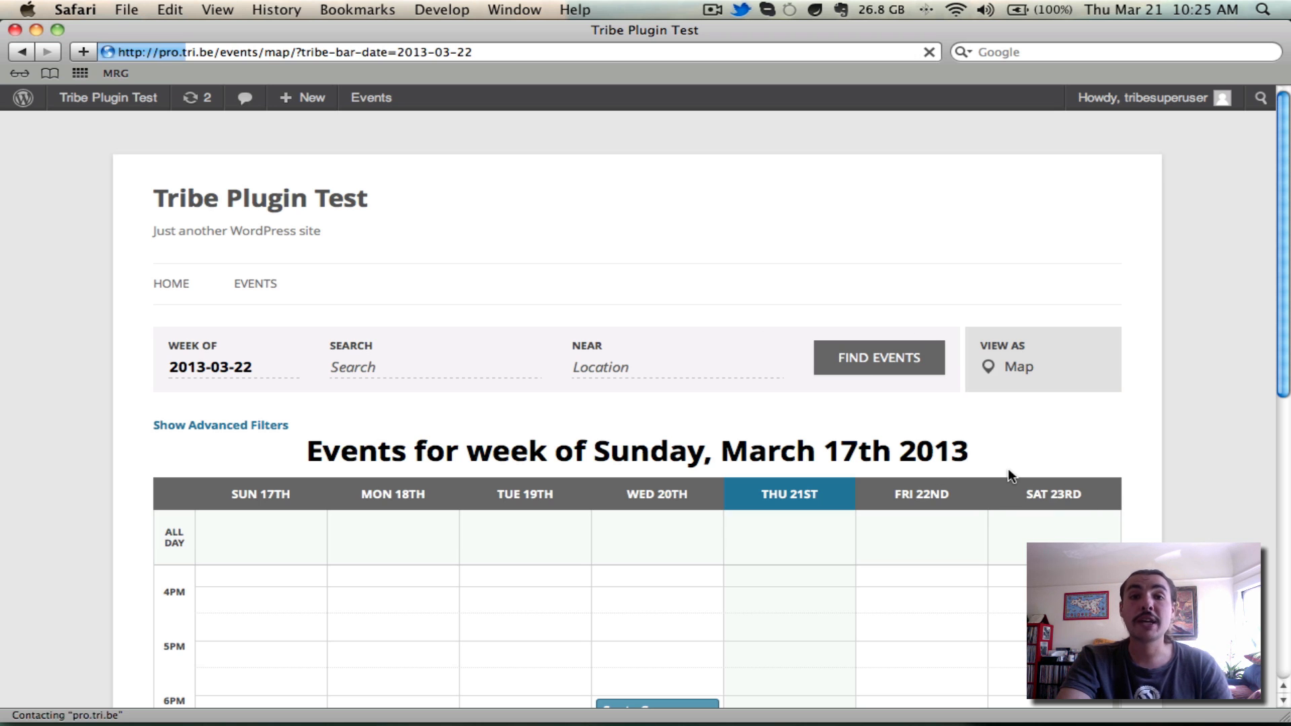
left_click(1019, 367)
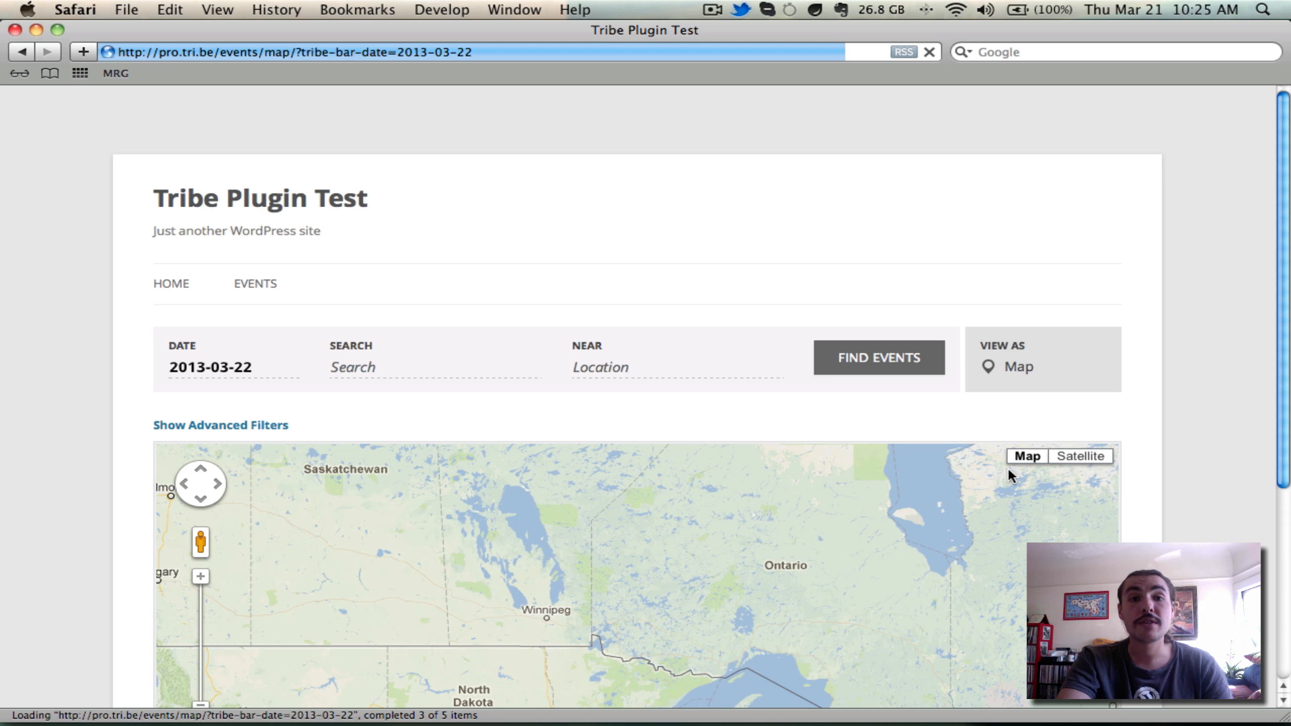
scroll("down", 3)
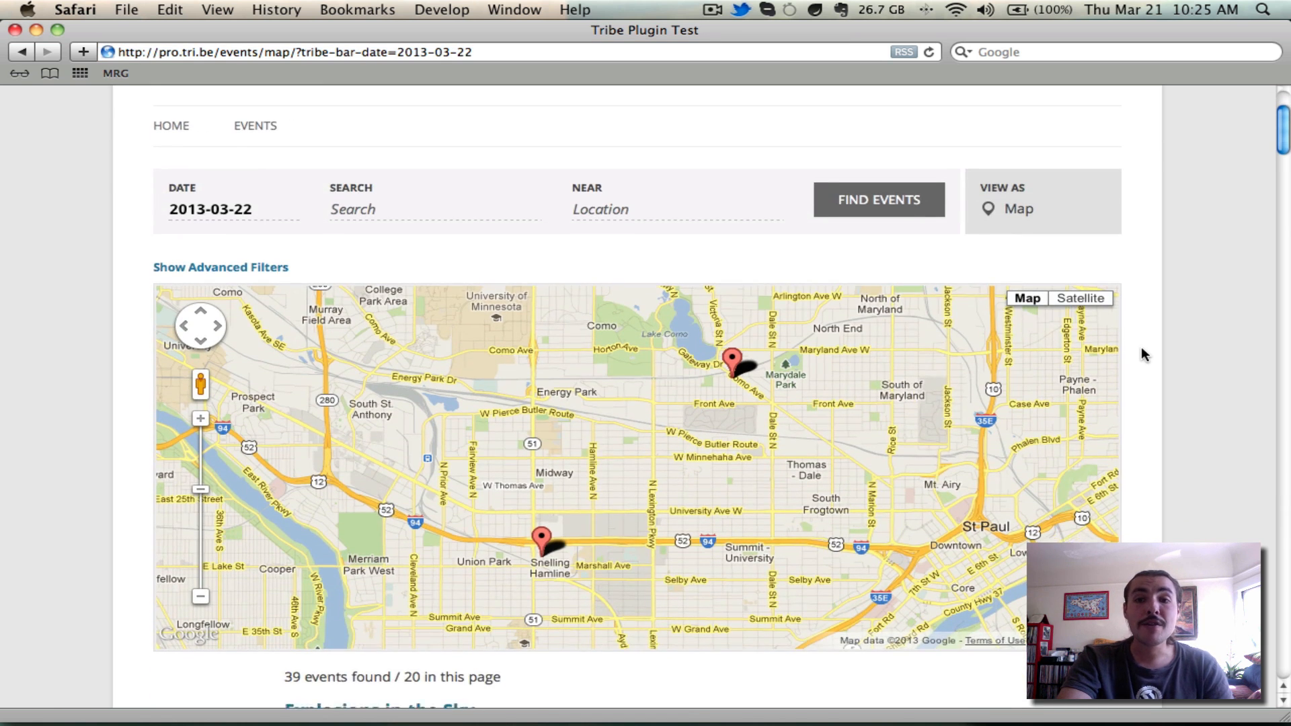
scroll("down", 3)
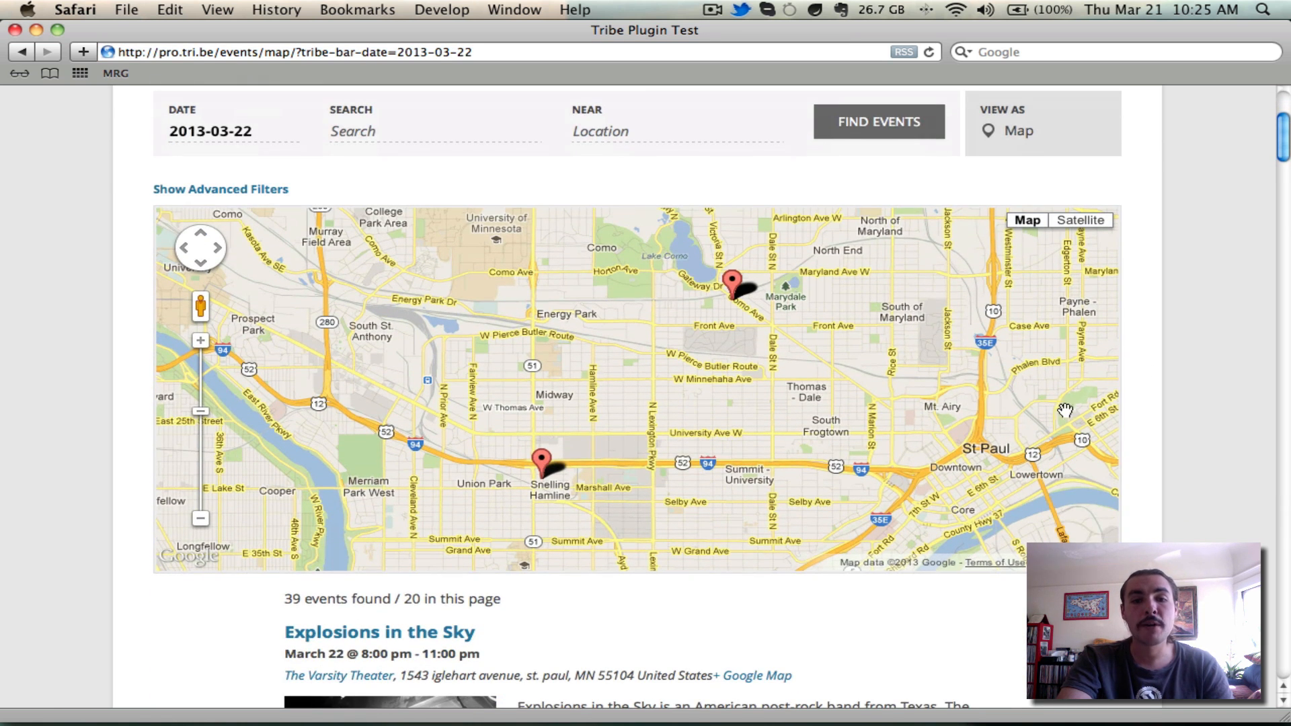
scroll("down", 3)
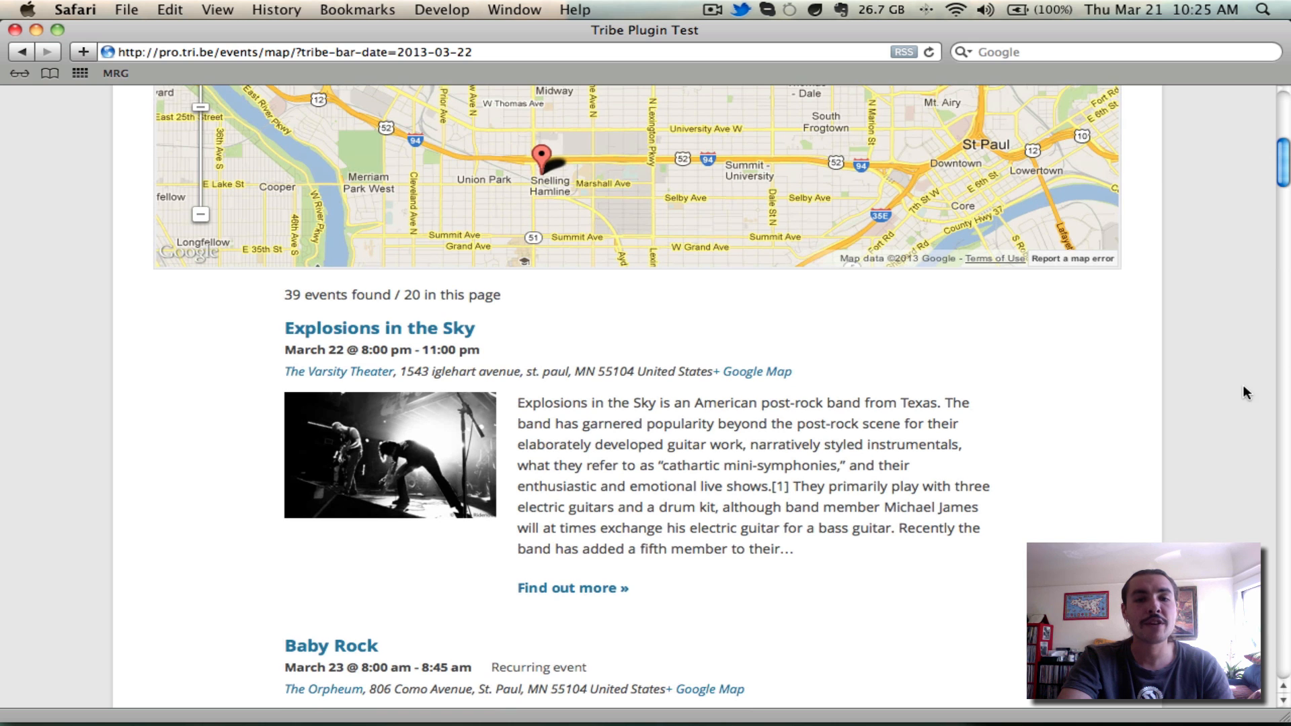
mouse_move(681, 375)
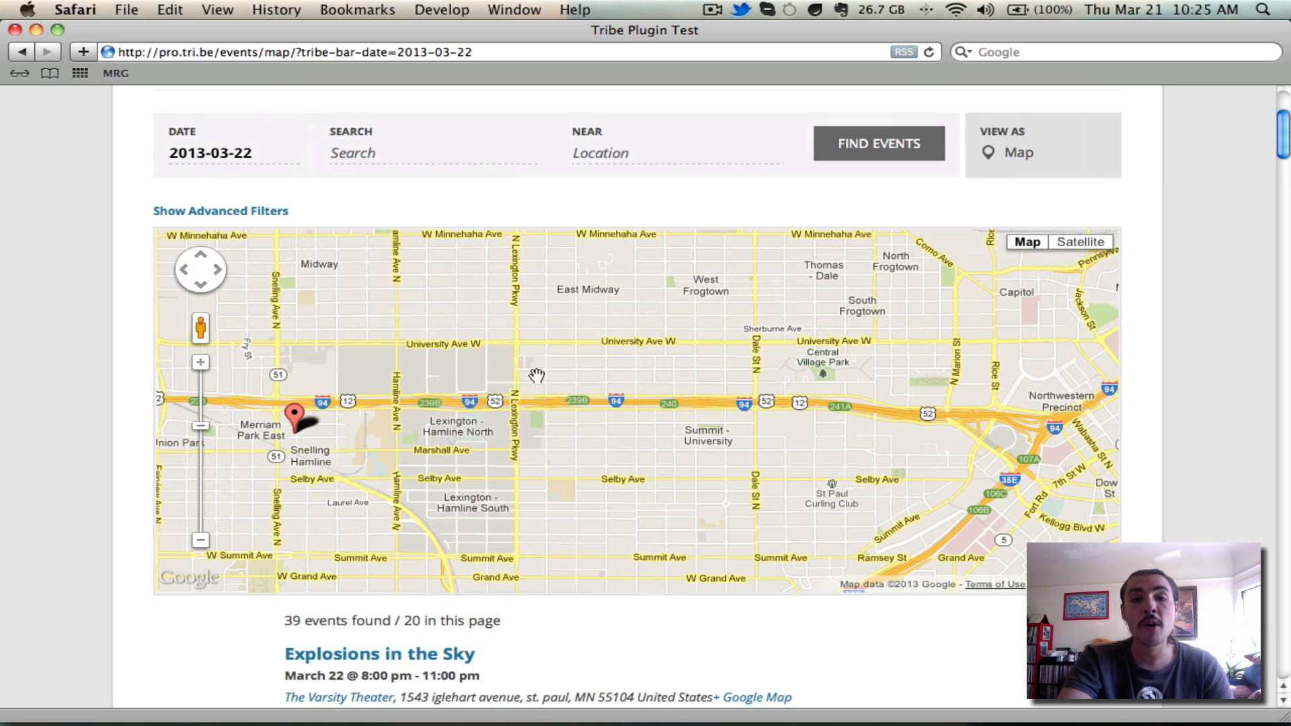
scroll("down", 3)
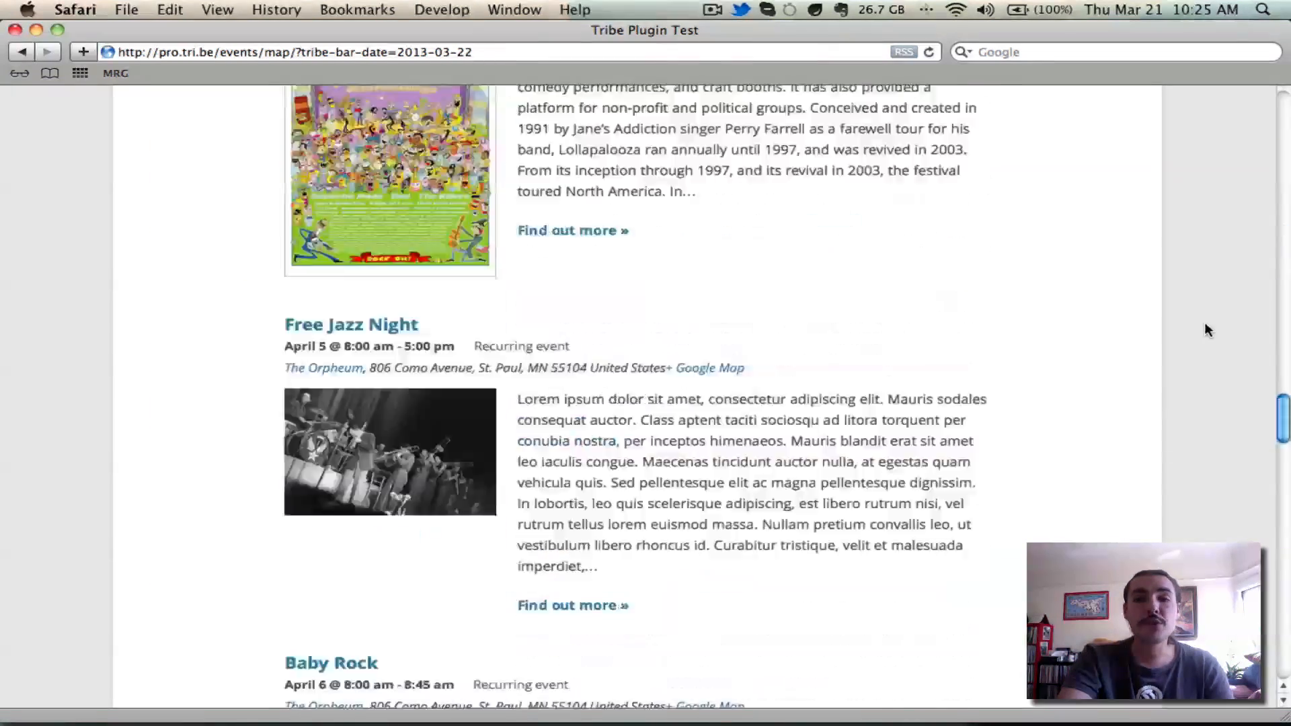
scroll("down", 3)
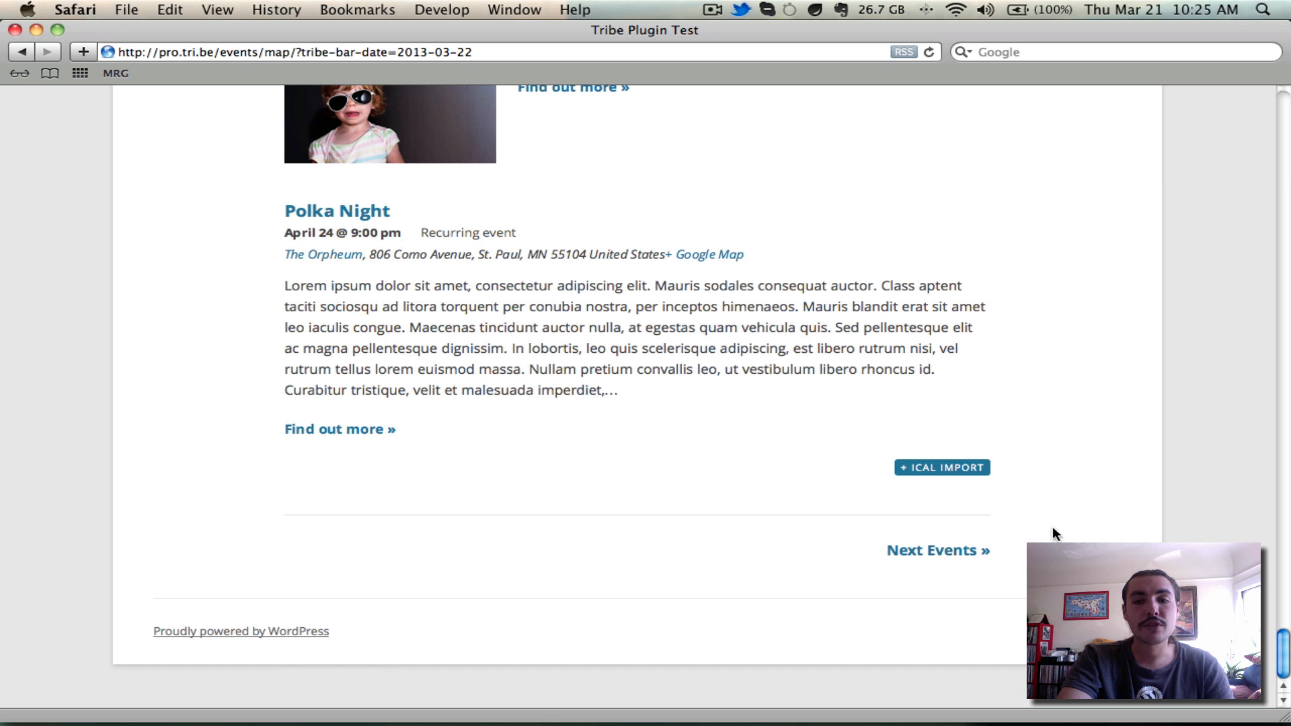
scroll("up", 3)
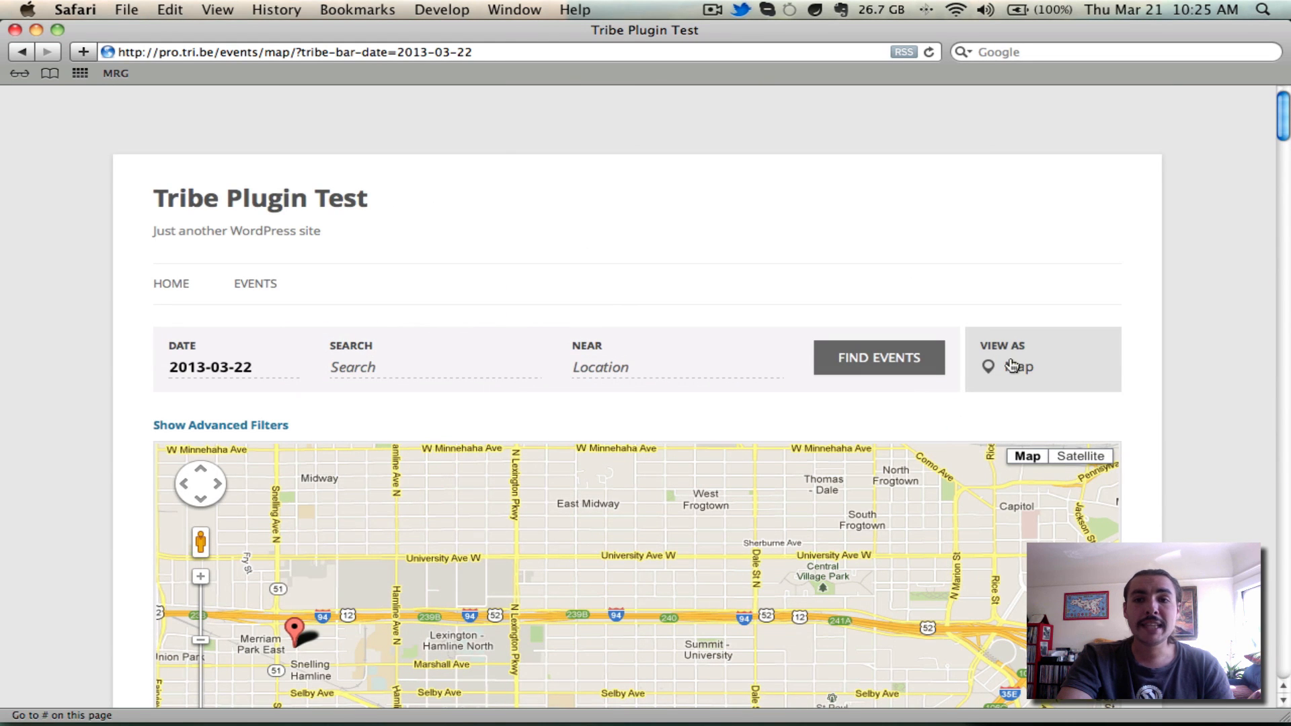
Switch to Photo view and scroll the event image cards down to Next Events.
left_click(1019, 366)
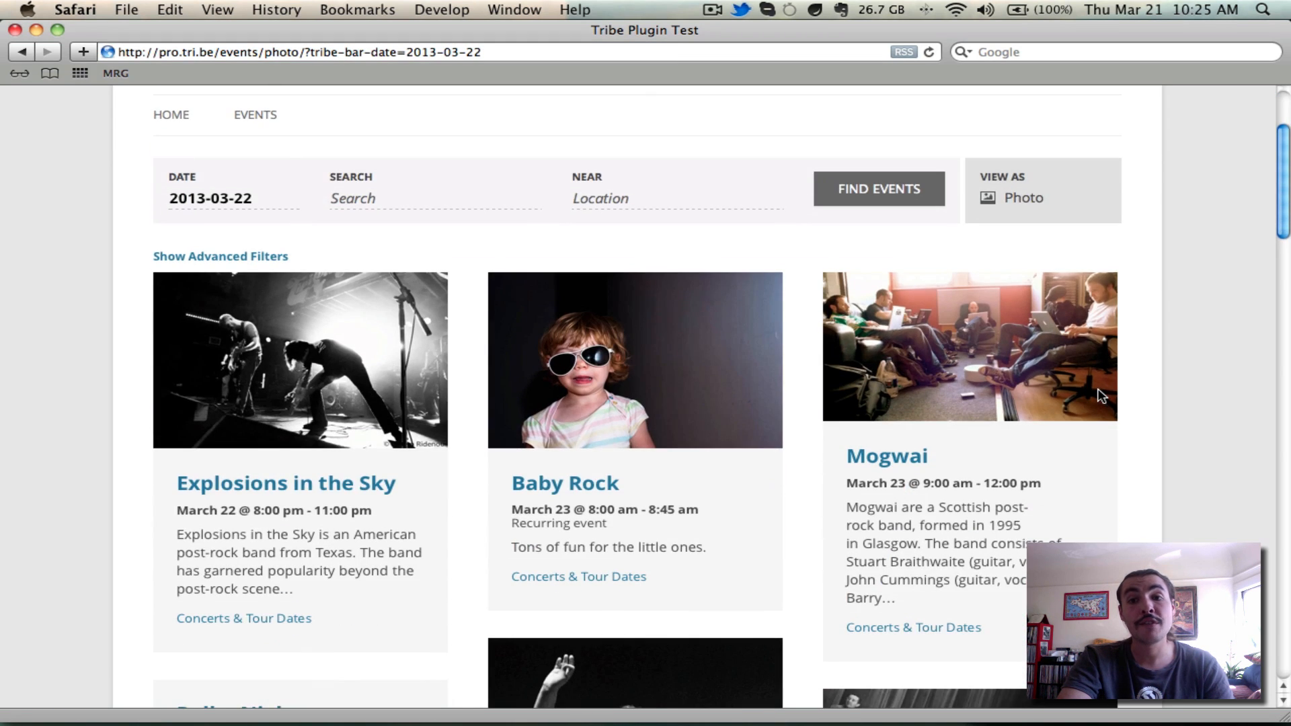
scroll("down", 3)
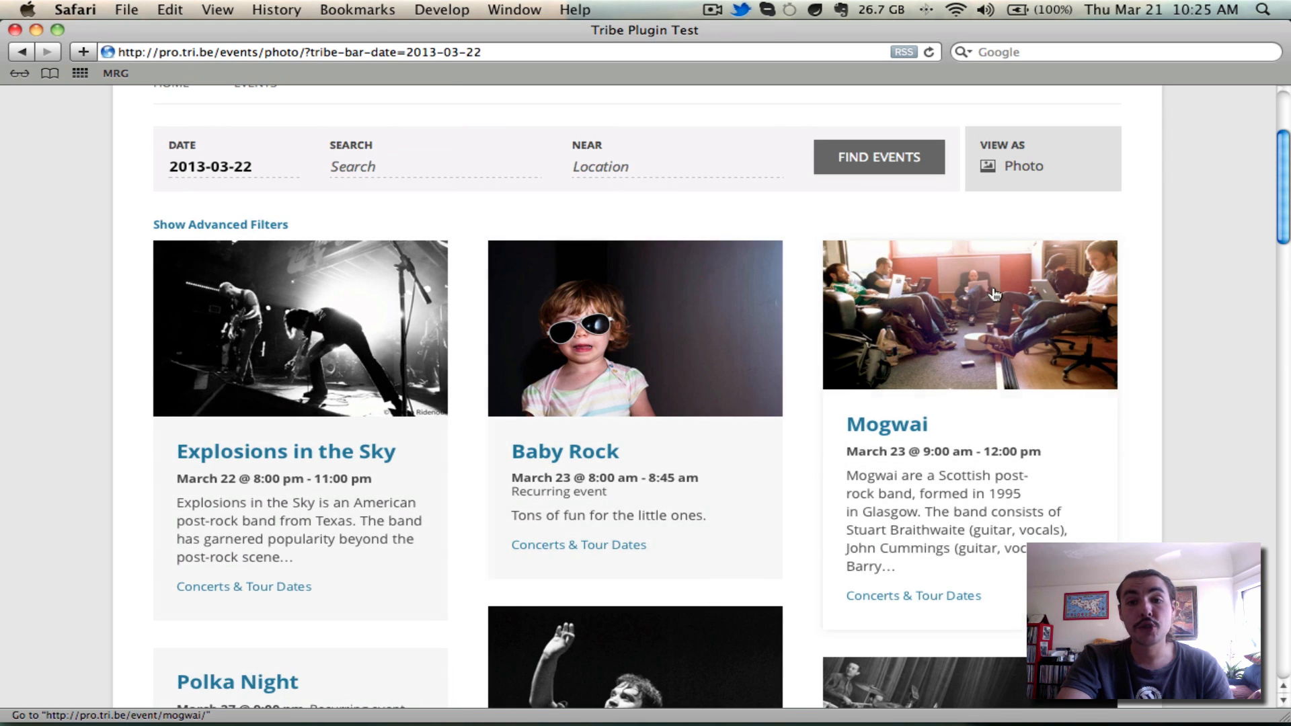
scroll("down", 3)
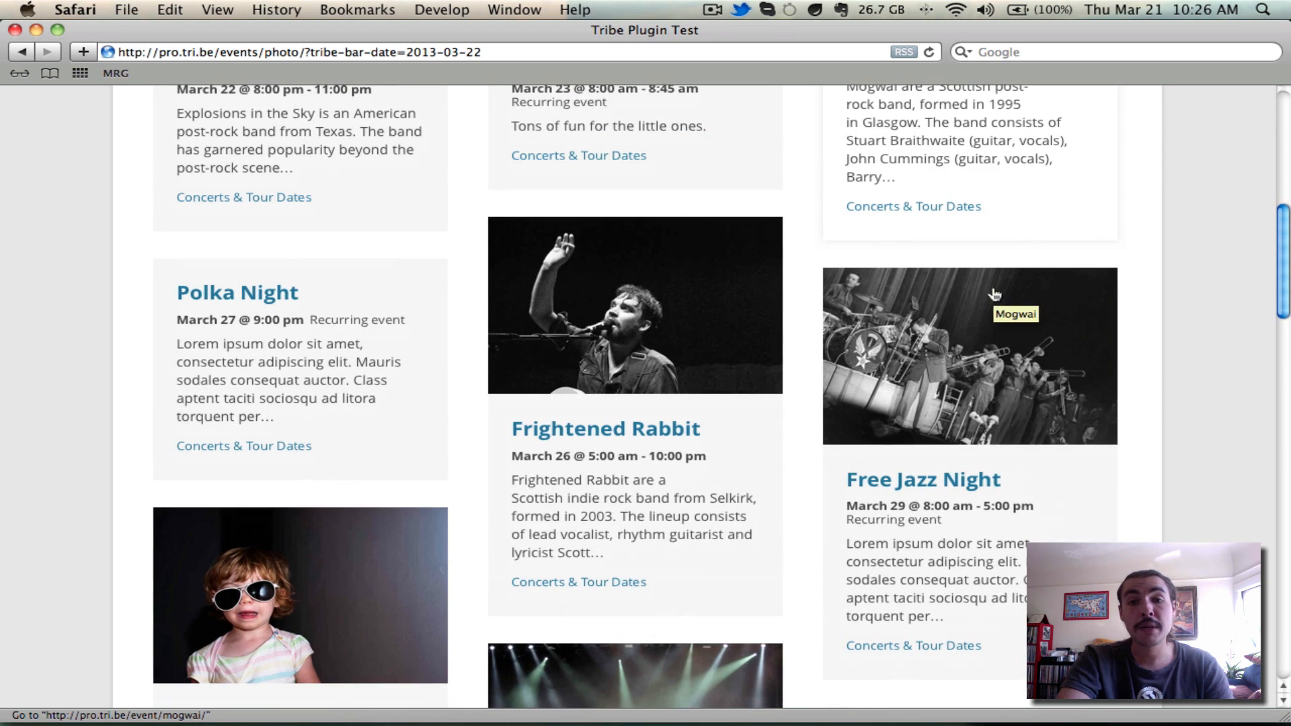
scroll("down", 3)
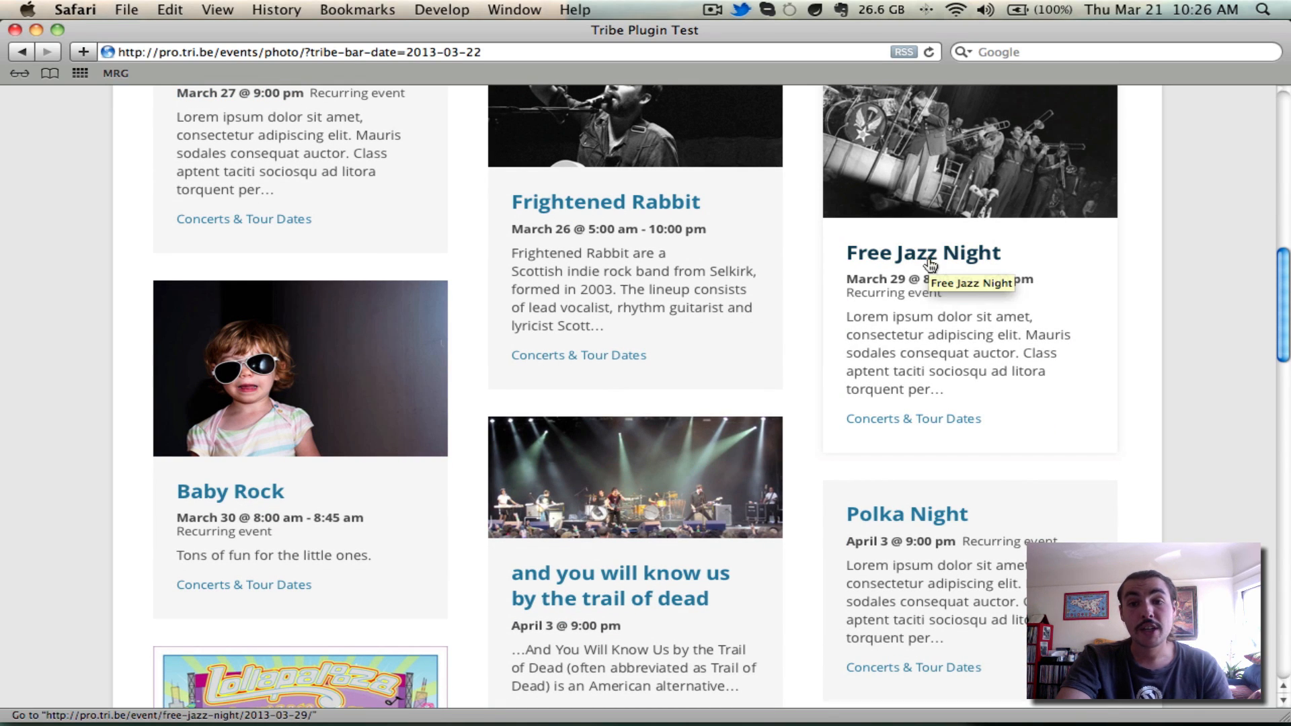
mouse_move(912, 435)
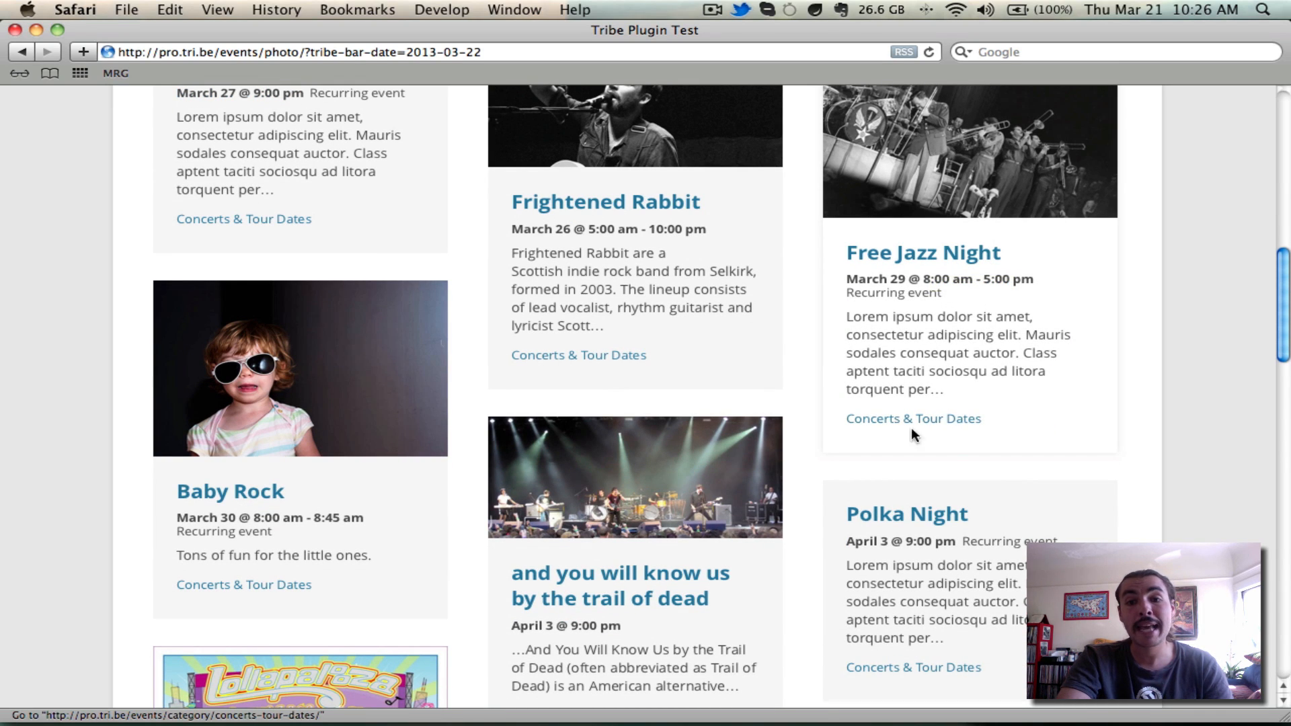
scroll("down", 3)
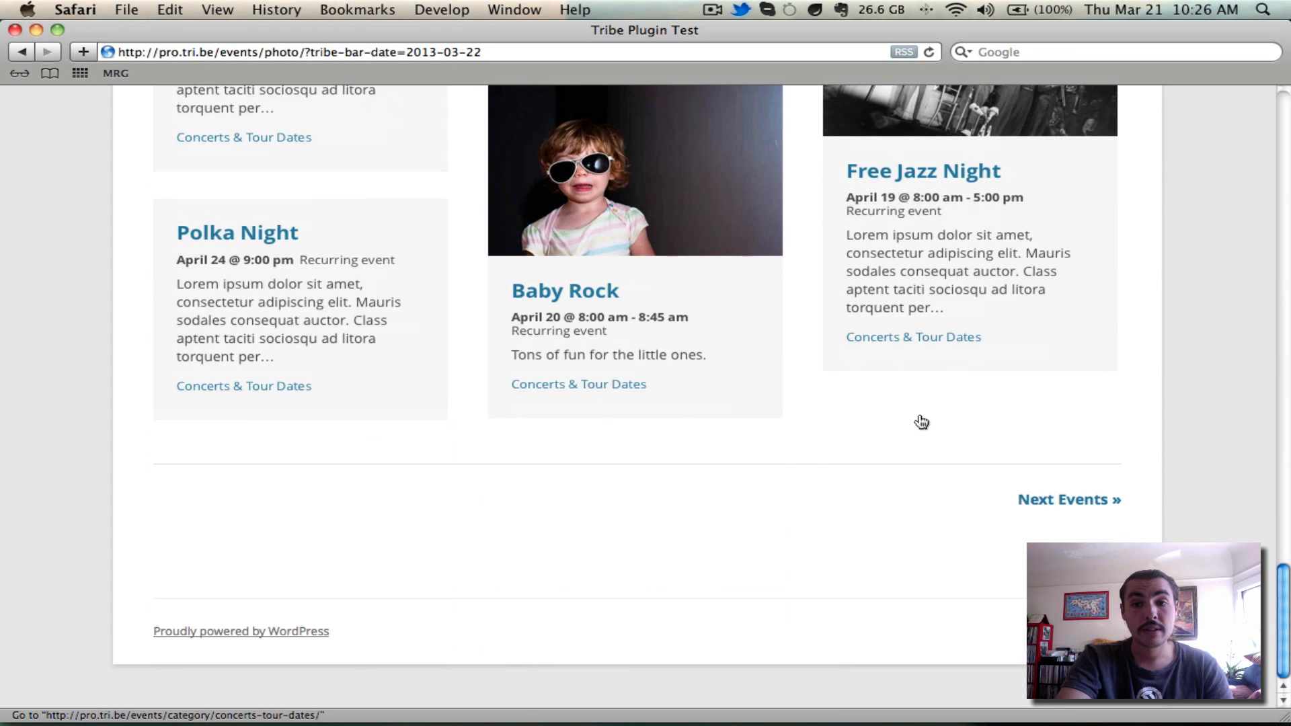
mouse_move(1094, 445)
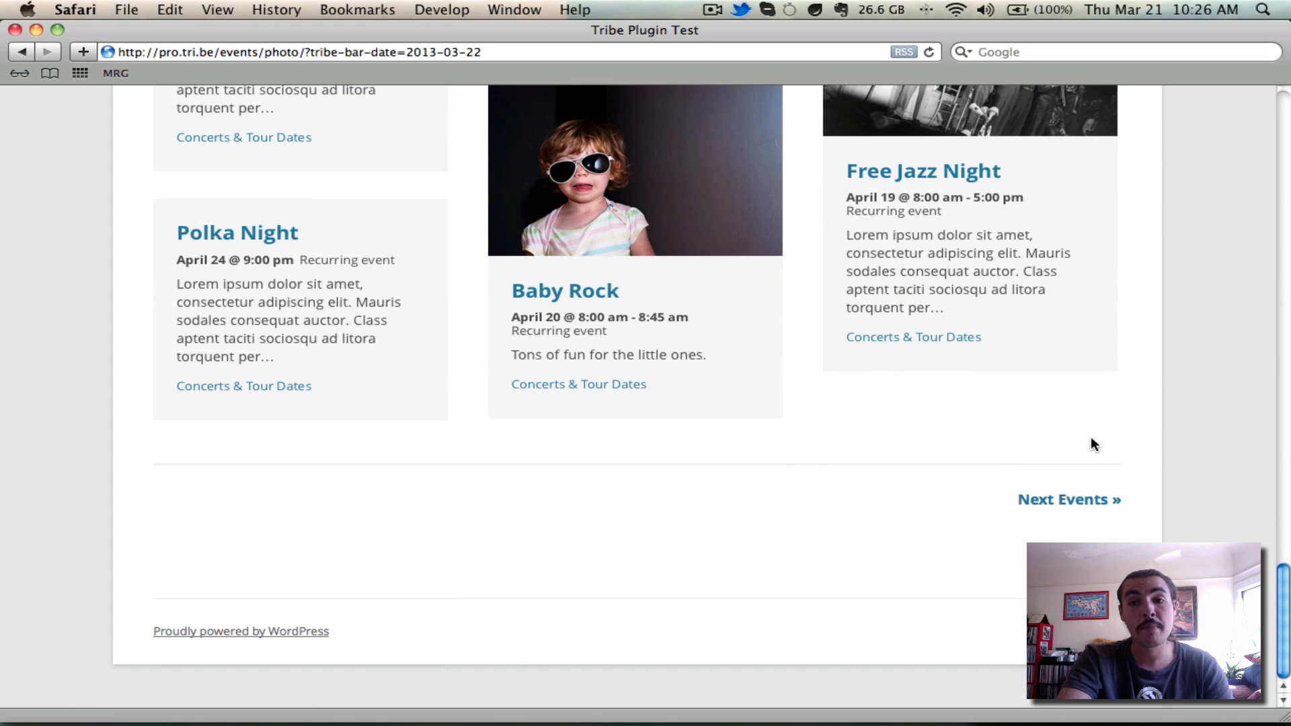
mouse_move(1105, 488)
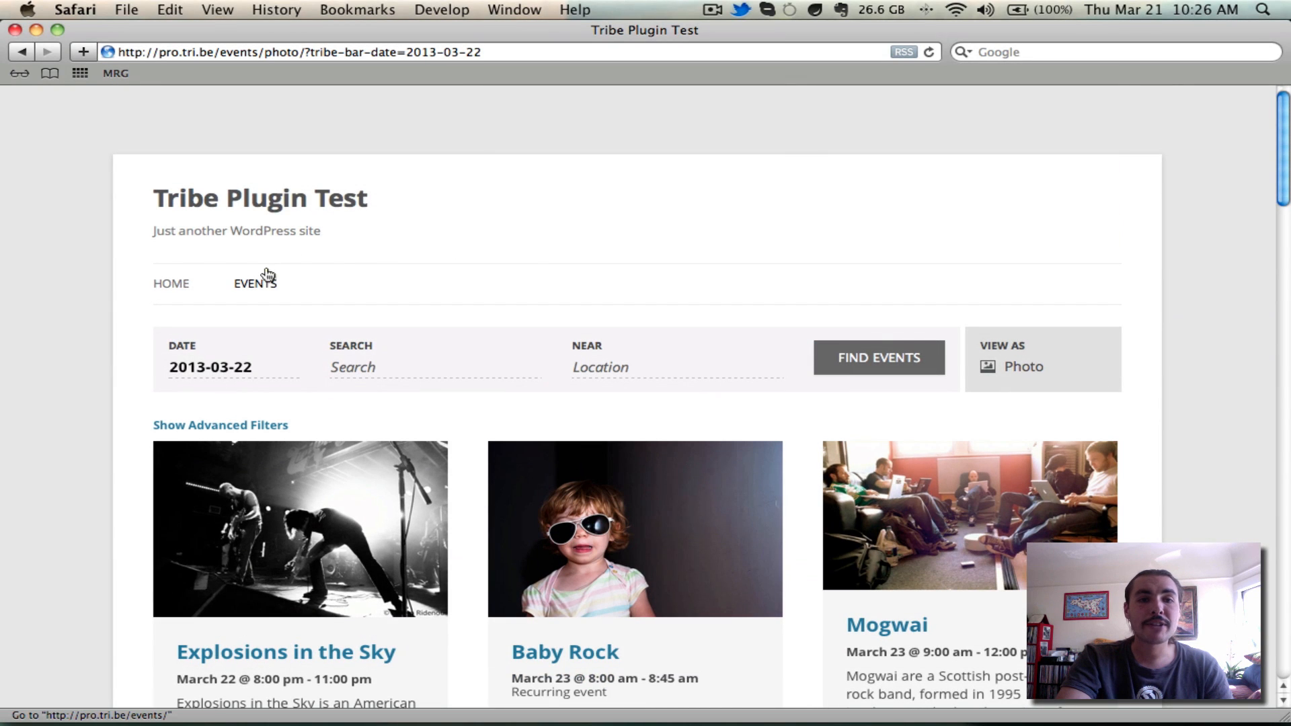
Return to the March 2013 month calendar and reveal the category, cost and tags filters.
left_click(256, 284)
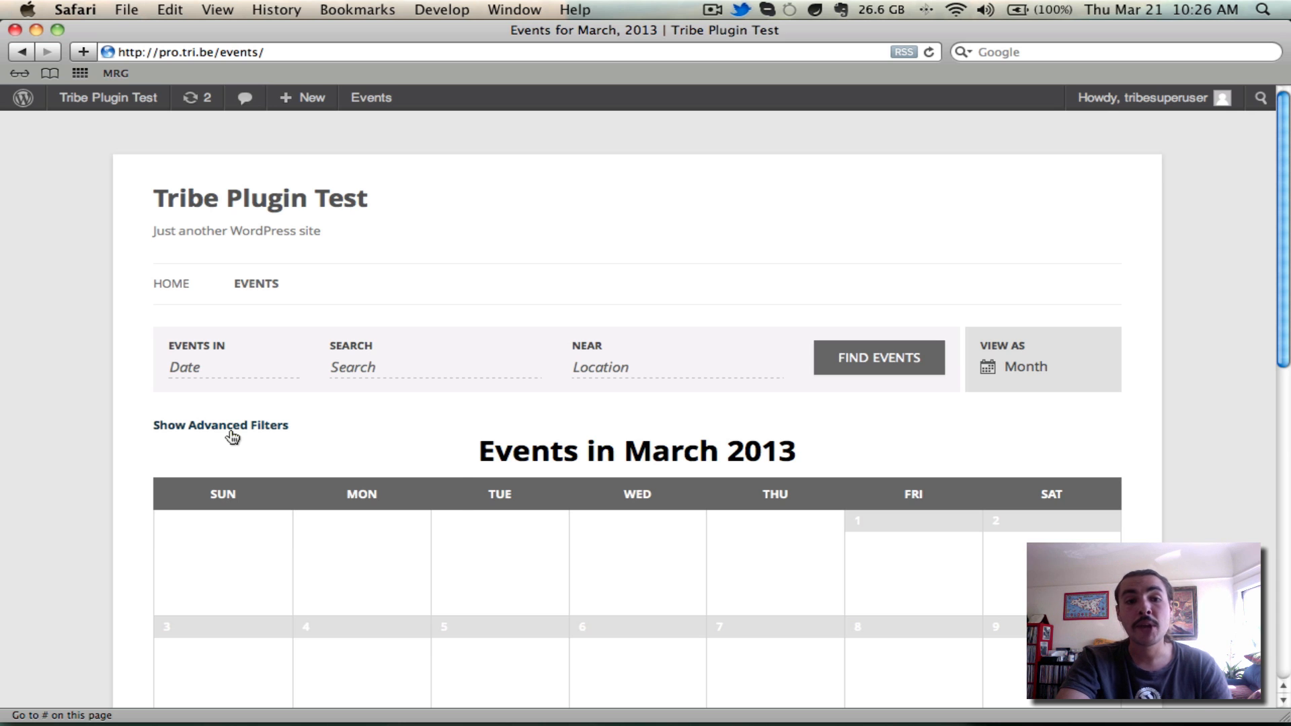
left_click(220, 425)
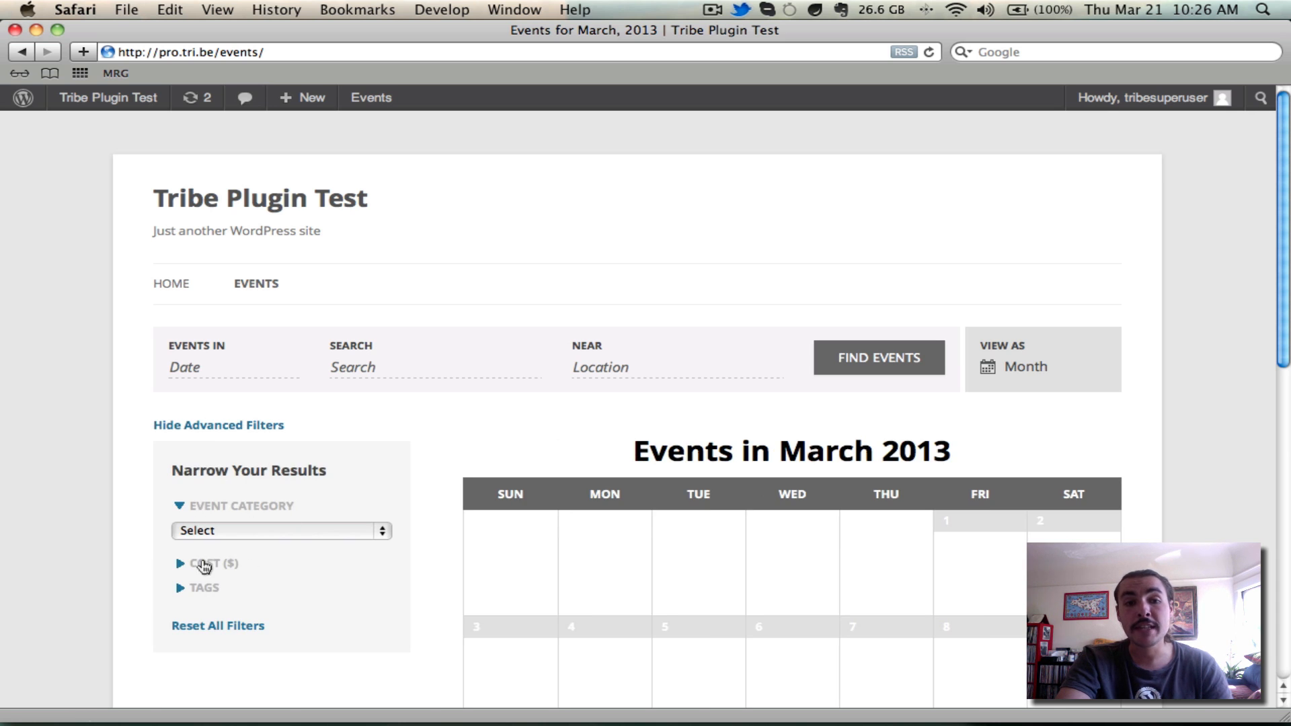
scroll("down", 3)
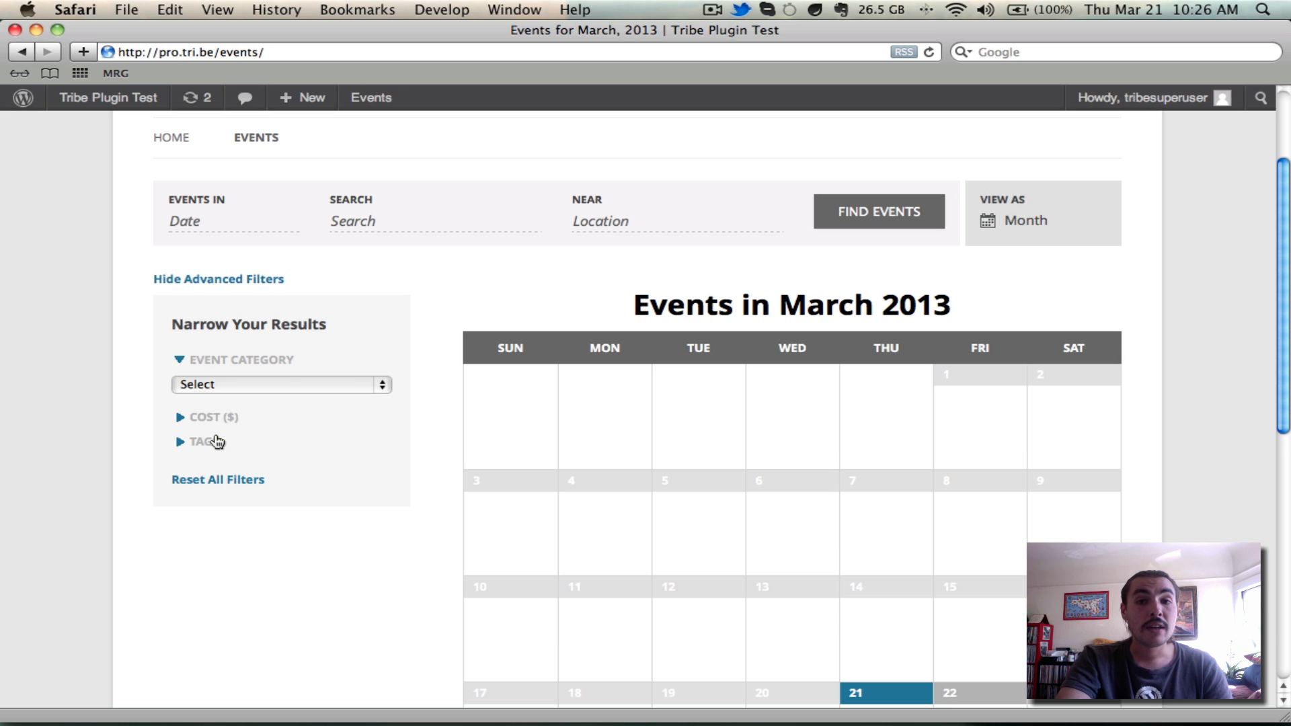
mouse_move(349, 450)
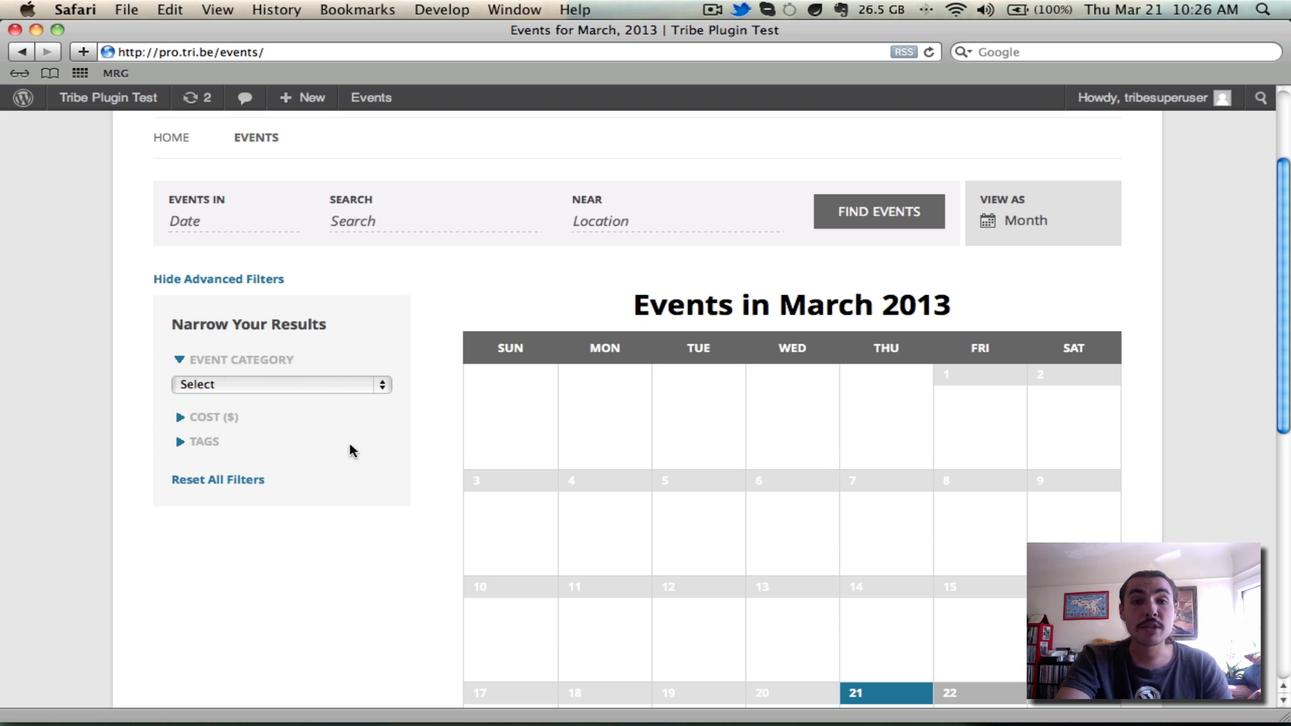
mouse_move(229, 331)
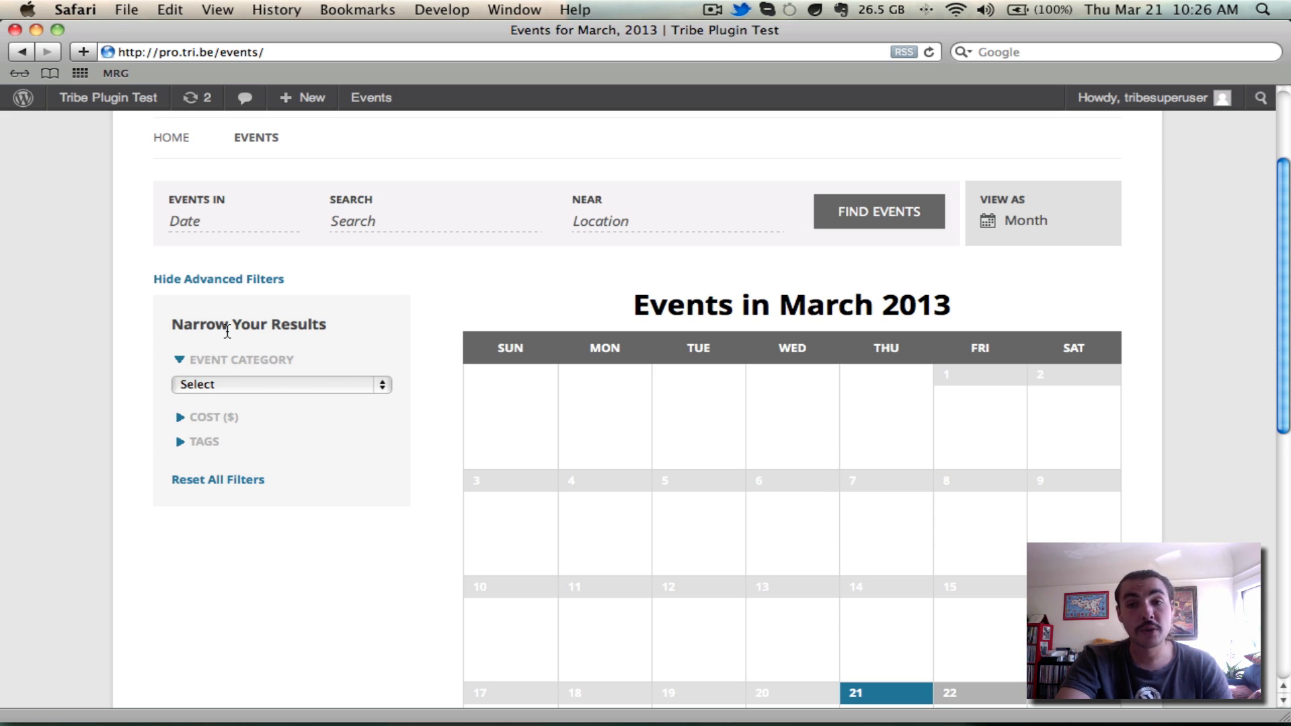
mouse_move(1046, 215)
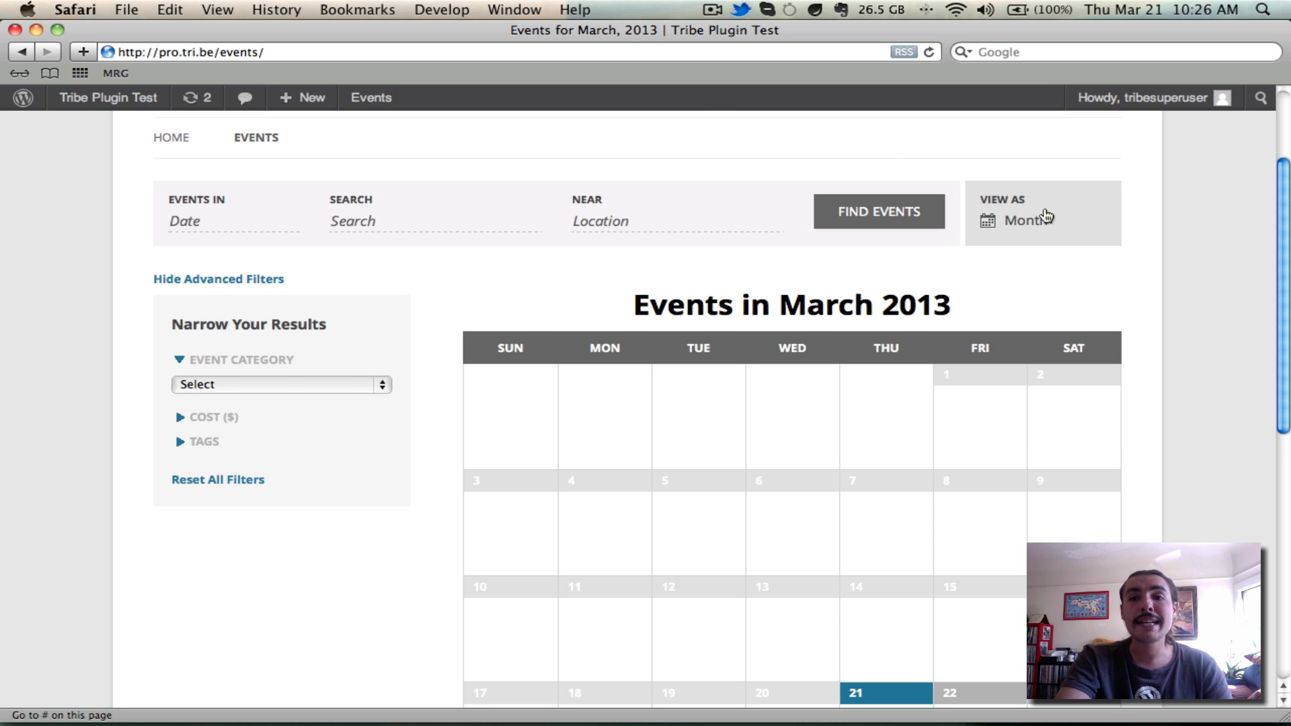
left_click(1028, 220)
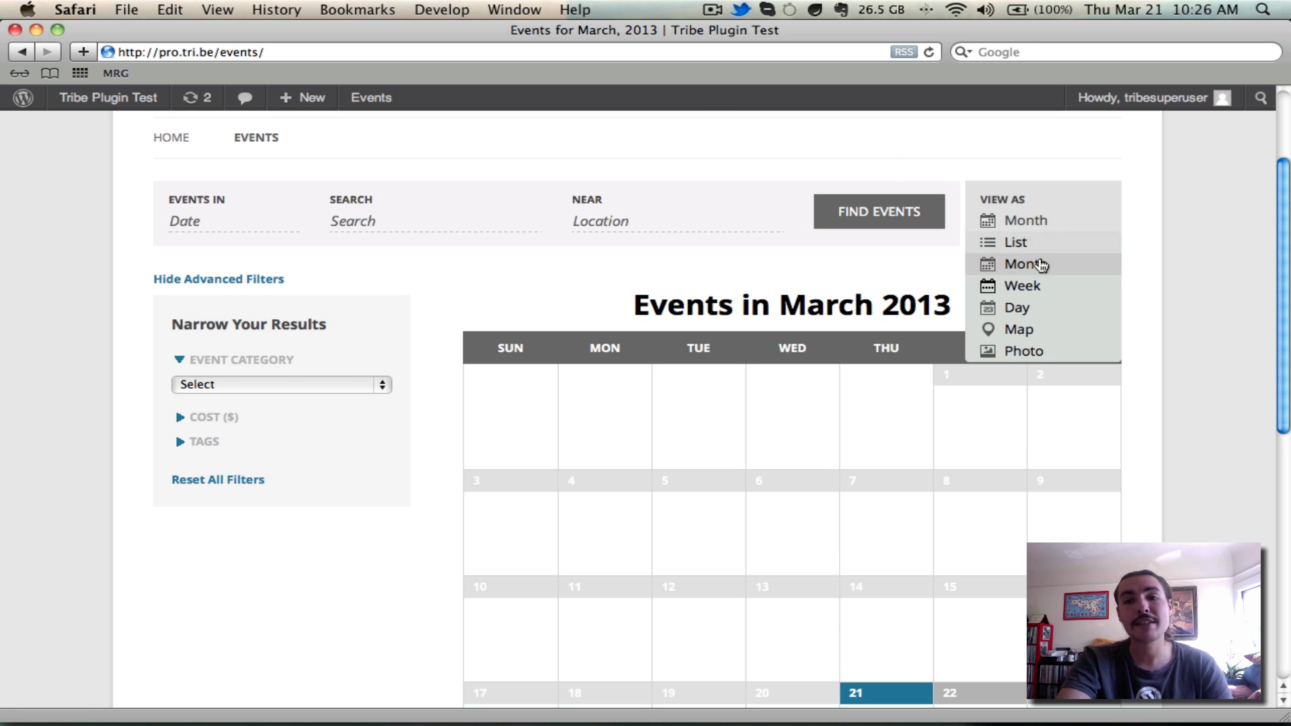
mouse_move(1023, 286)
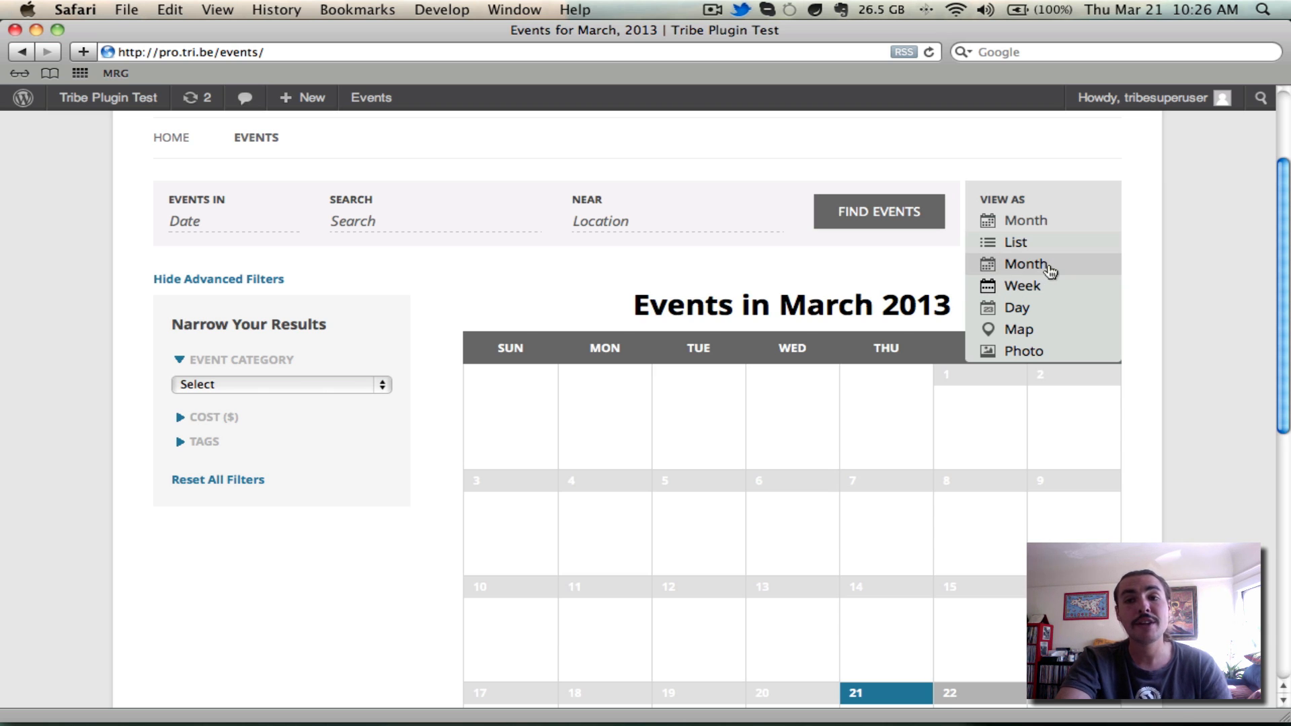
scroll("down", 3)
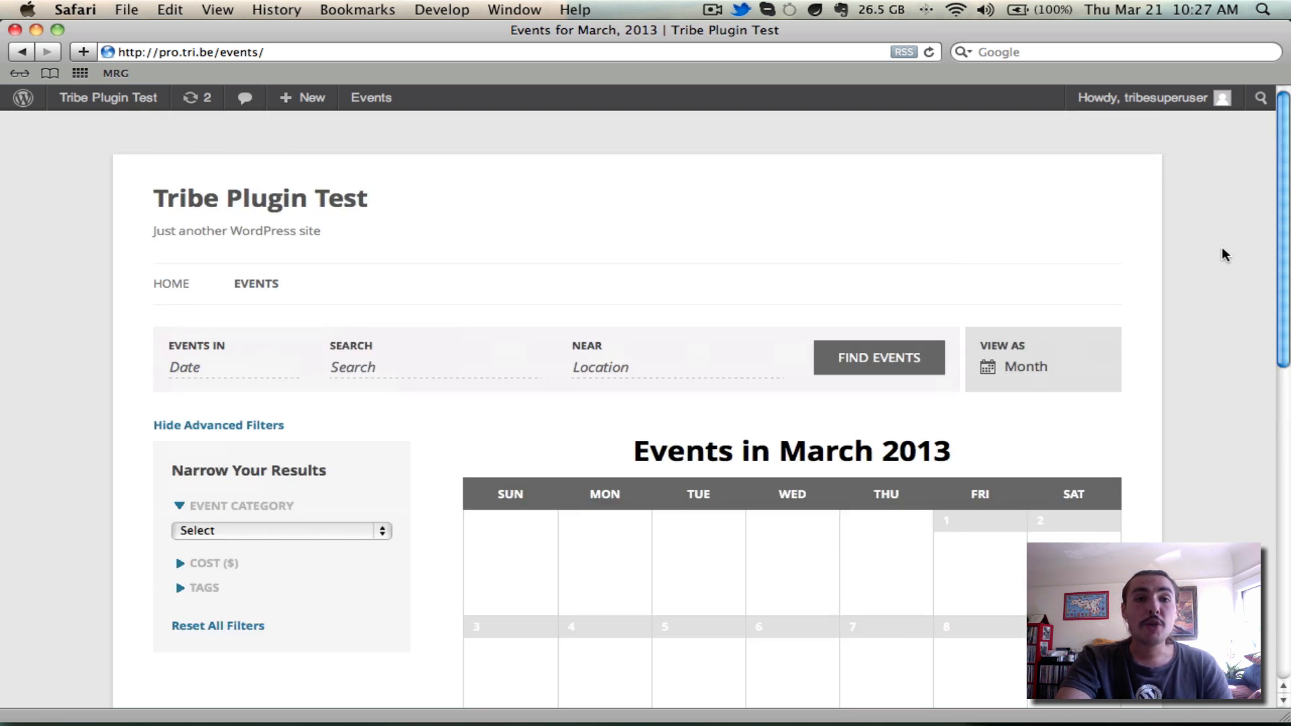